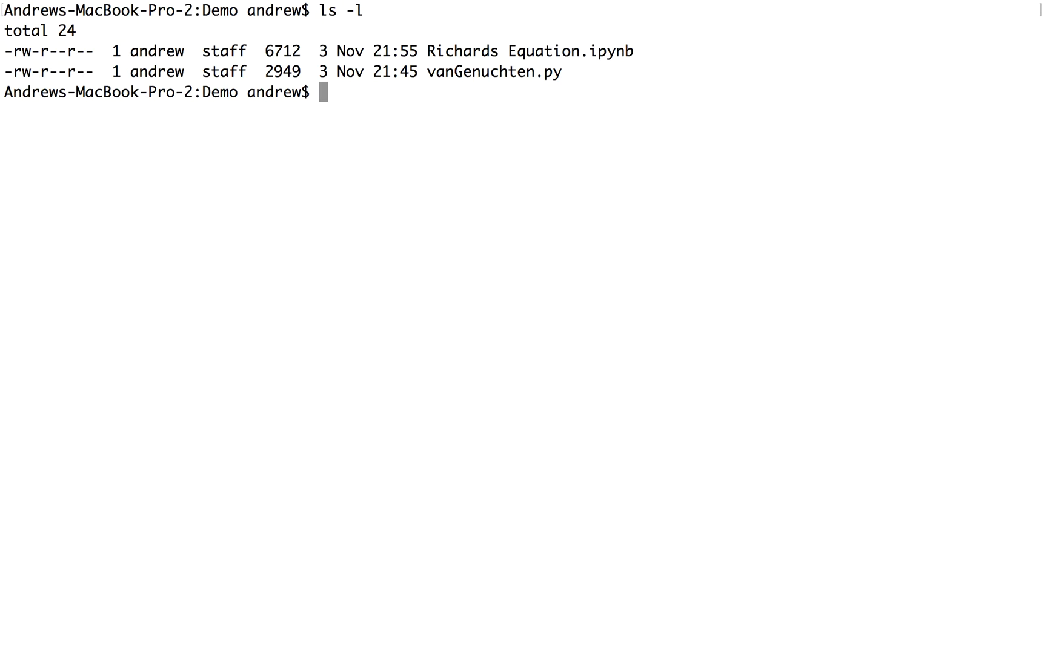
mouse_move(439, 85)
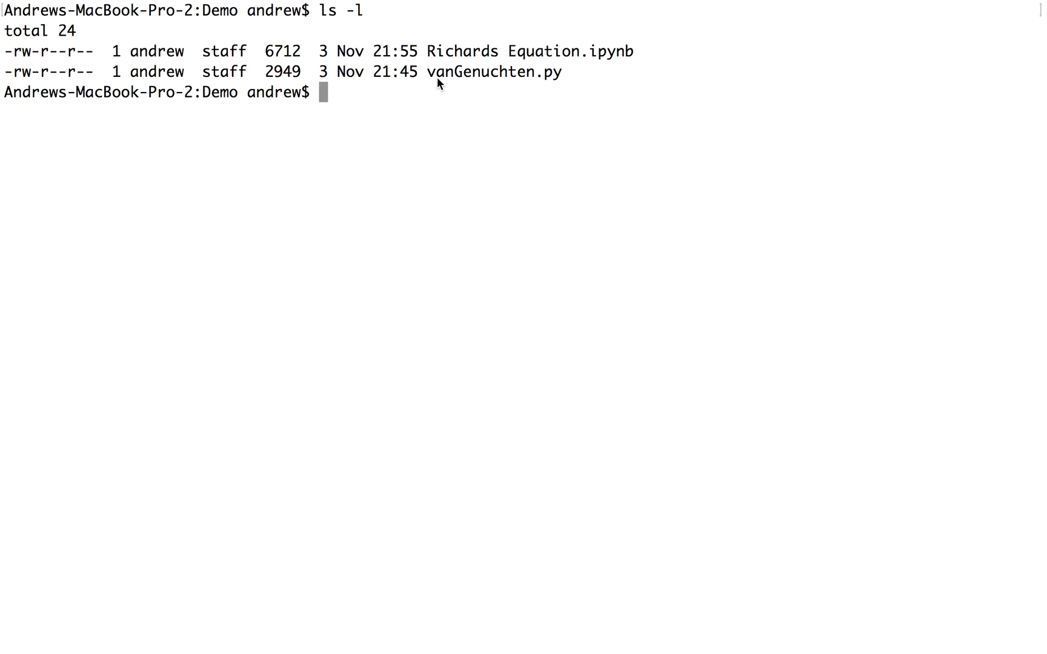
Launch 'ipython notebook Richards\ Equation.ipynb' from Terminal to open the notebook in Jupyter
drag(427, 51, 632, 51)
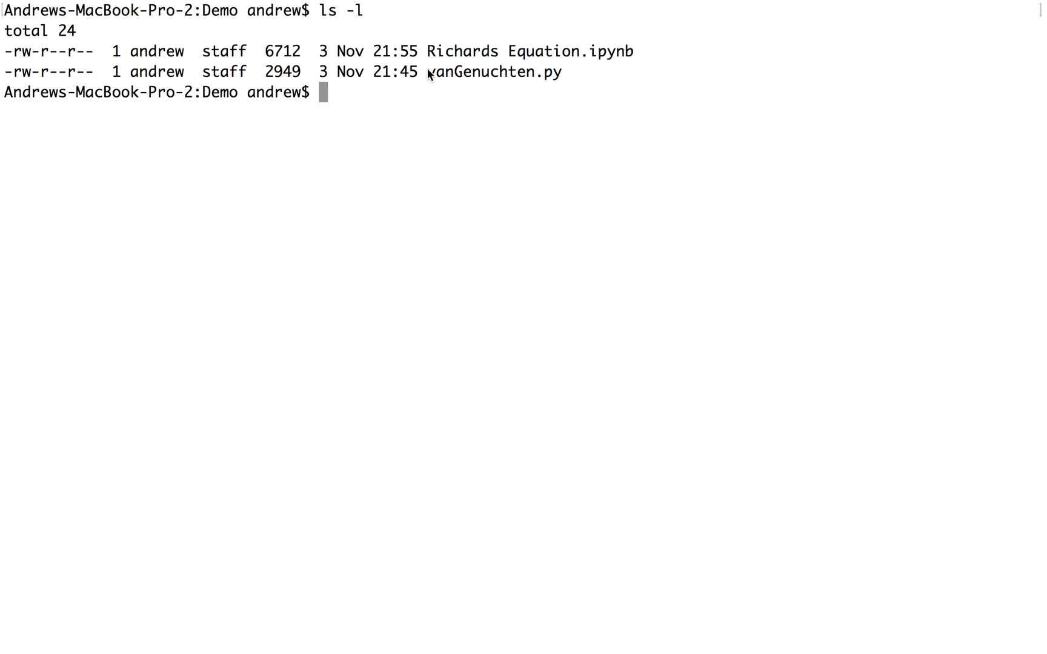
mouse_move(386, 89)
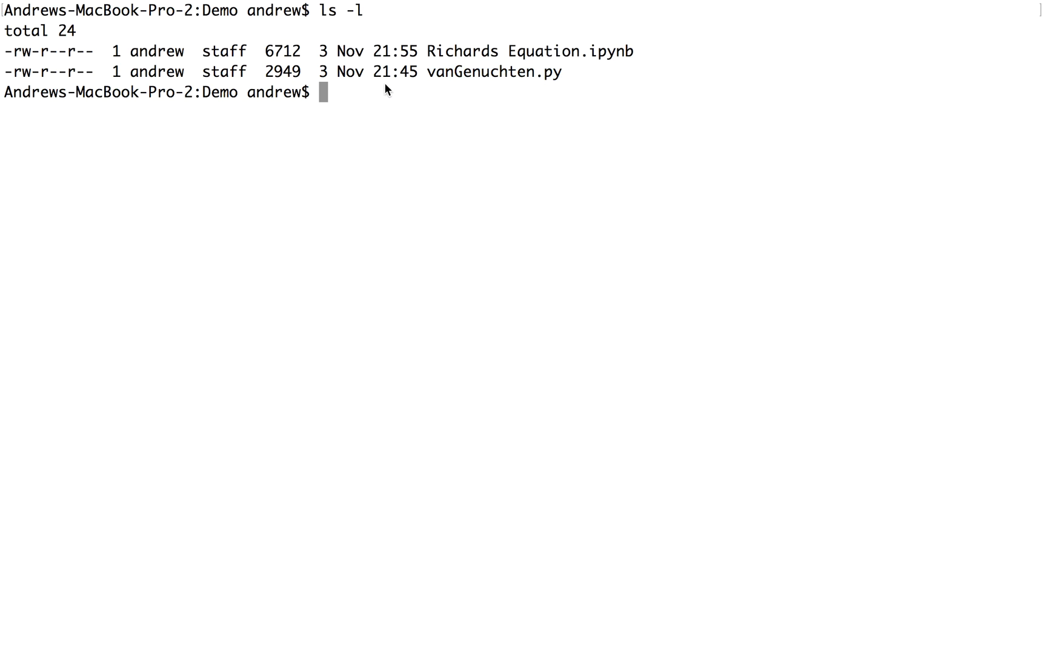
mouse_move(427, 164)
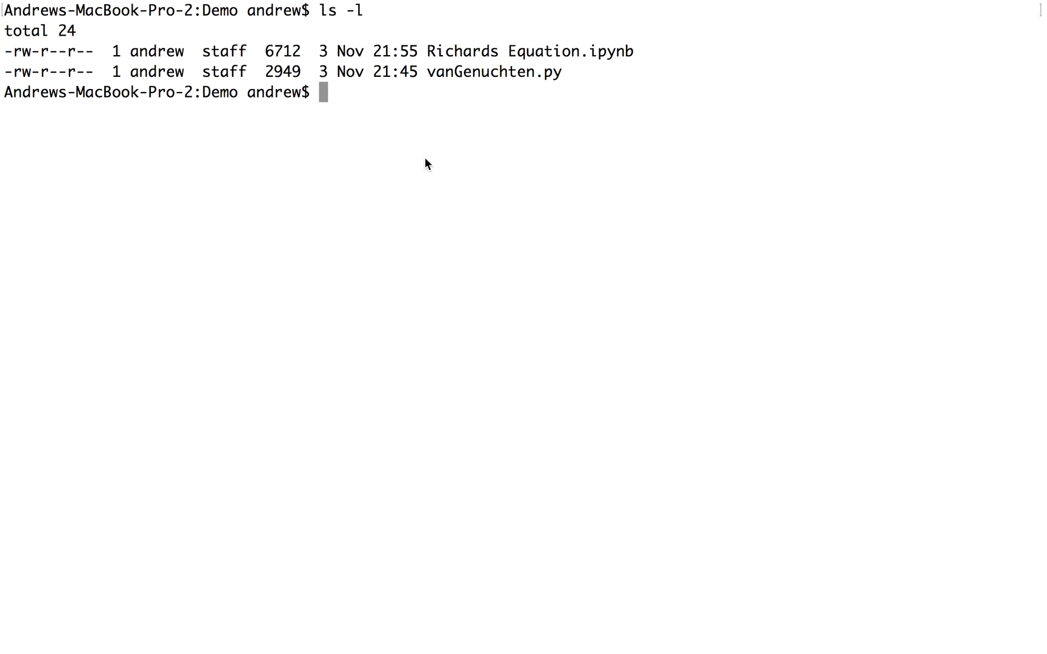
text(ipyt)
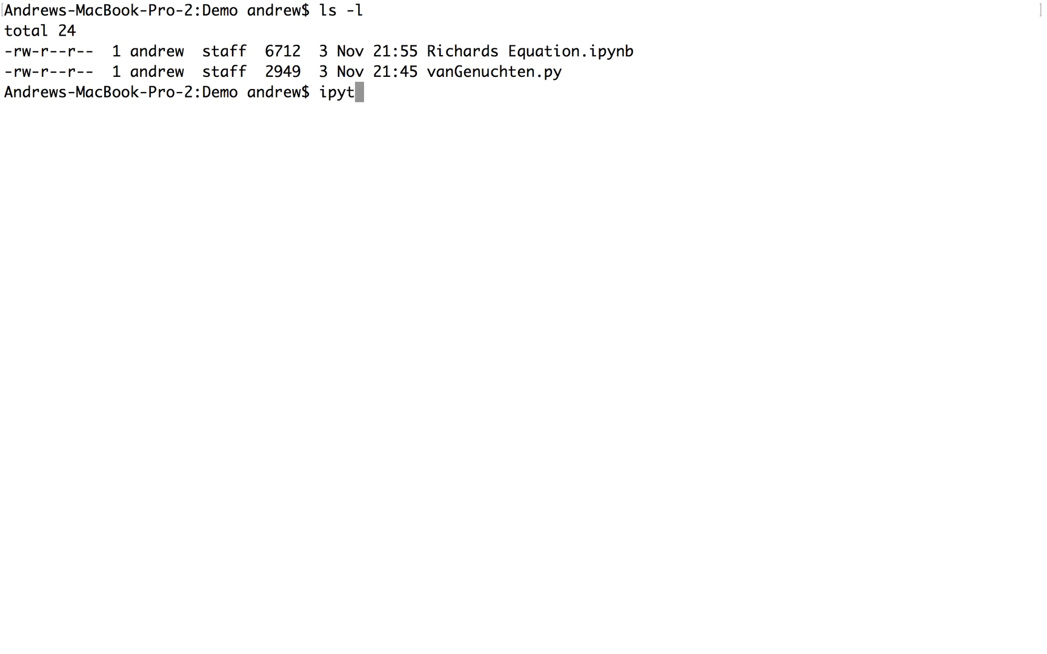
text(hon notebook)
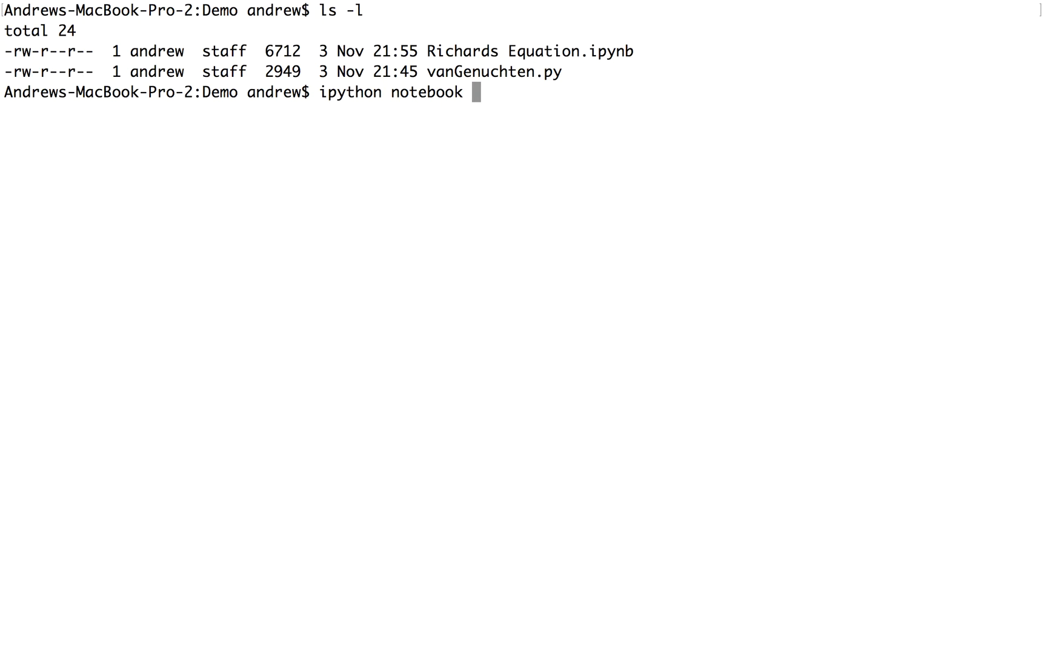
text(Richards\ Equation.ipynb)
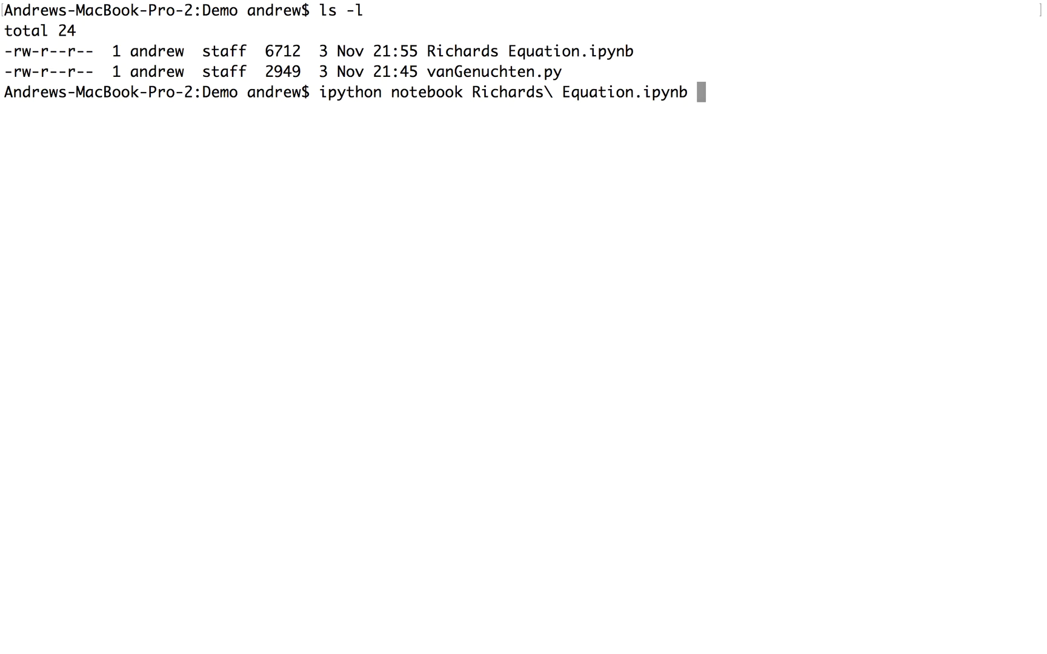
key(Return)
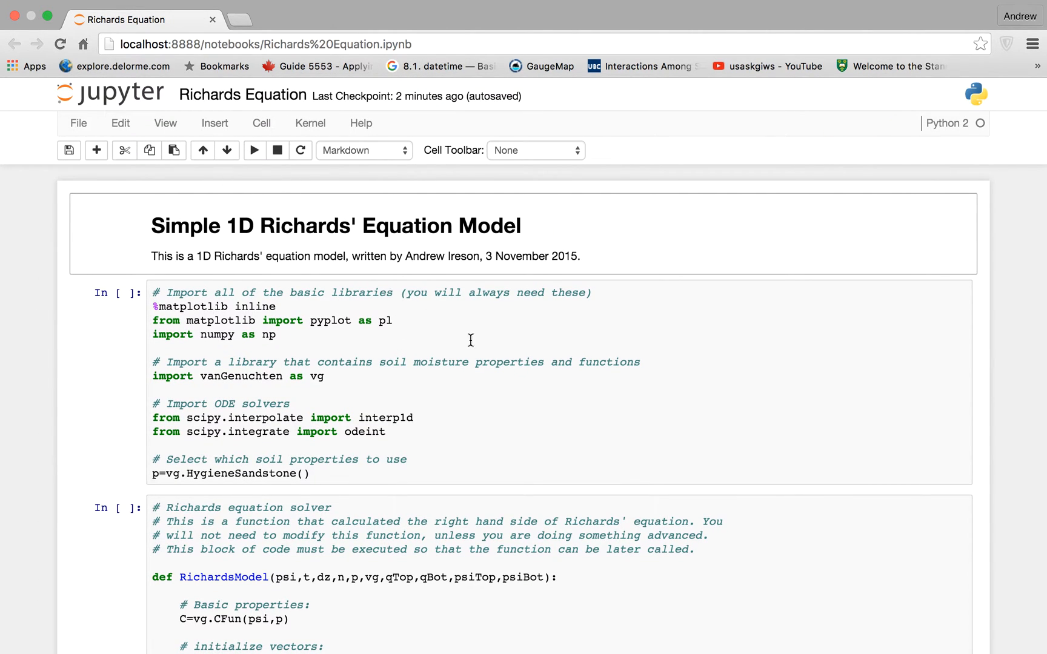
mouse_move(388, 374)
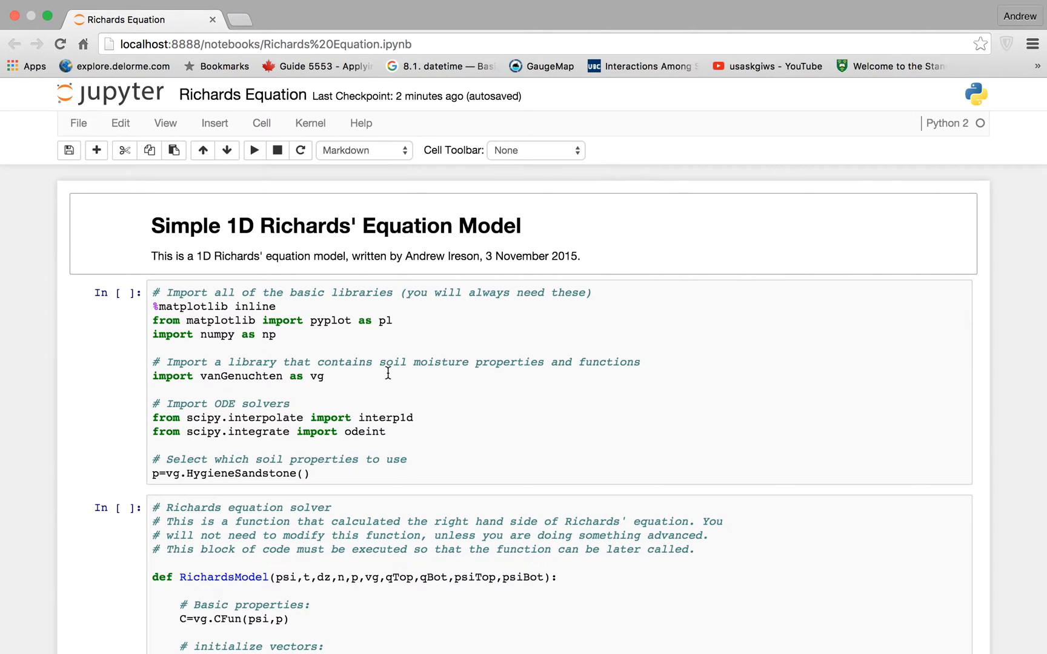
mouse_move(375, 321)
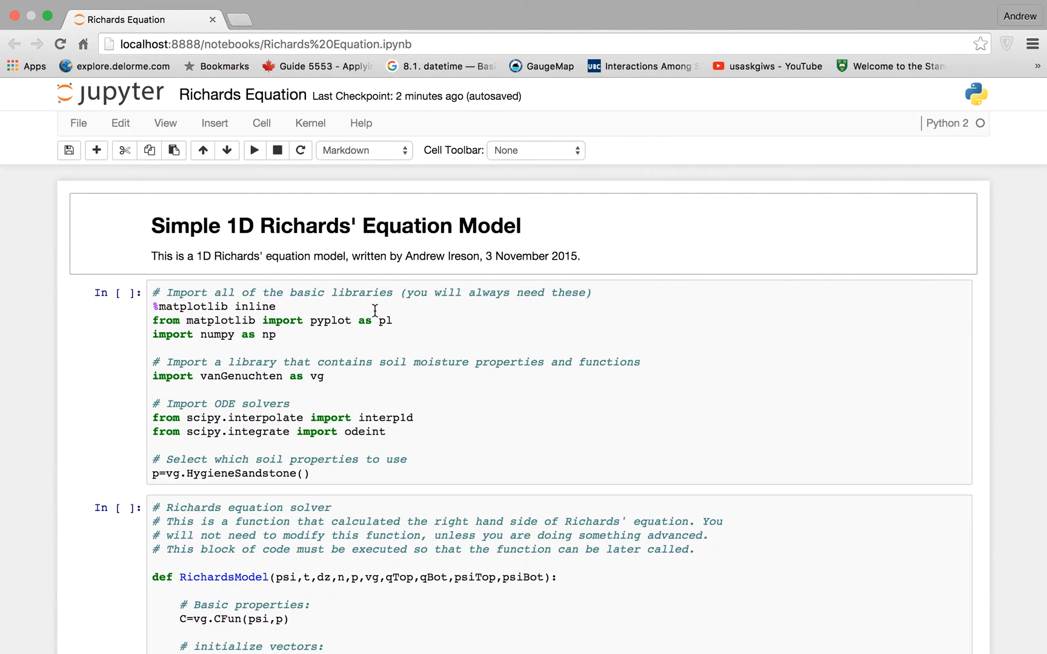
mouse_move(366, 271)
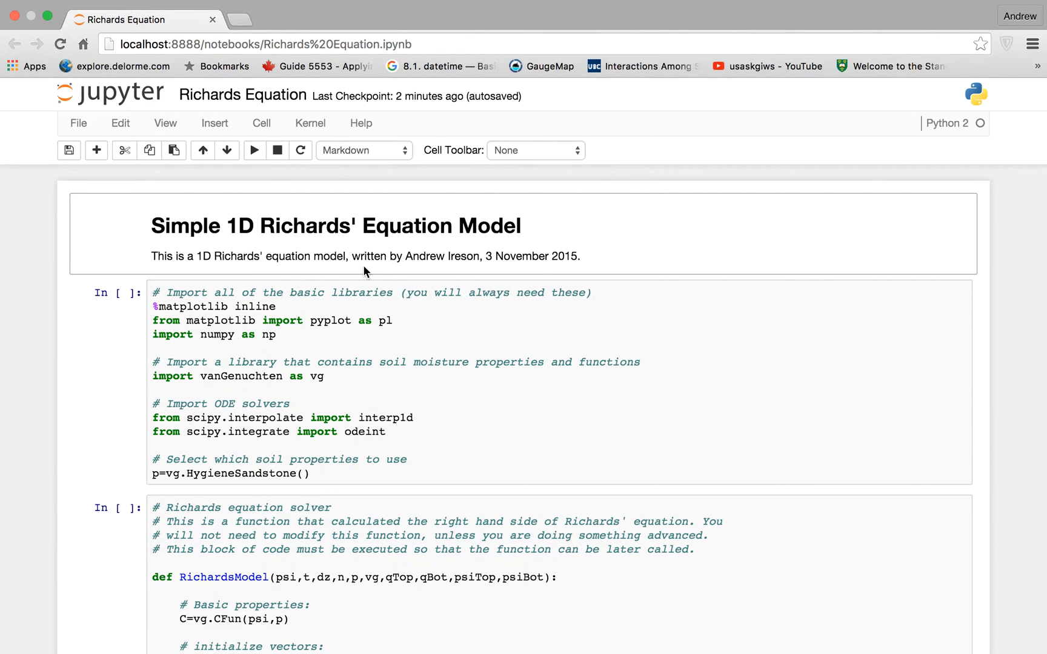
scroll(down, 3)
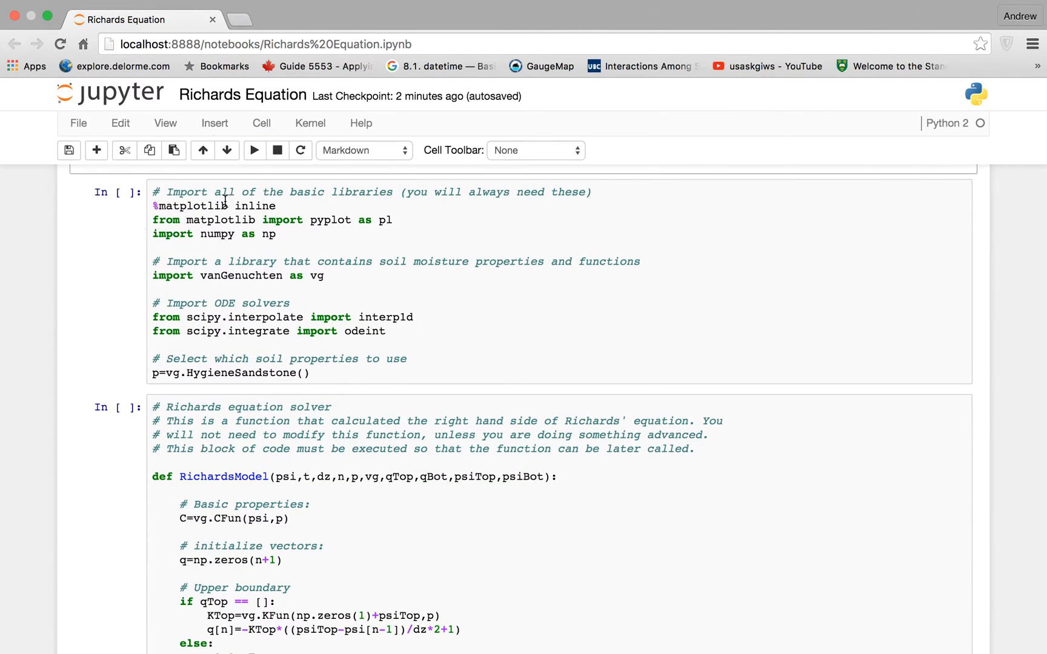
scroll(down, 3)
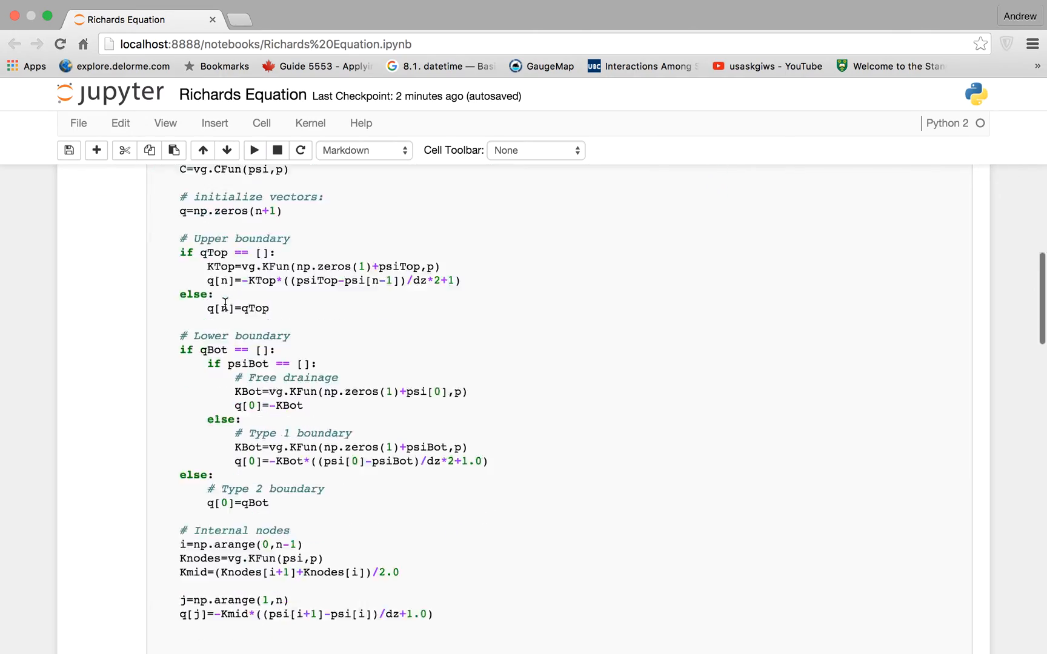
scroll(down, 3)
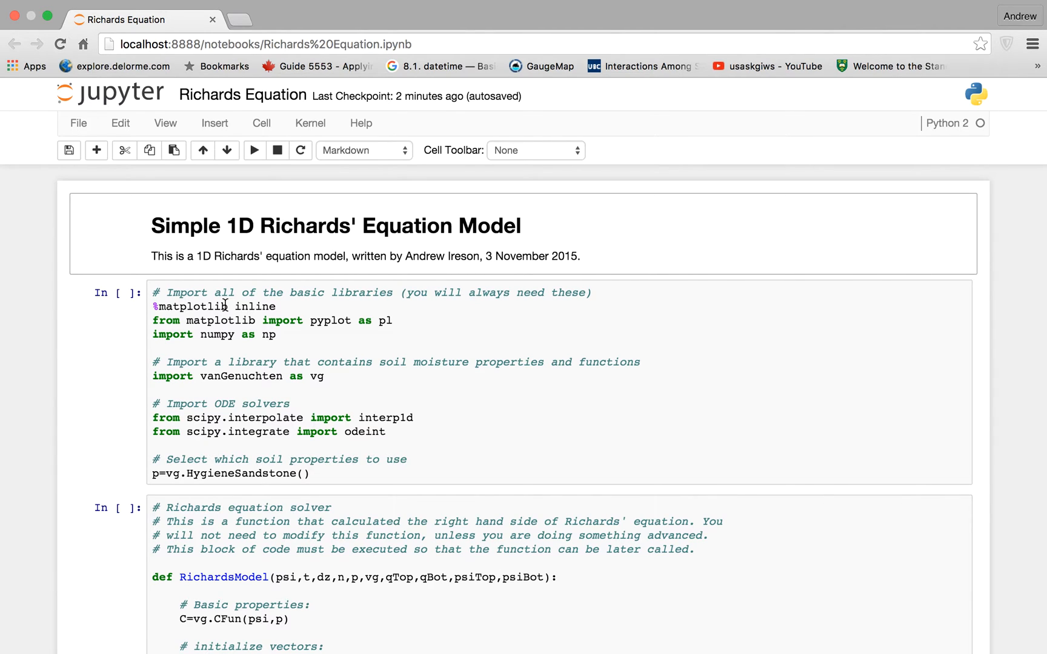
mouse_move(234, 315)
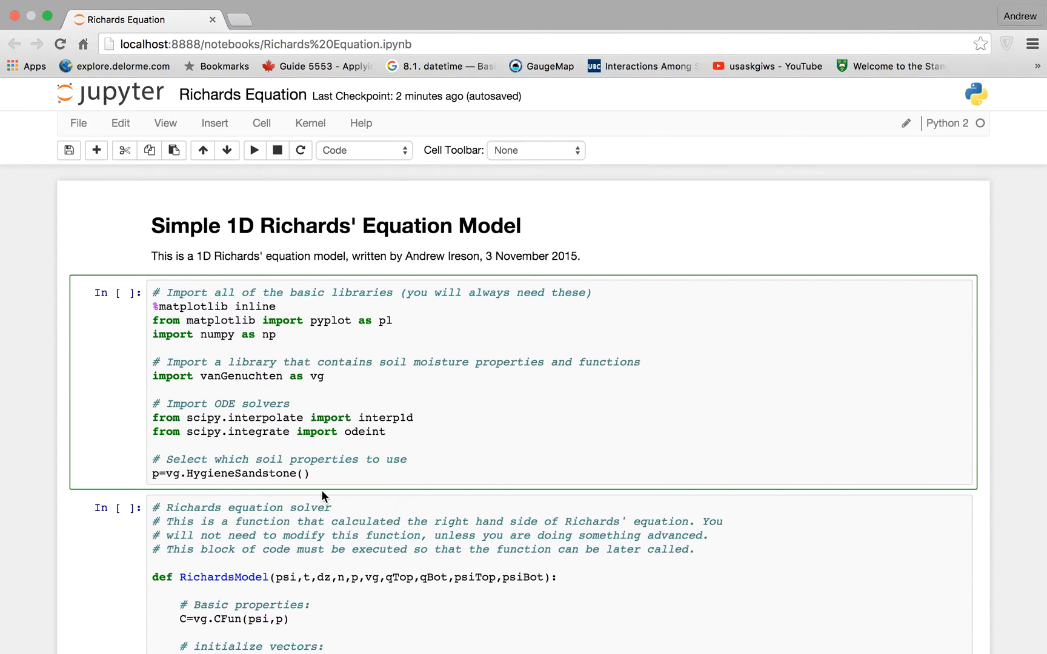
Run the import, Richards solver and soil-property cells, producing theta, C and K curves against psi
click(255, 151)
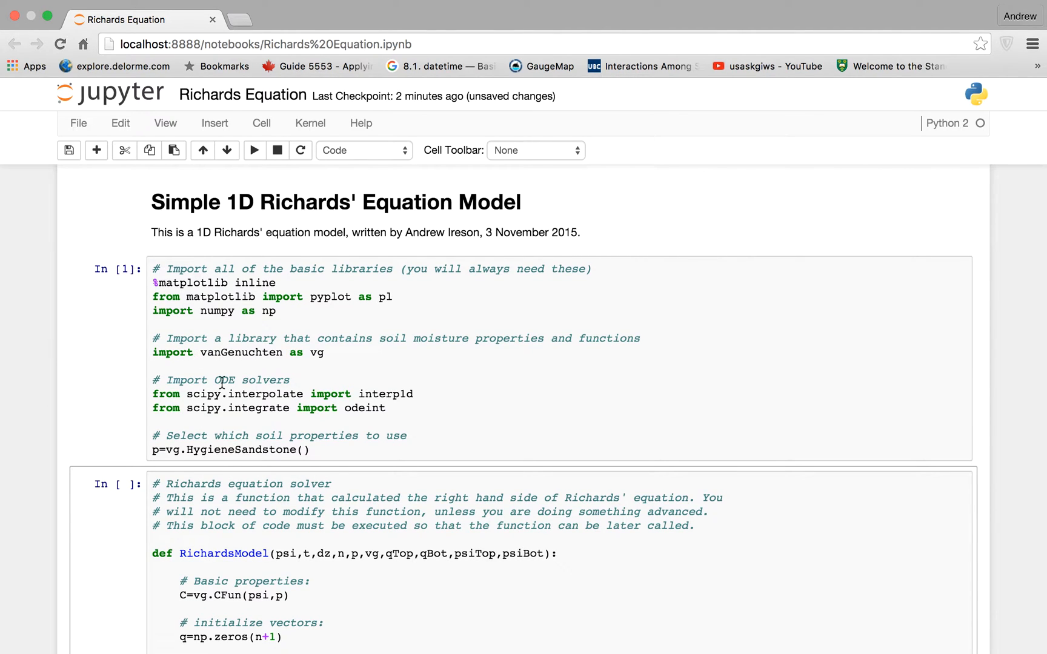
scroll(down, 3)
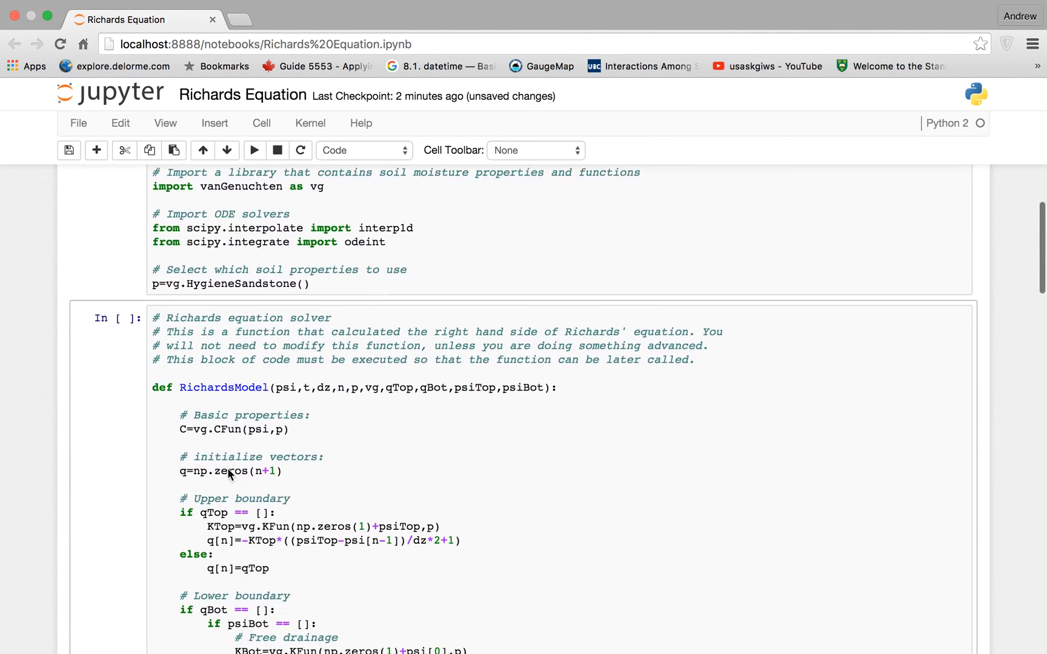
click(290, 383)
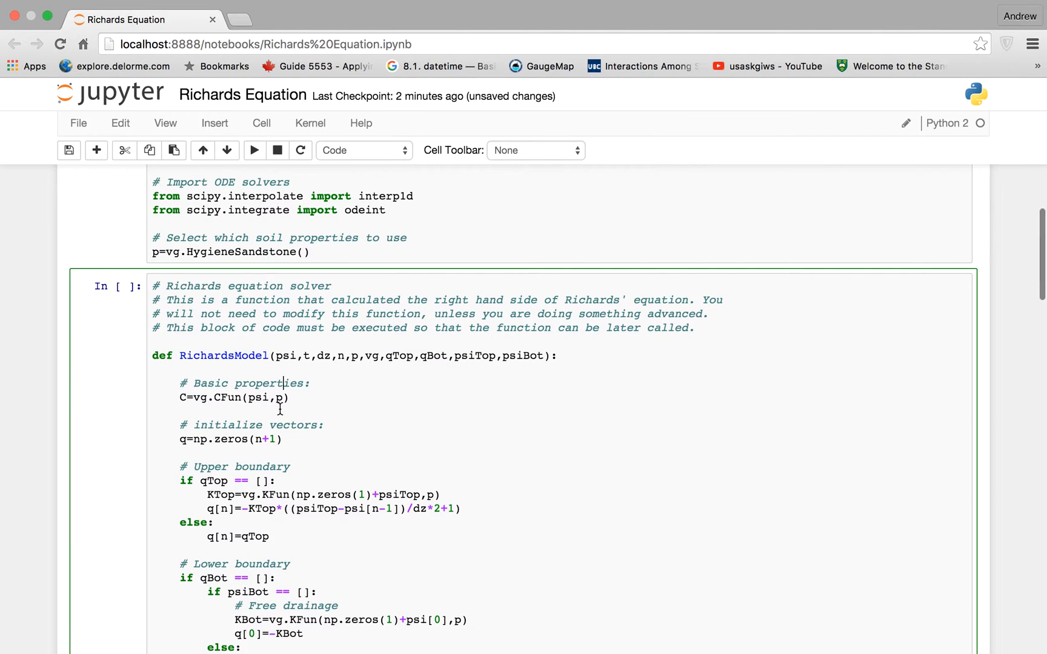
scroll(down, 3)
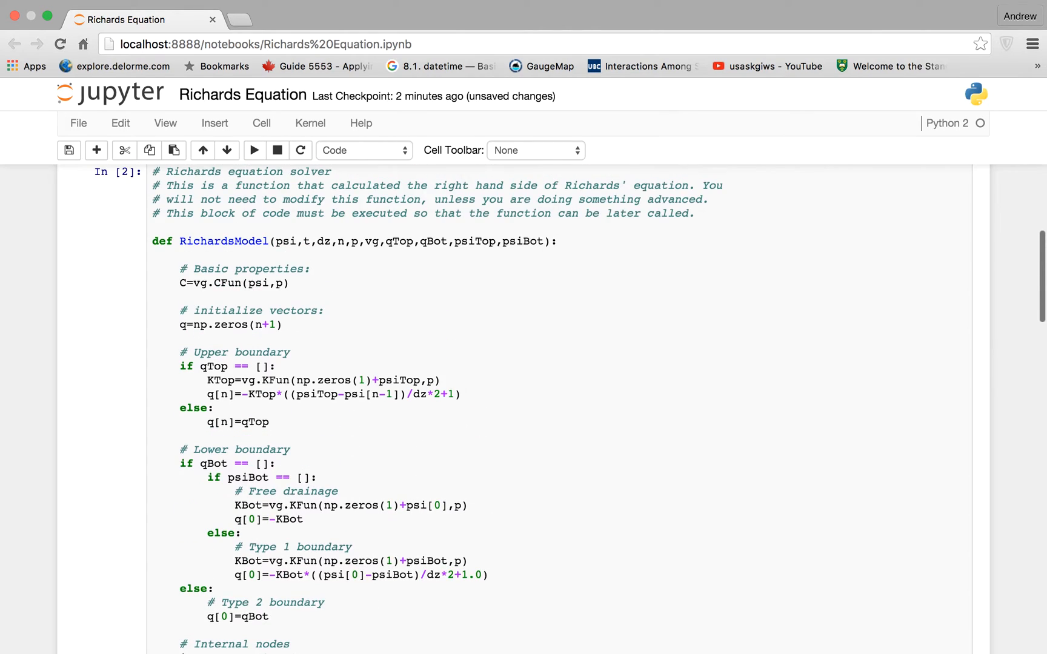
scroll(down, 3)
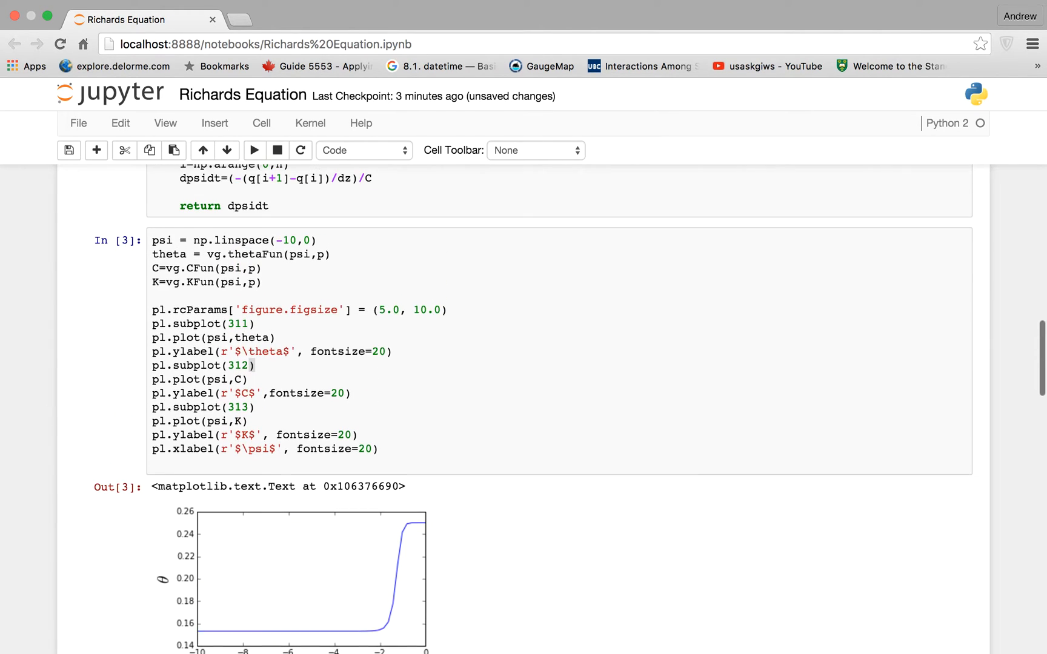
scroll(down, 3)
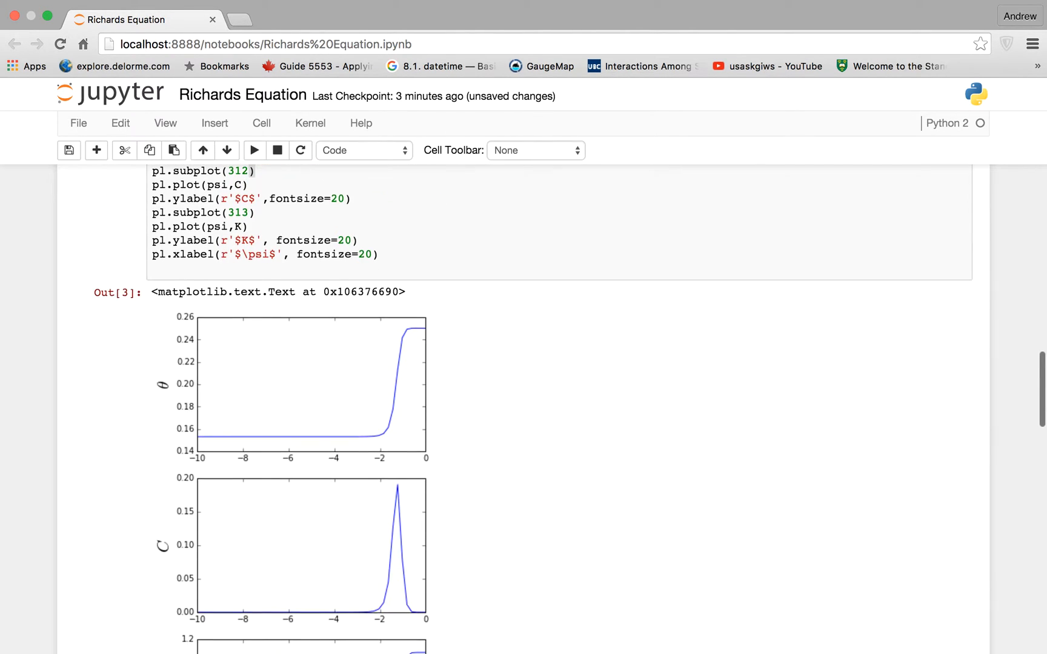
scroll(down, 3)
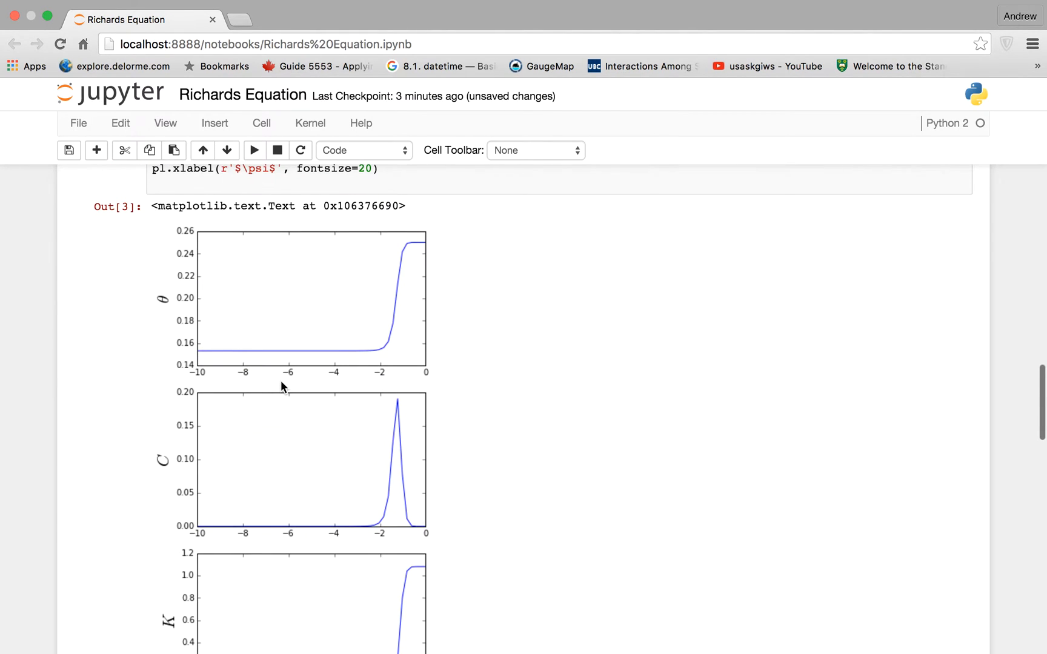
scroll(down, 3)
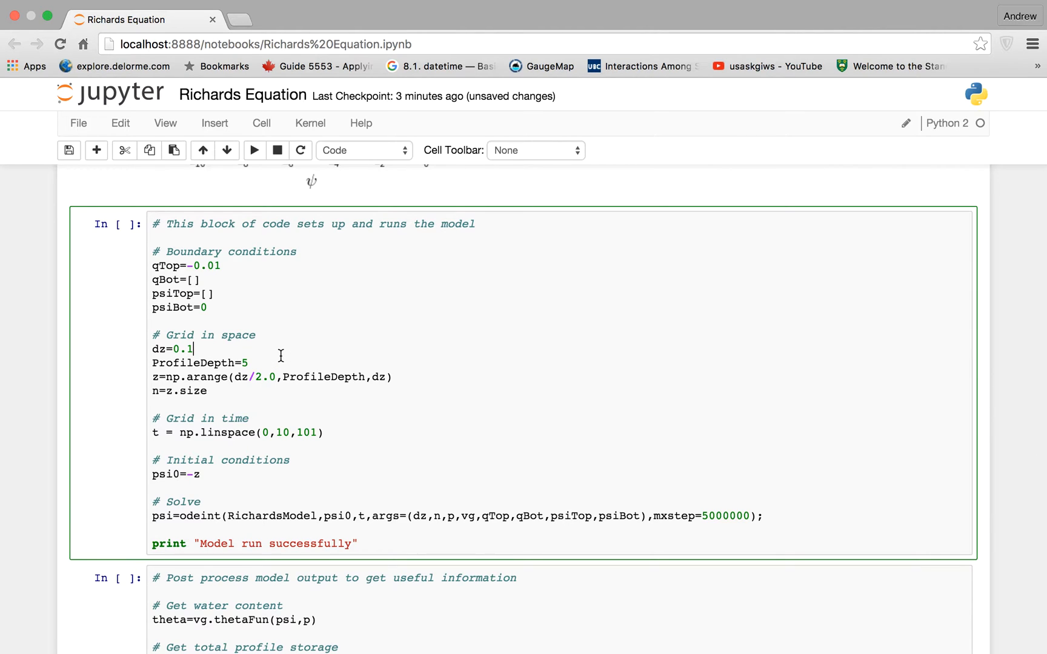
Run the model setup cell and the output post-processing cell
click(254, 151)
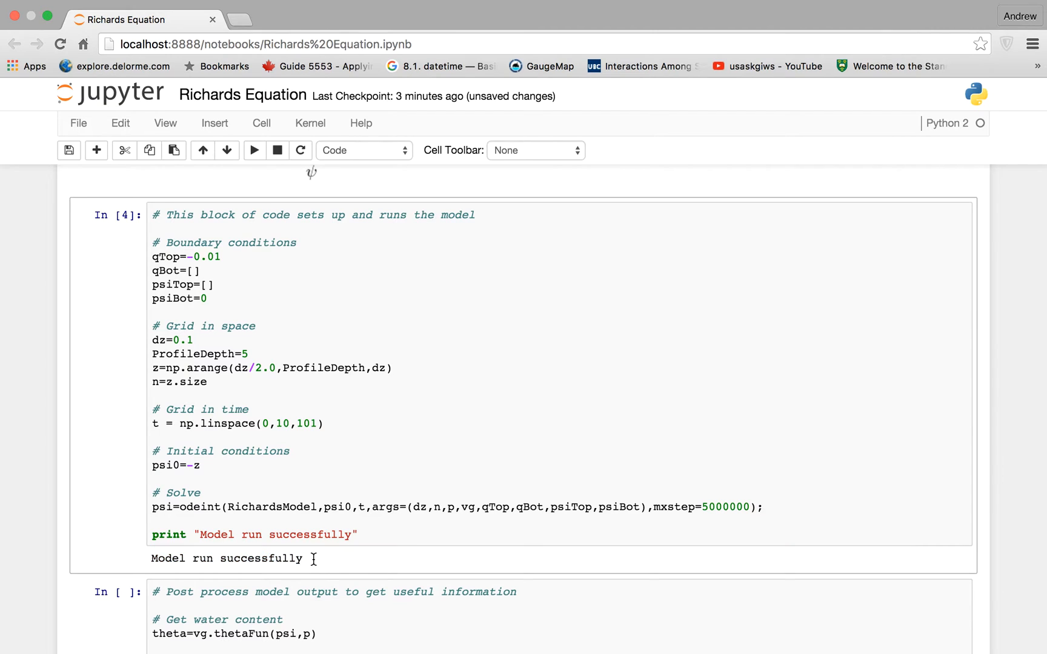
scroll(down, 3)
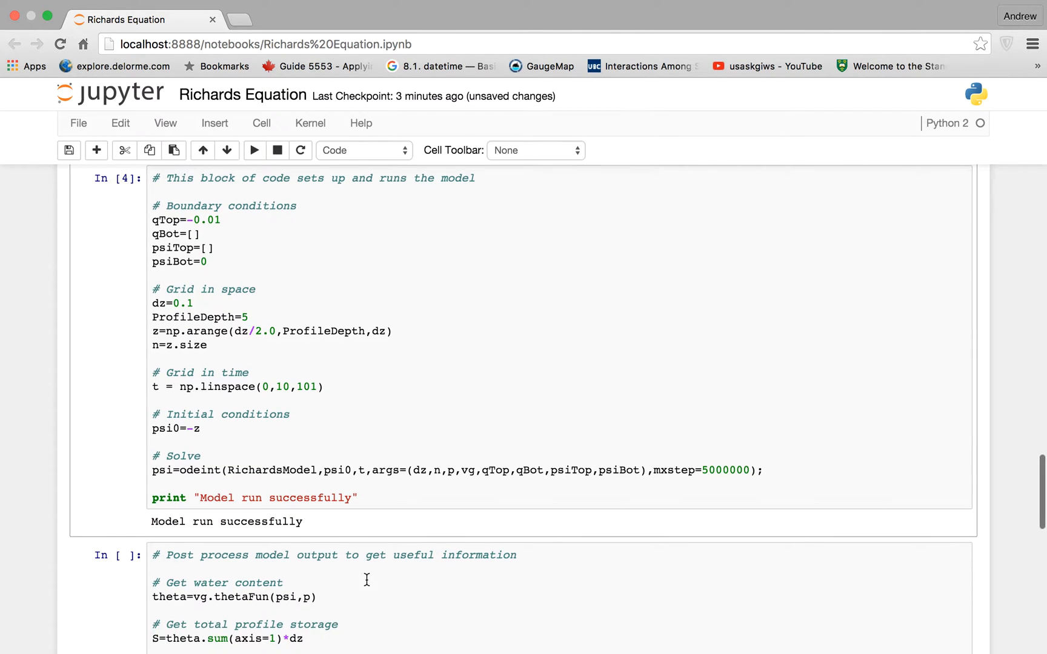
scroll(down, 3)
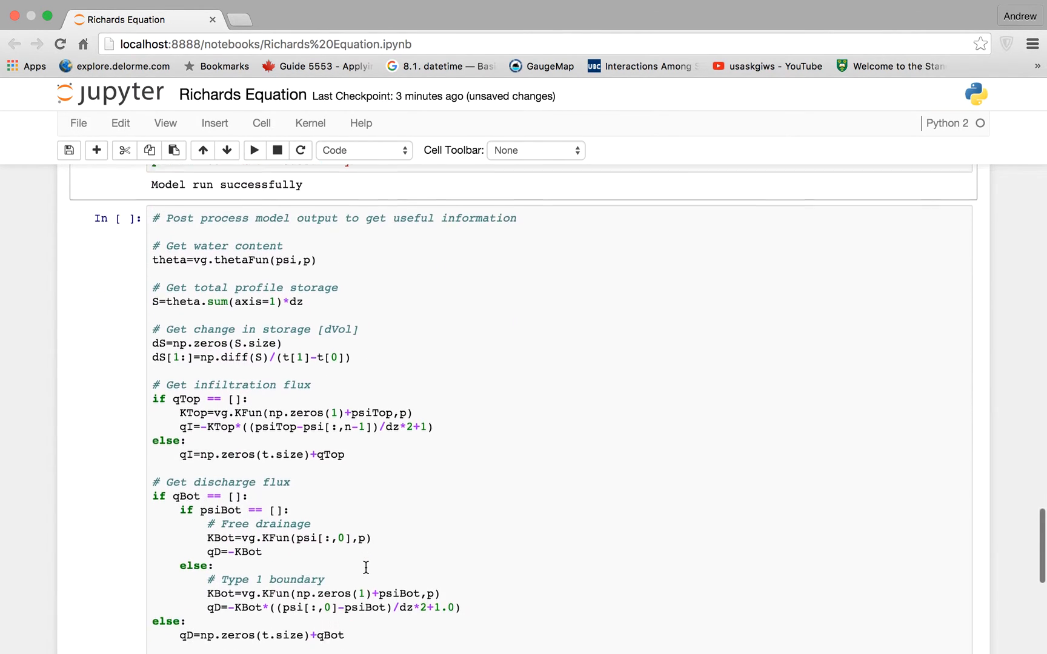
click(298, 353)
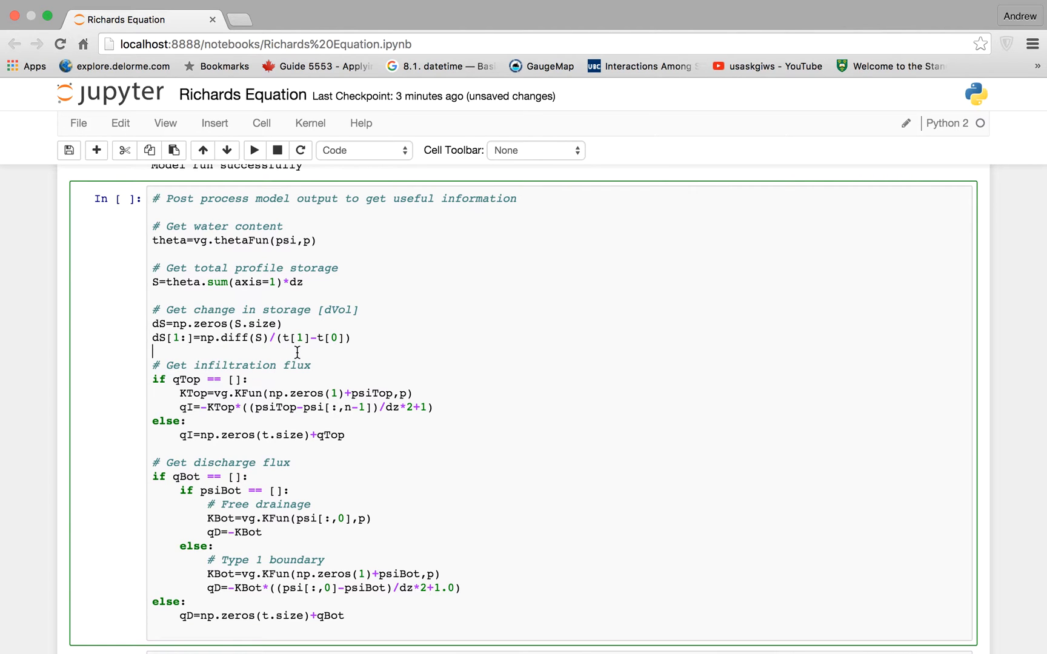
scroll(down, 3)
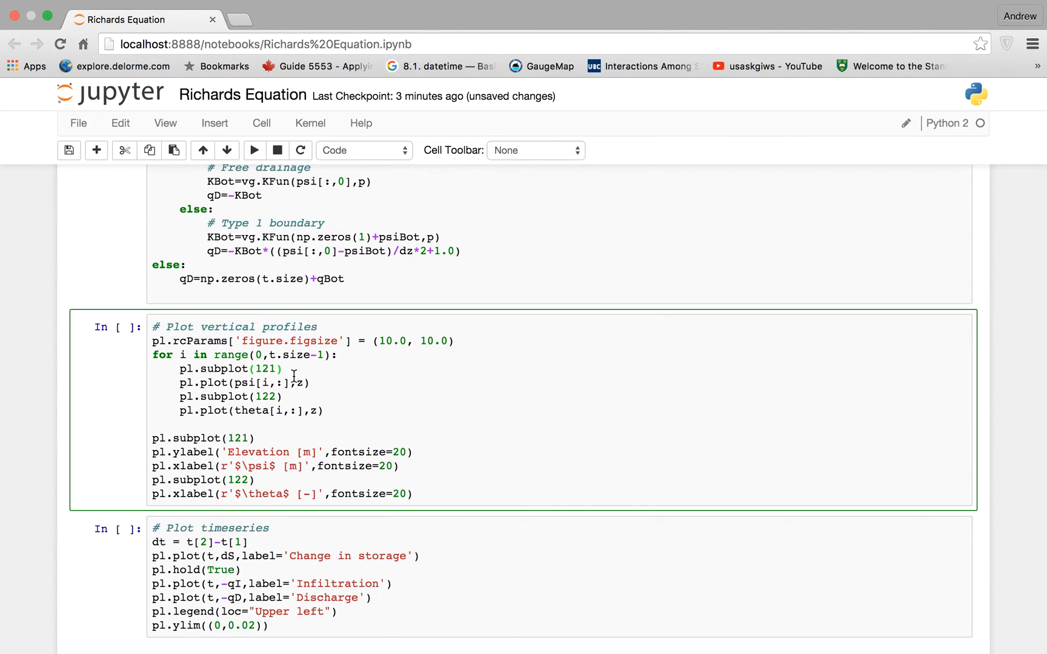
Run the vertical profile cell to plot the psi and theta profiles
click(254, 150)
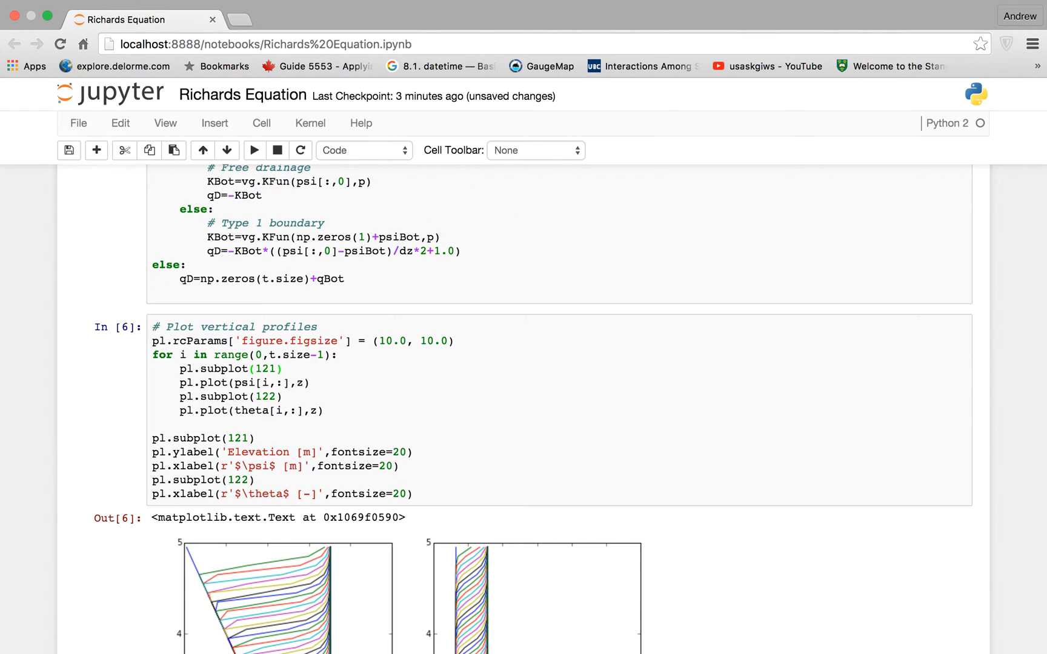
scroll(down, 3)
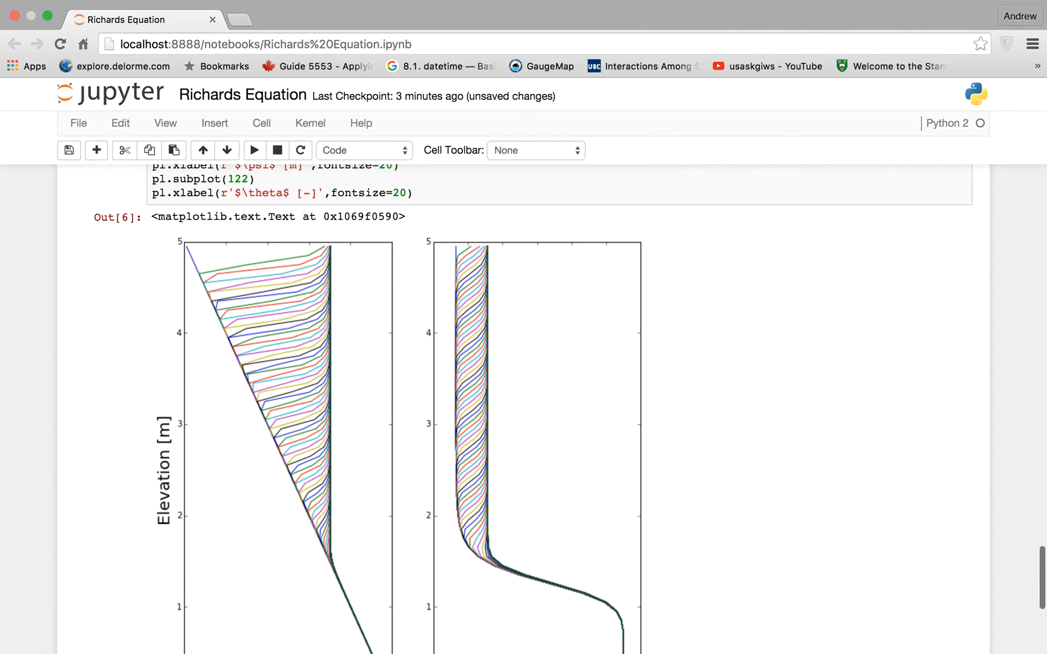
scroll(down, 3)
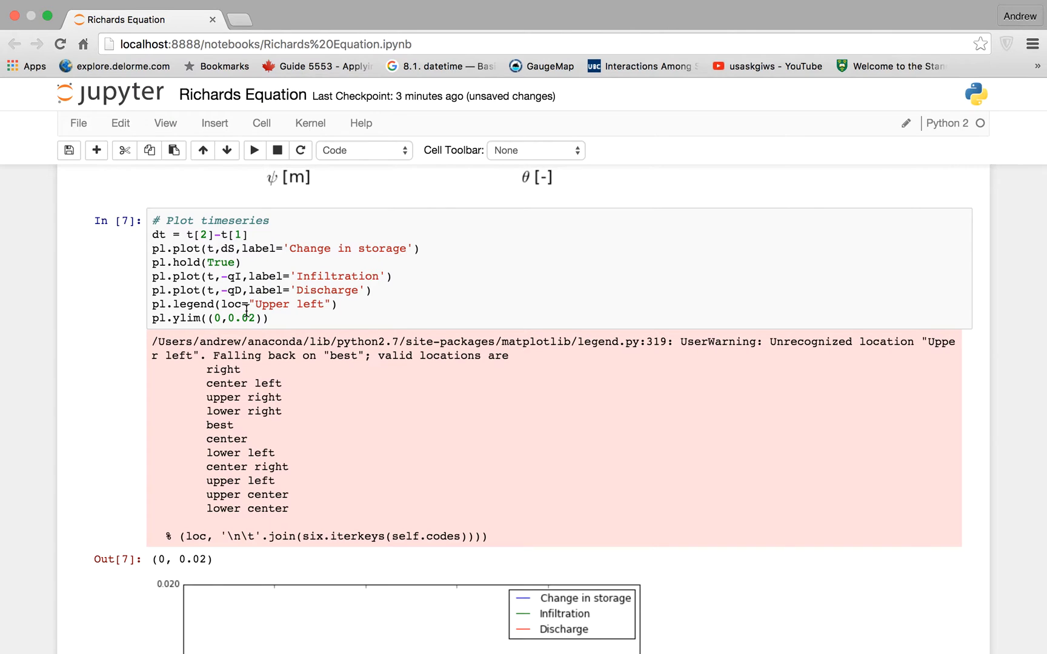
Rerun the timeseries cell with legend loc 'Upper Left', redrawing storage, infiltration and discharge curves
scroll(down, 3)
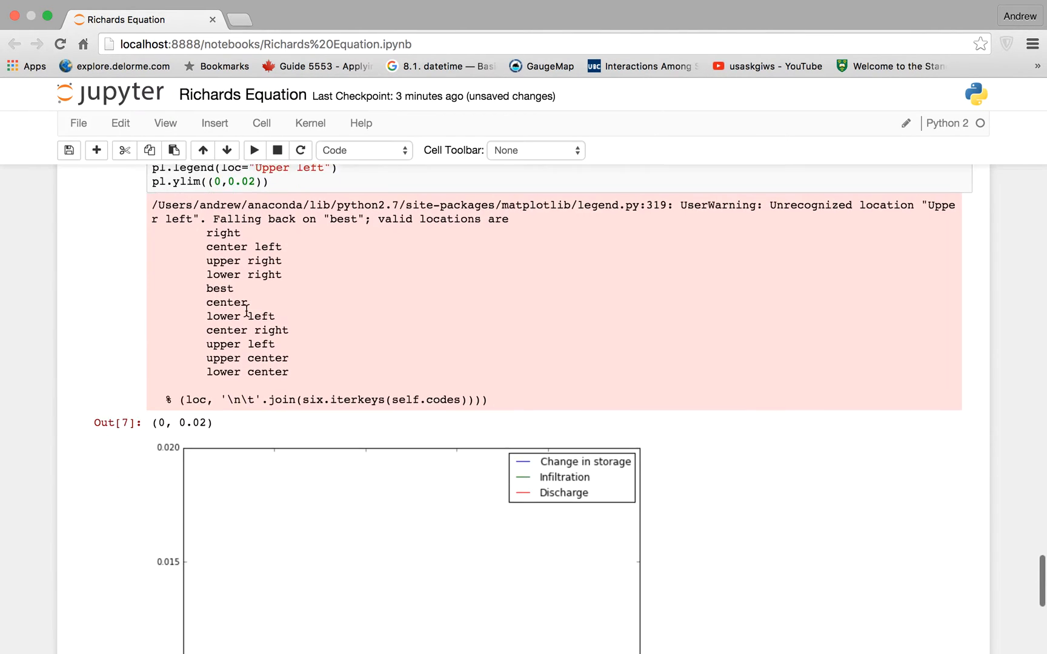
scroll(down, 3)
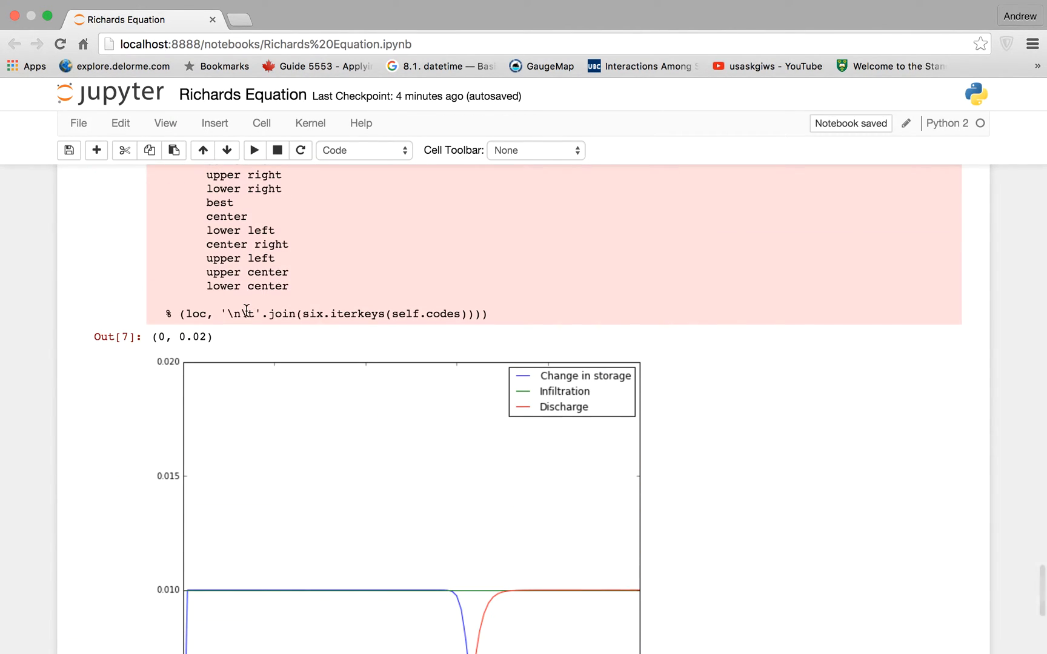
scroll(down, 3)
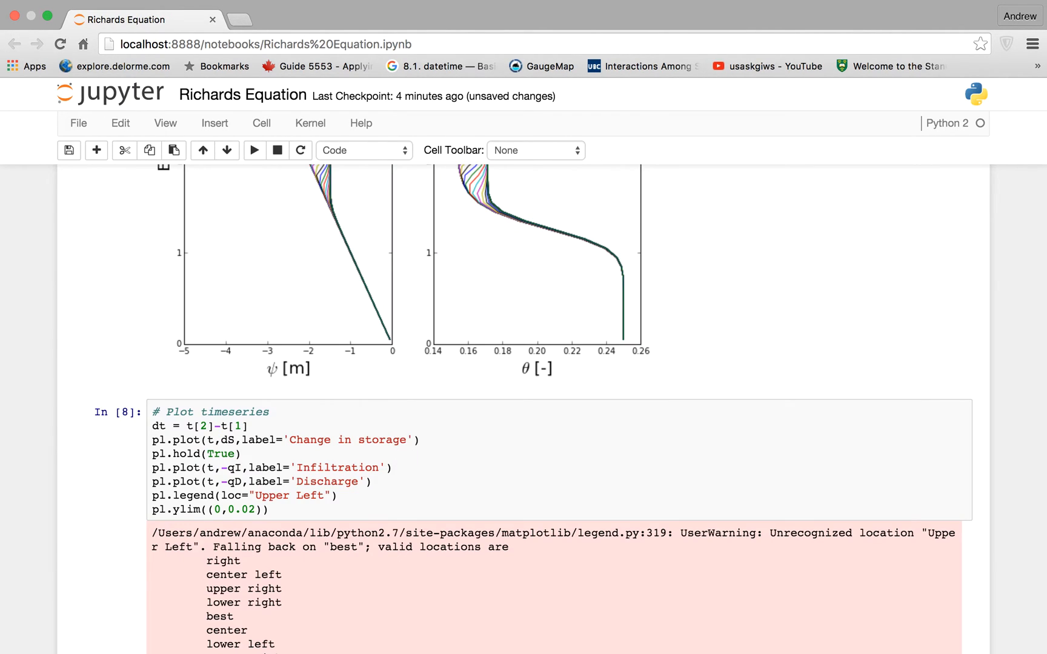
scroll(down, 3)
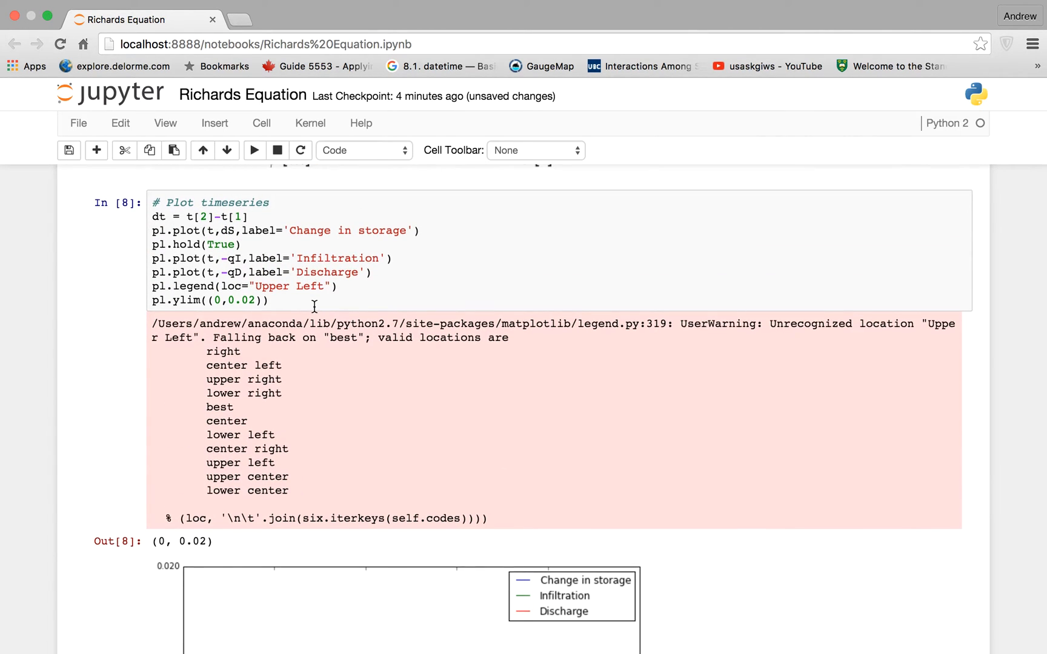
scroll(down, 3)
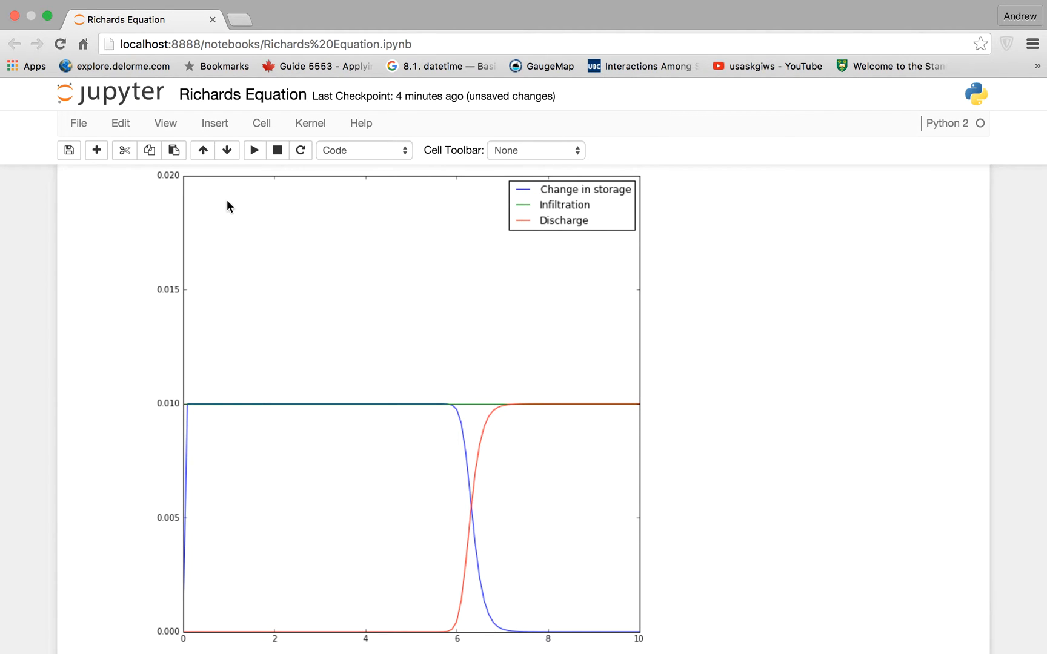
scroll(down, 3)
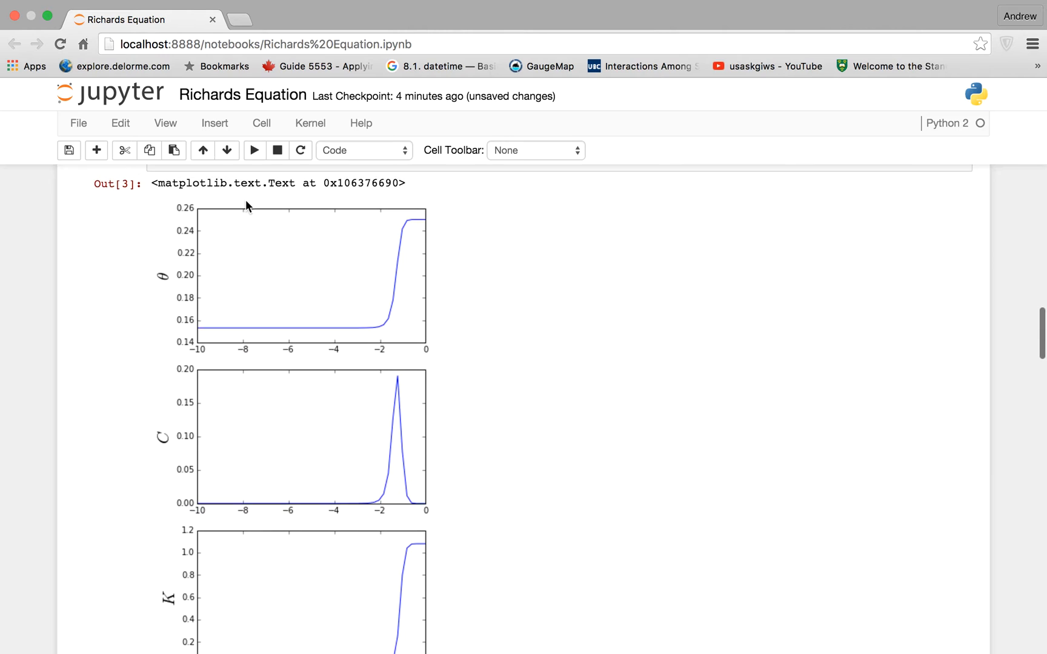
scroll(down, 3)
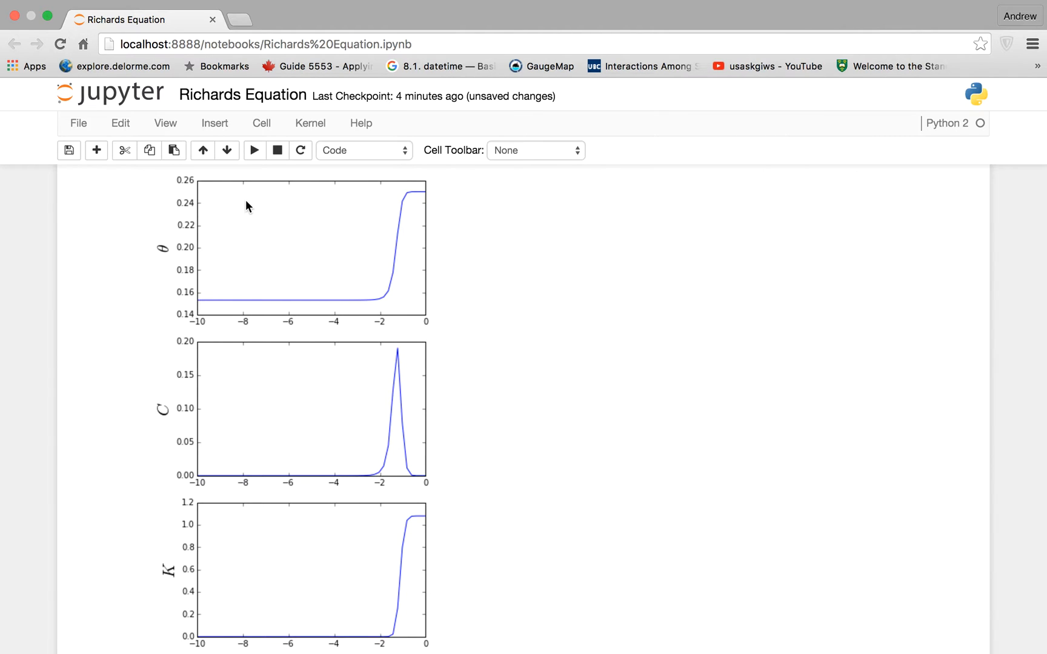
mouse_move(162, 250)
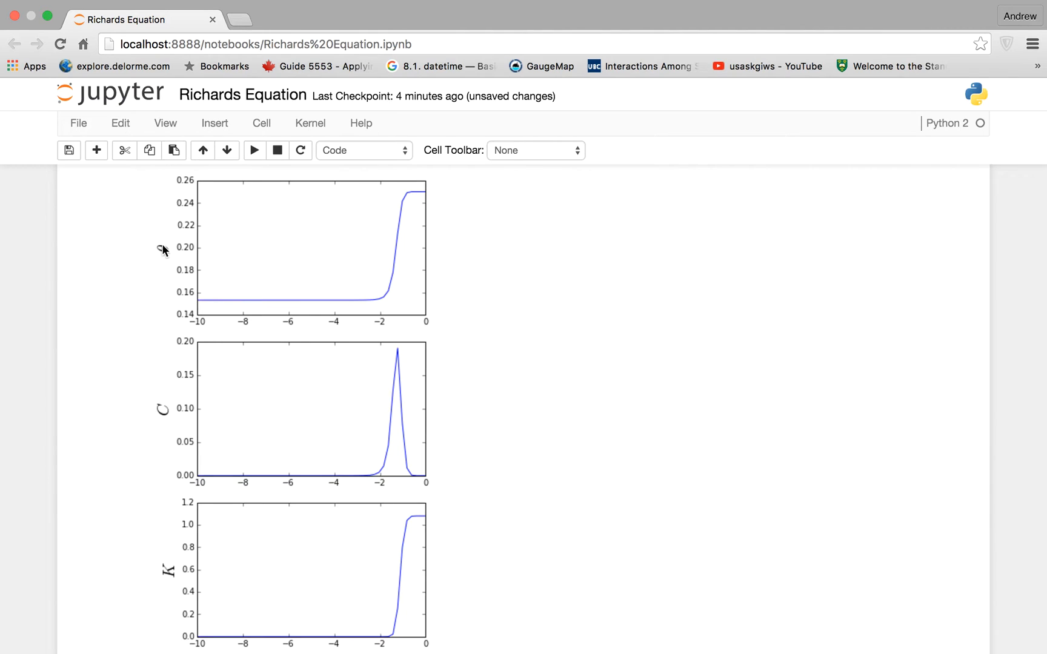
scroll(down, 3)
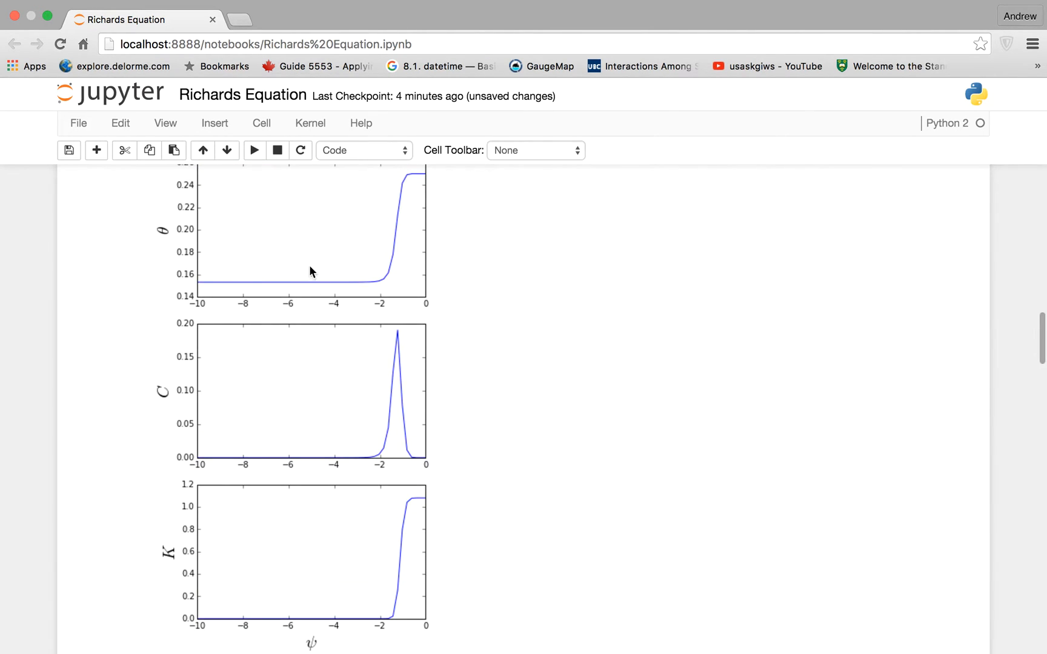
mouse_move(173, 421)
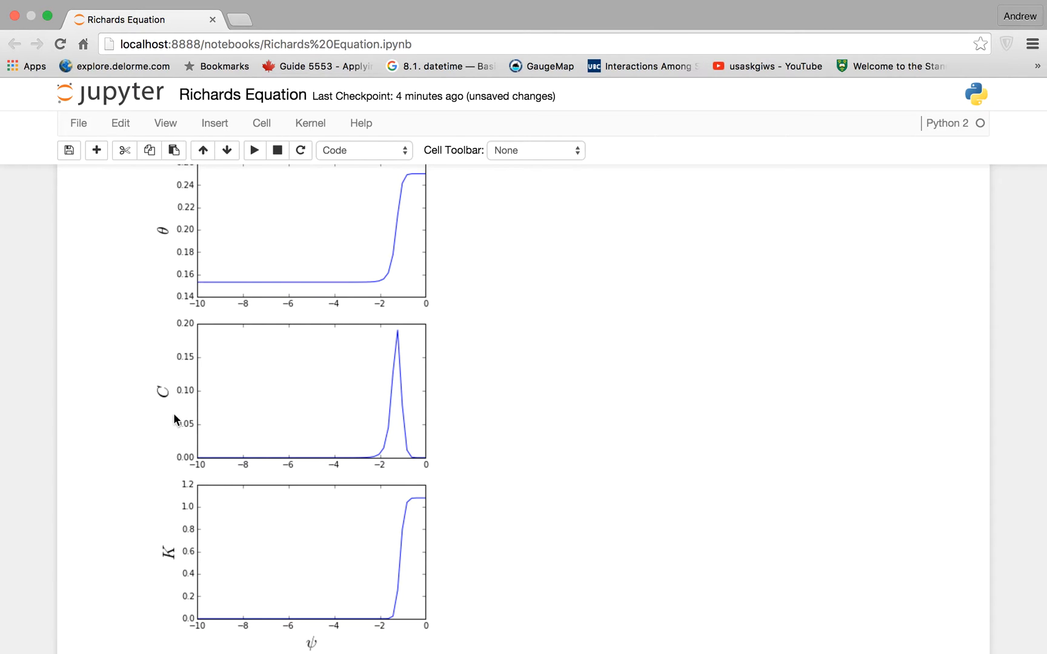
mouse_move(166, 446)
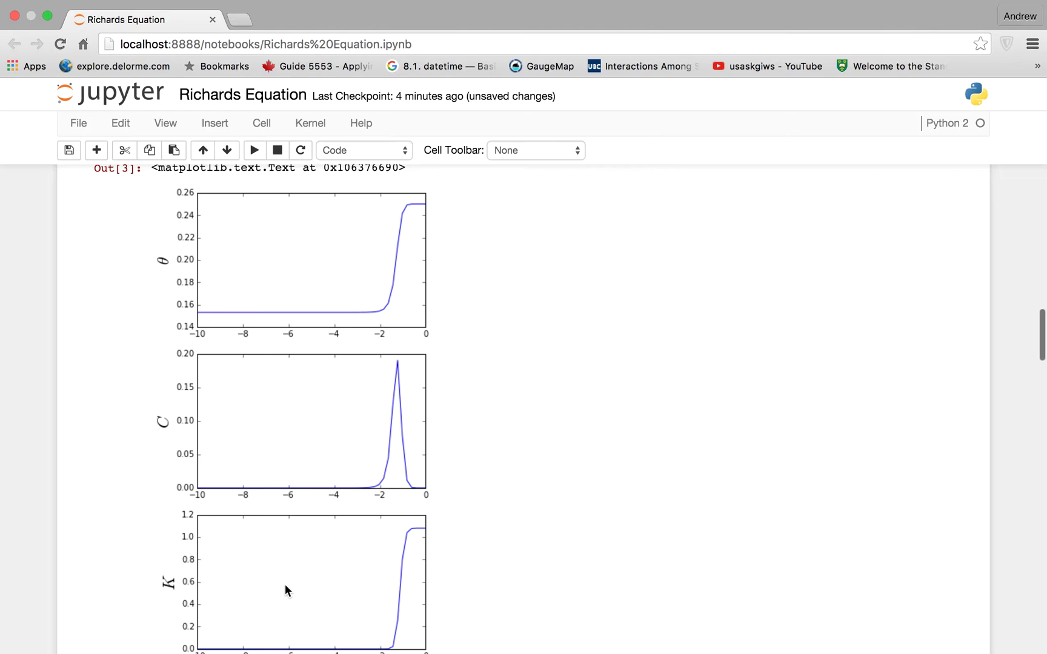
scroll(down, 3)
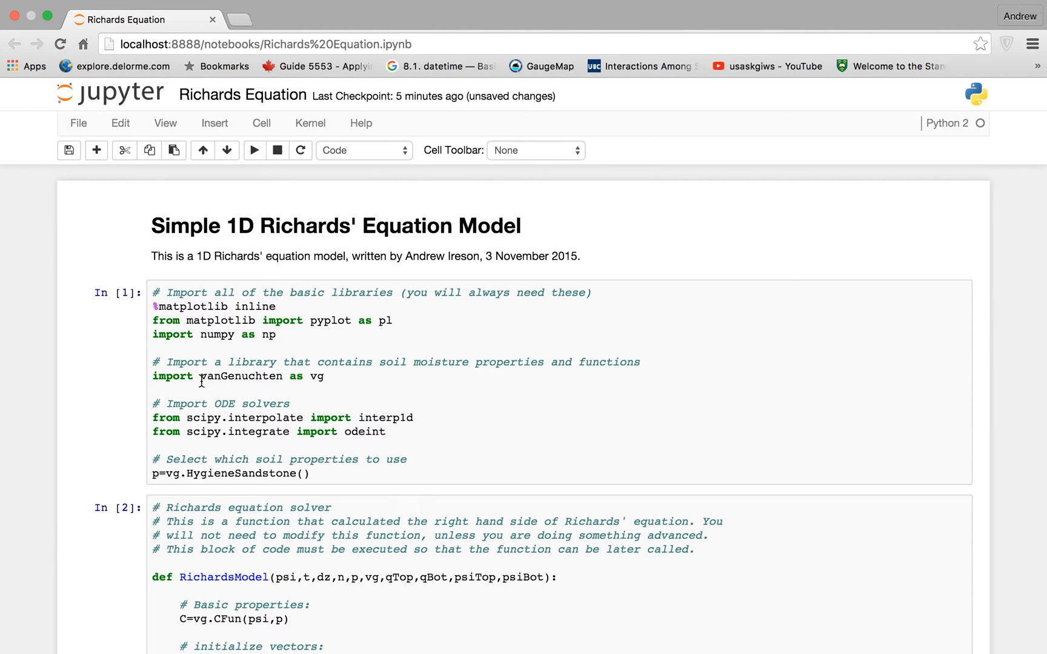
Replace HygieneSandstone with p=vg.GuelphLoamDrying() in the import cell's soil selection
double_click(237, 376)
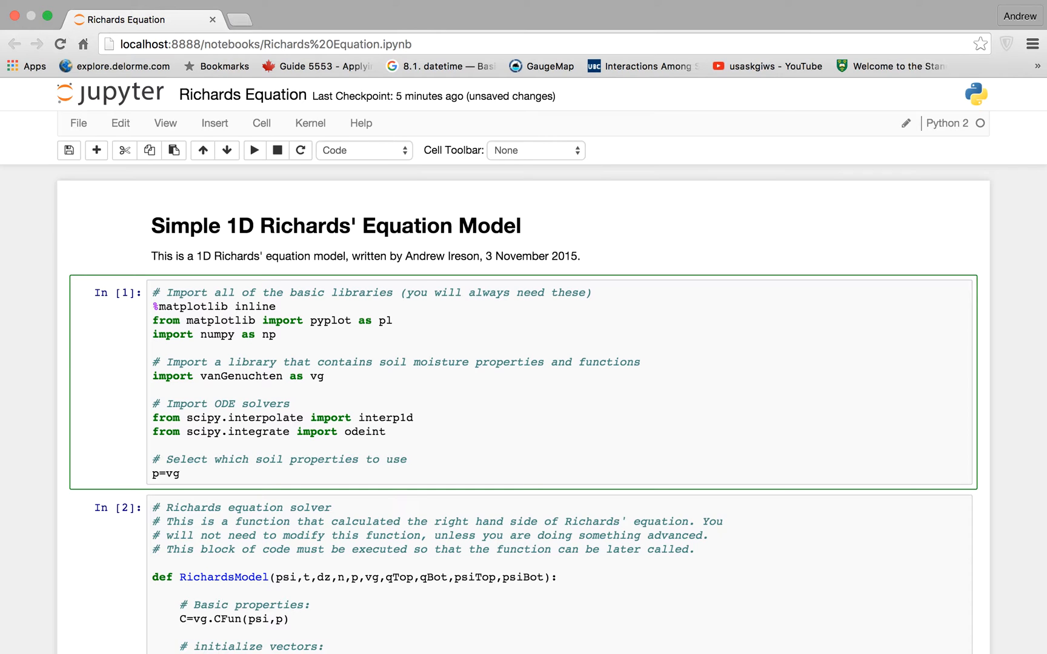
text(.)
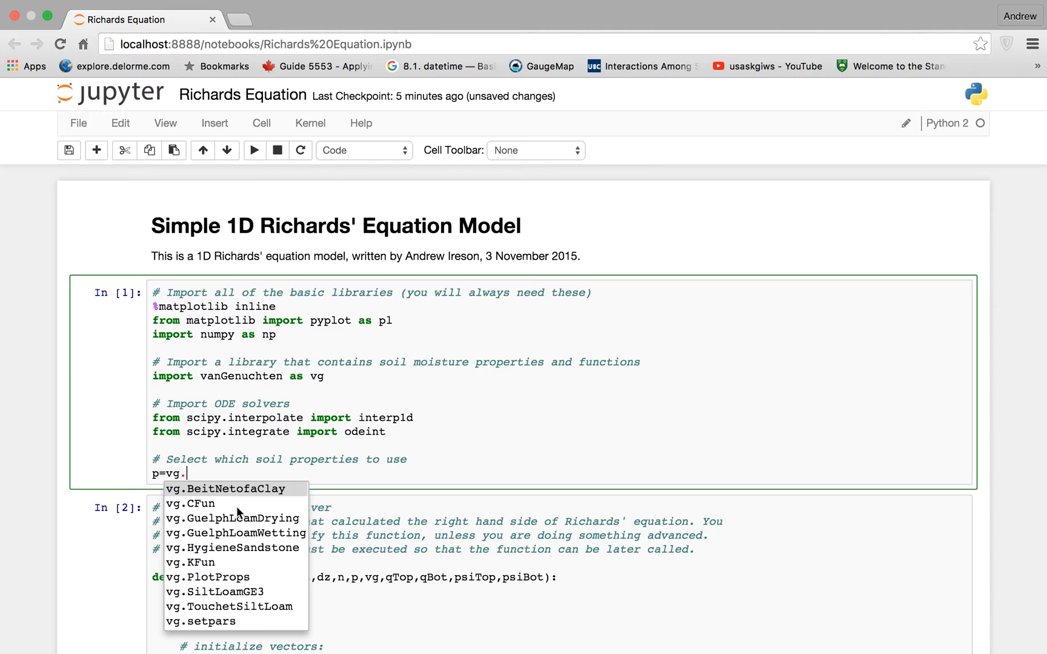
mouse_move(238, 556)
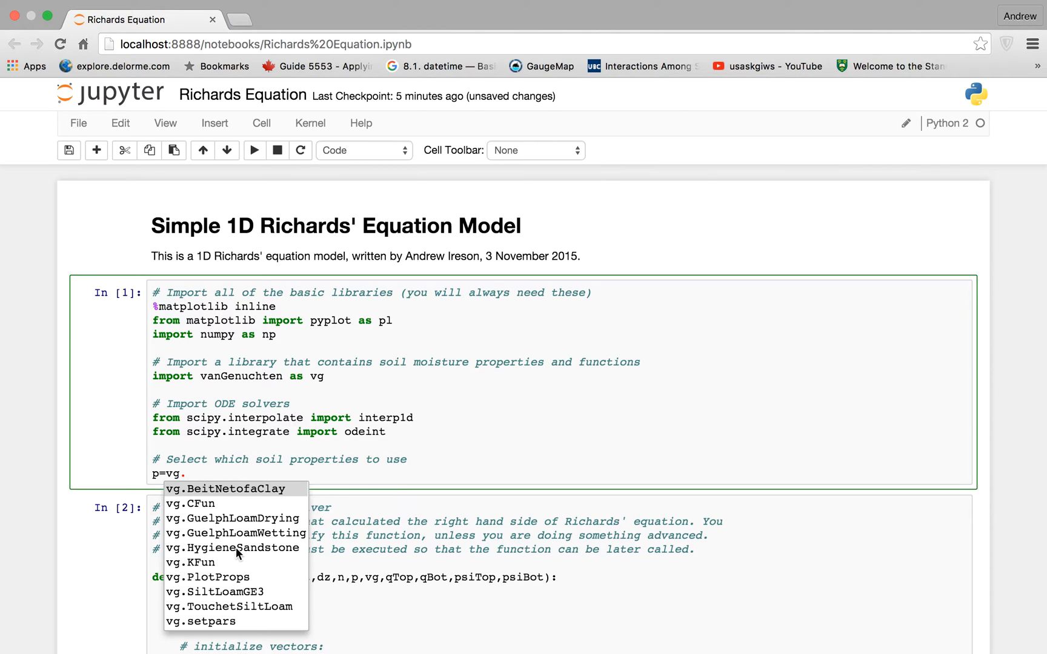
mouse_move(237, 529)
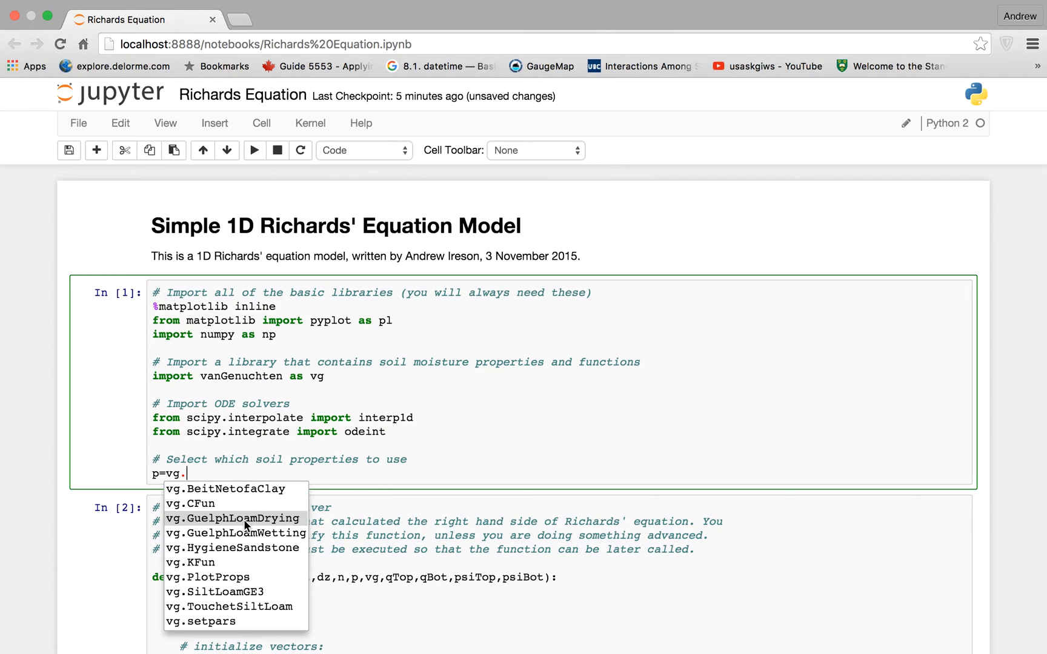
click(228, 518)
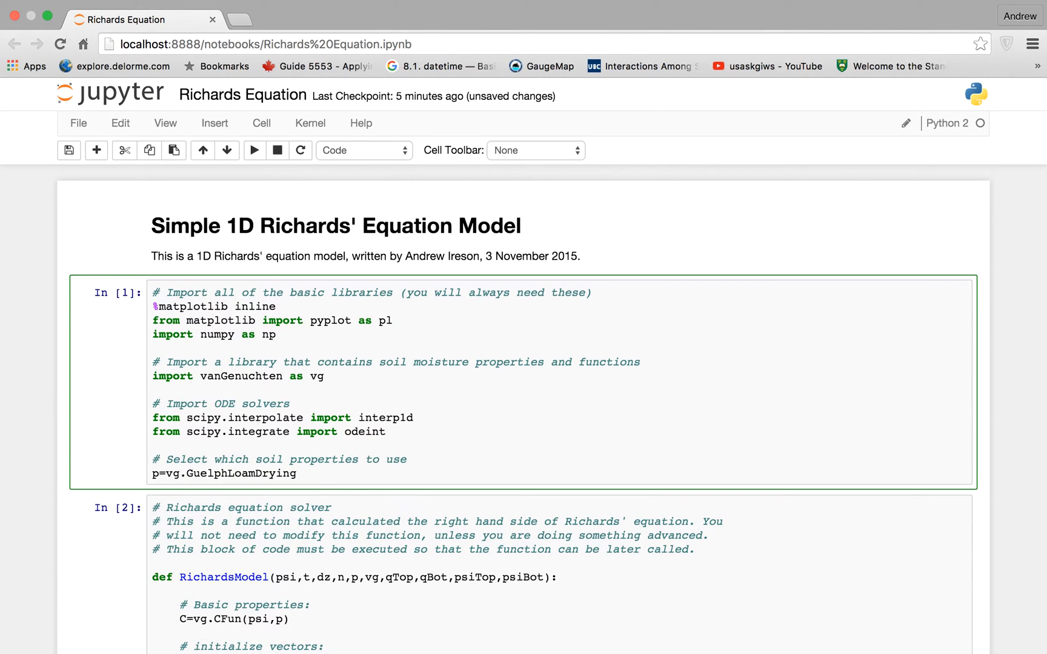
click(297, 474)
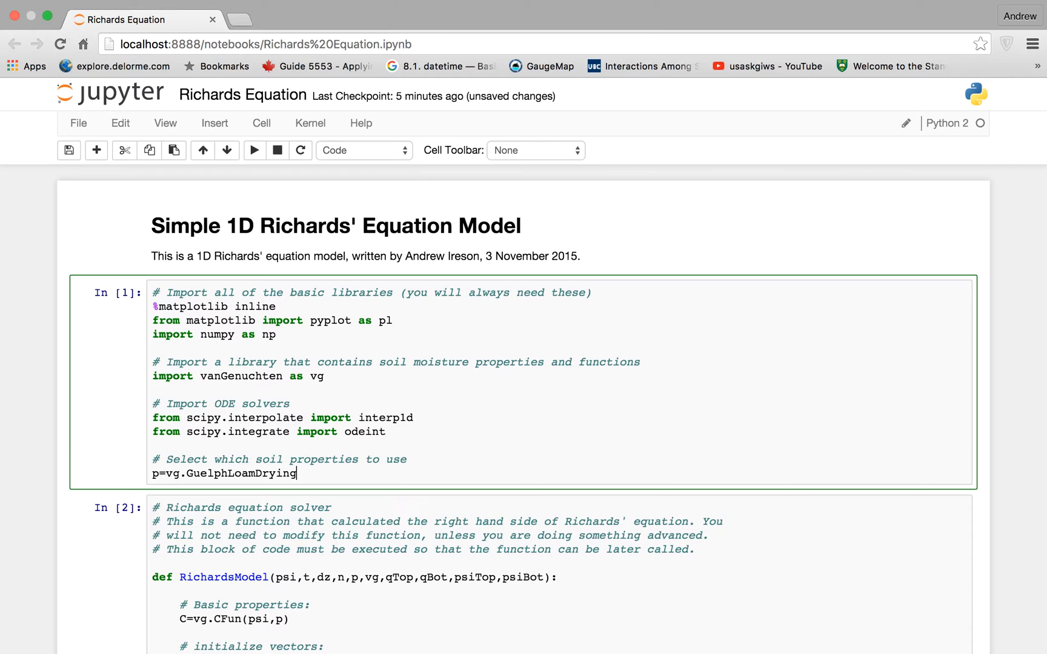
text(())
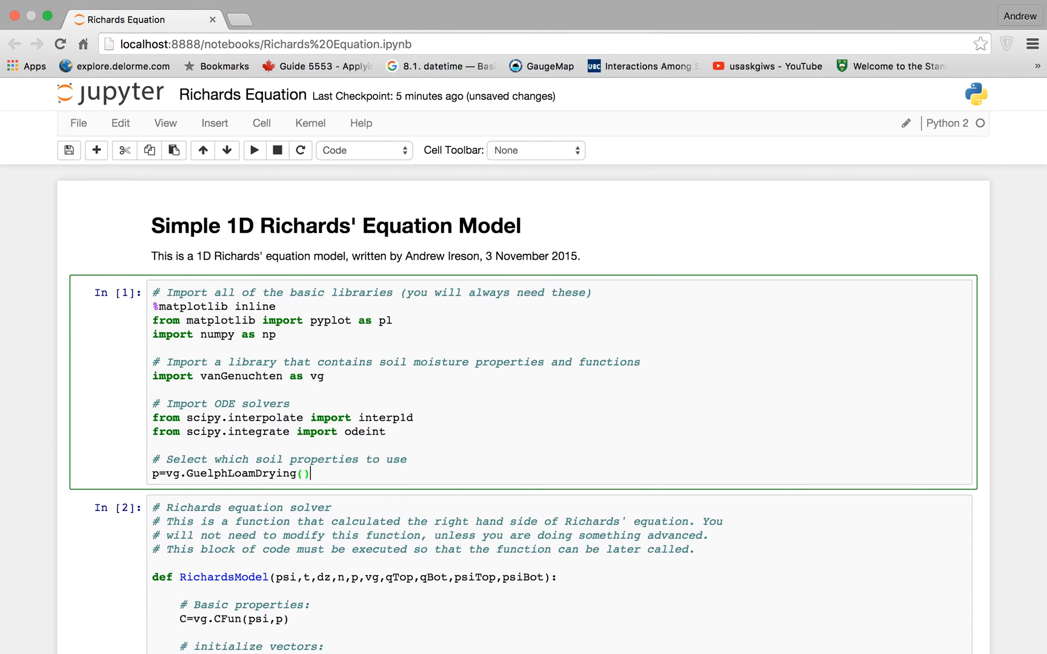
scroll(down, 3)
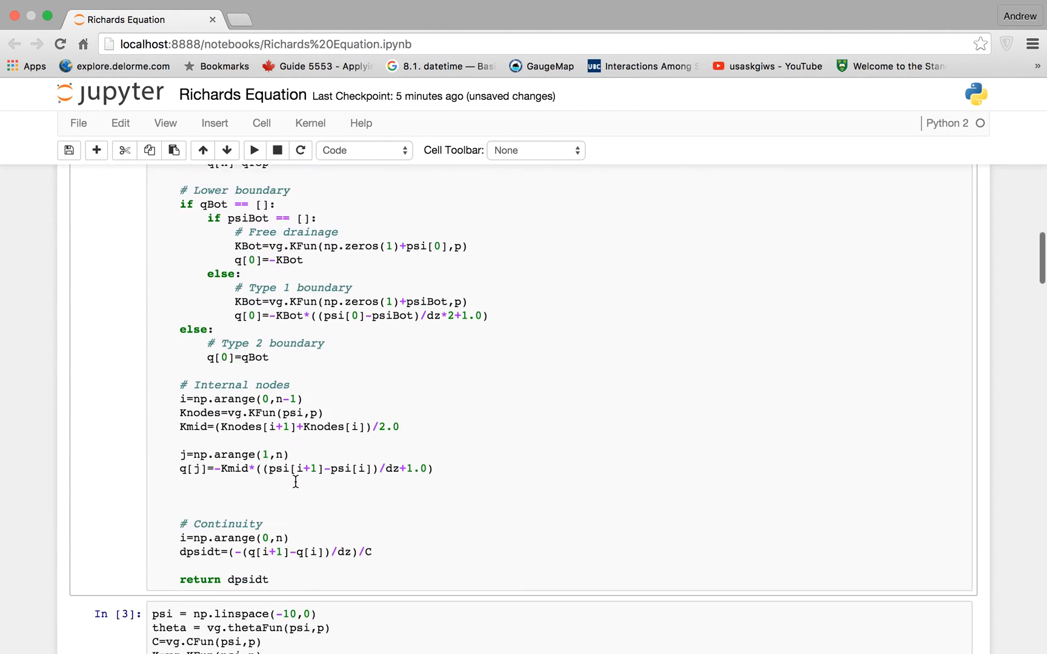
Re-run the edited import cell loading GuelphLoamDrying and point out the soil selection line
scroll(up, 3)
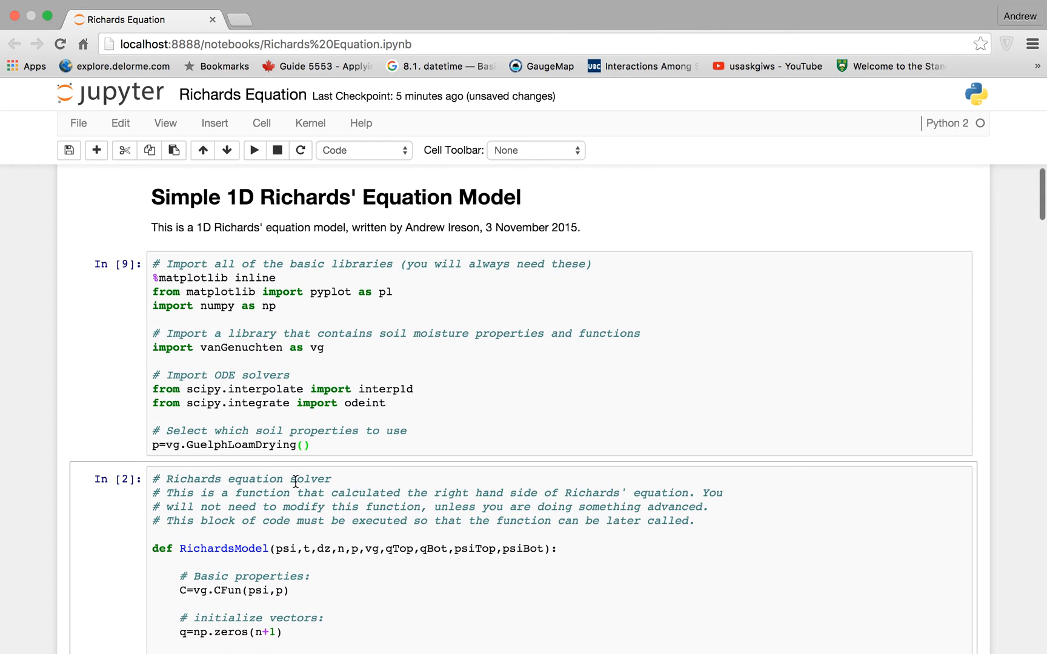
click(163, 283)
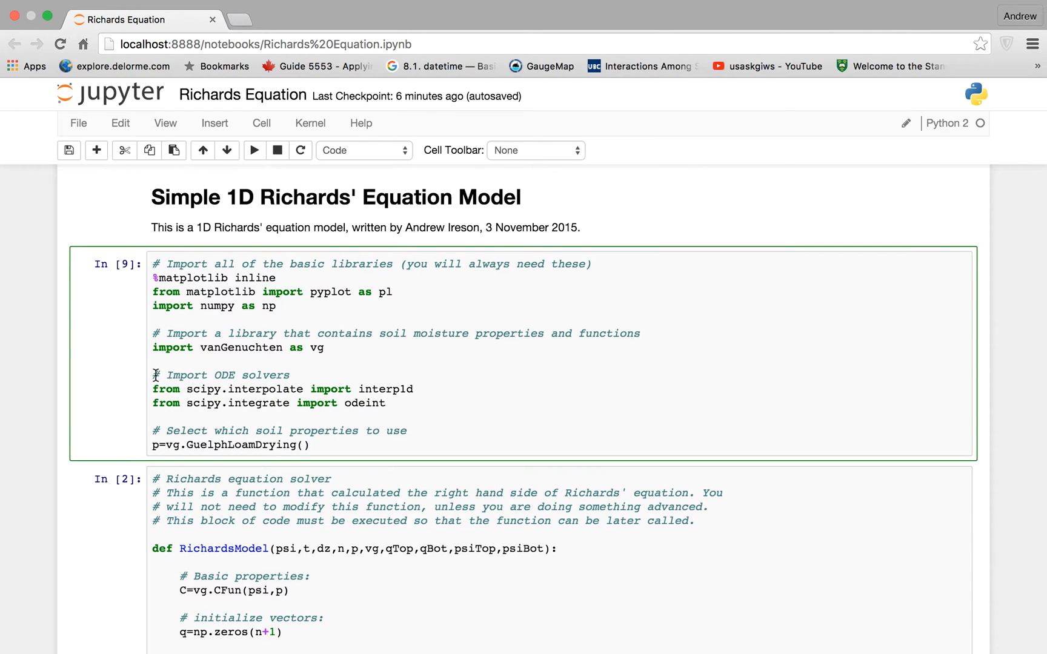
scroll(down, 3)
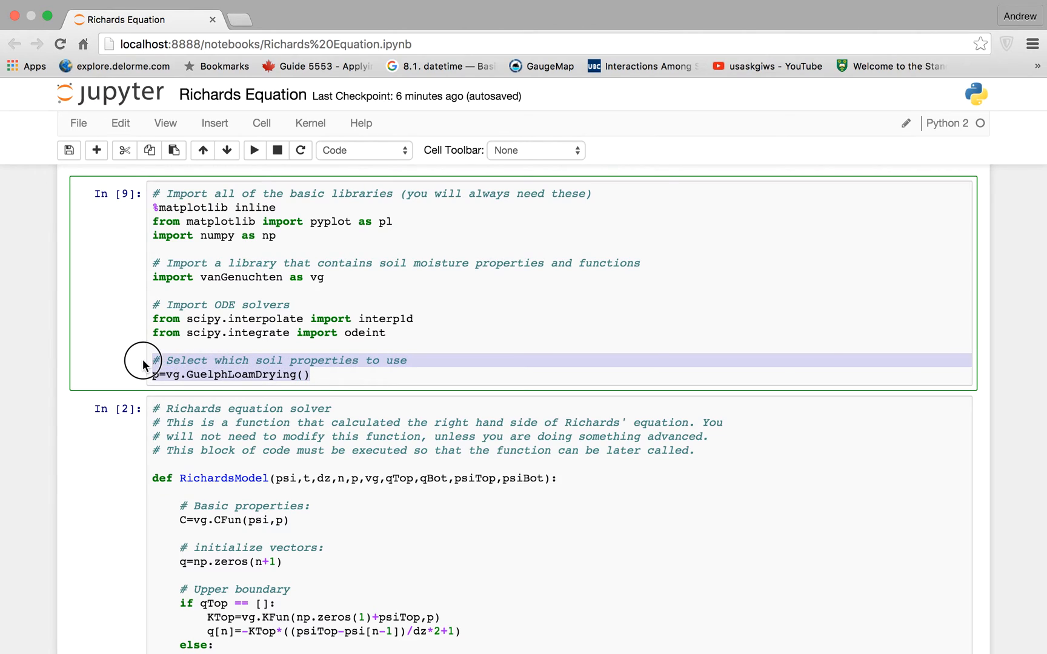
click(156, 375)
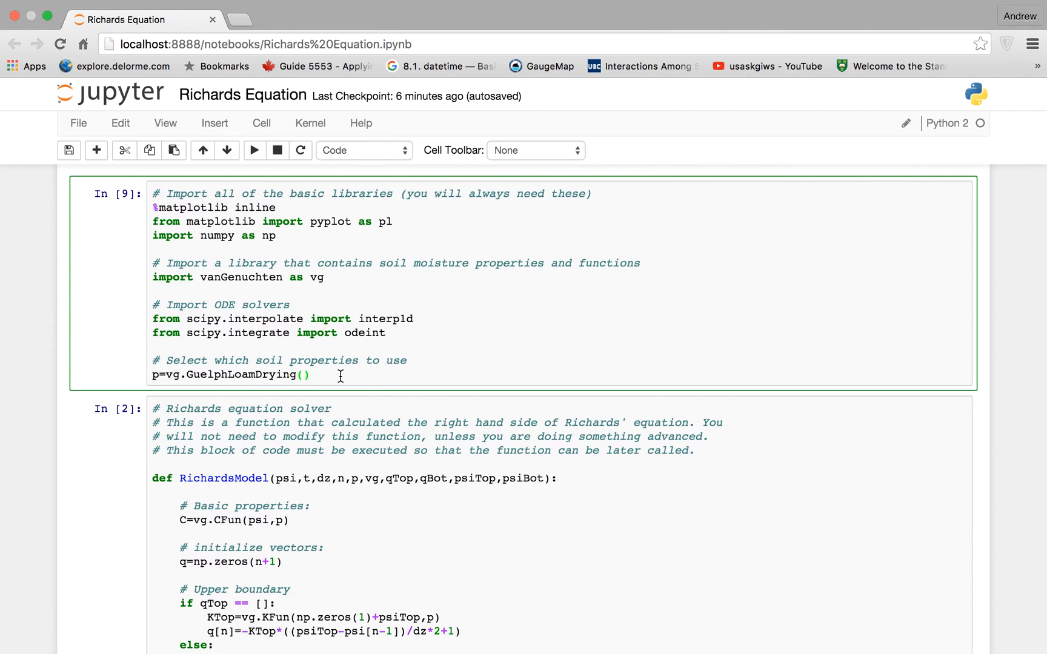
scroll(down, 3)
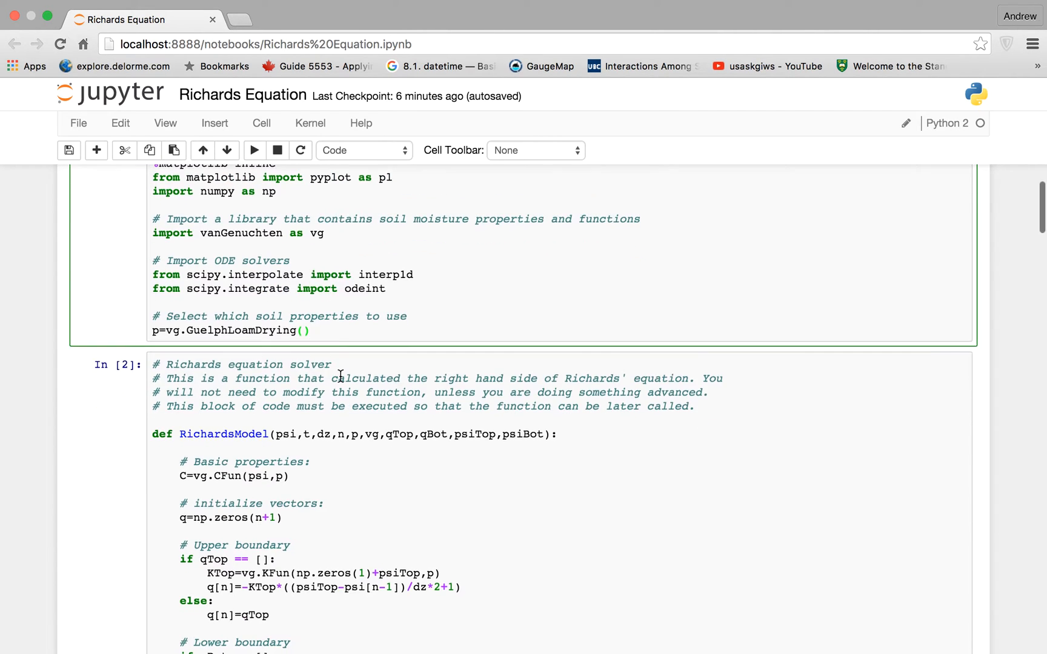
scroll(down, 3)
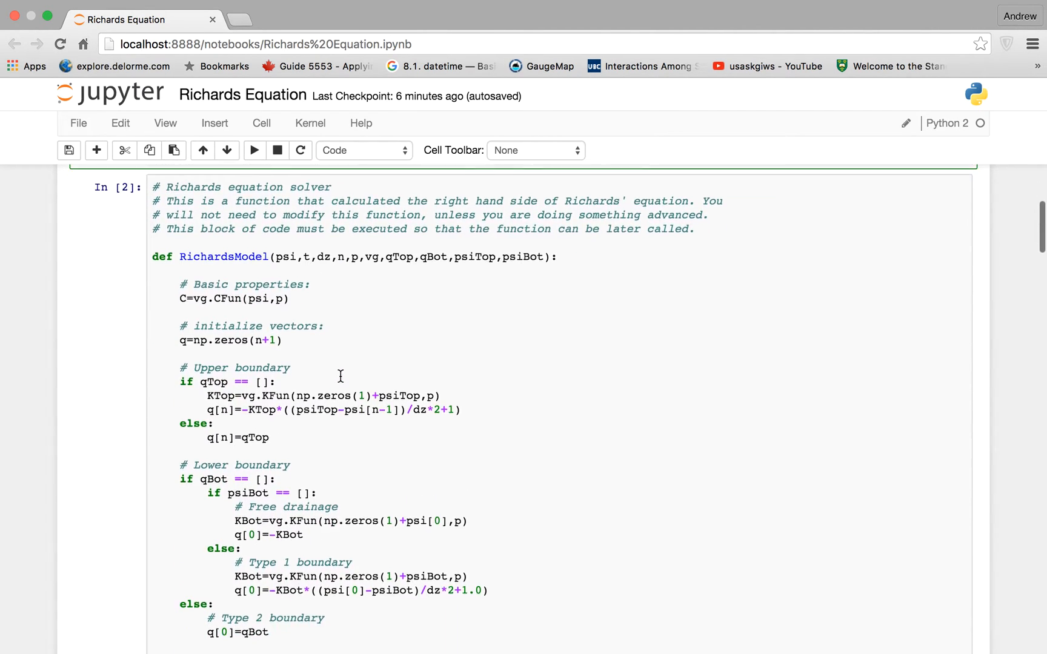
click(173, 256)
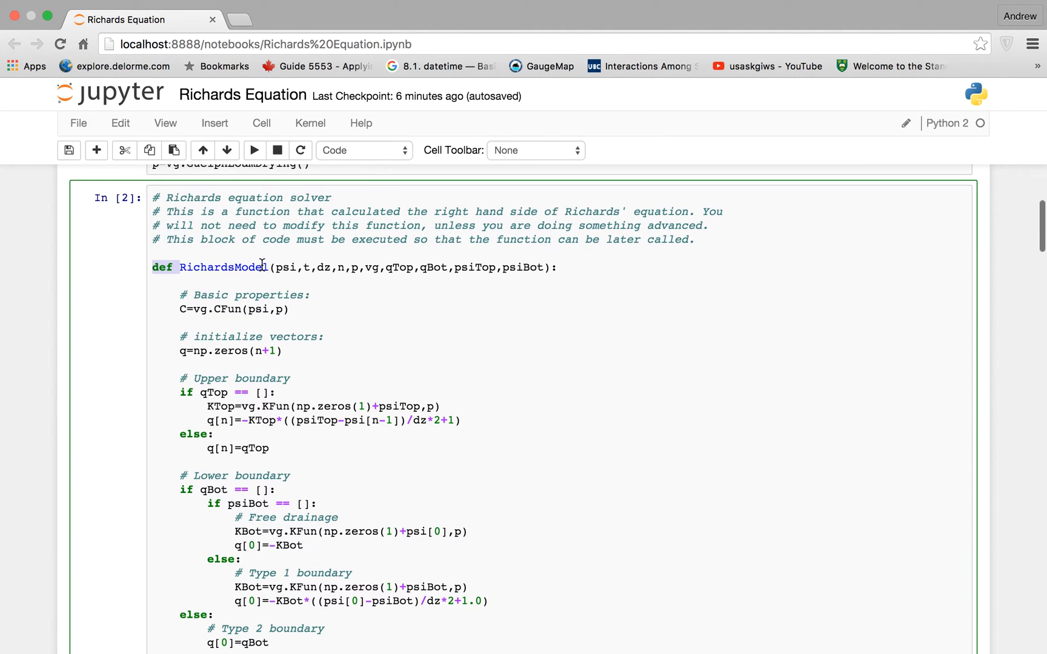
scroll(down, 3)
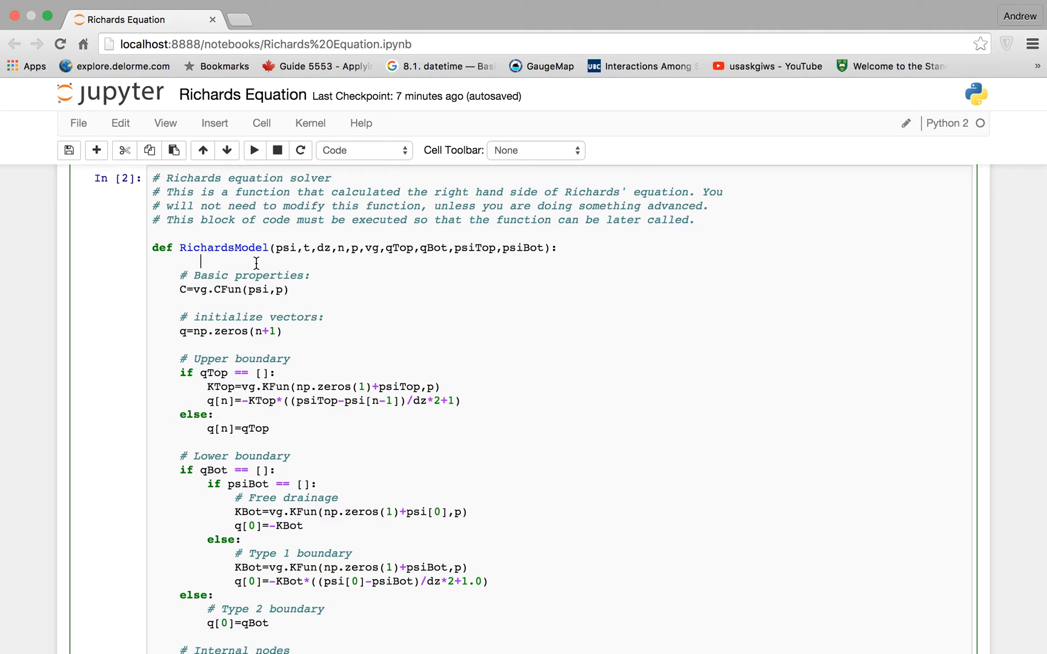
drag(200, 260, 283, 345)
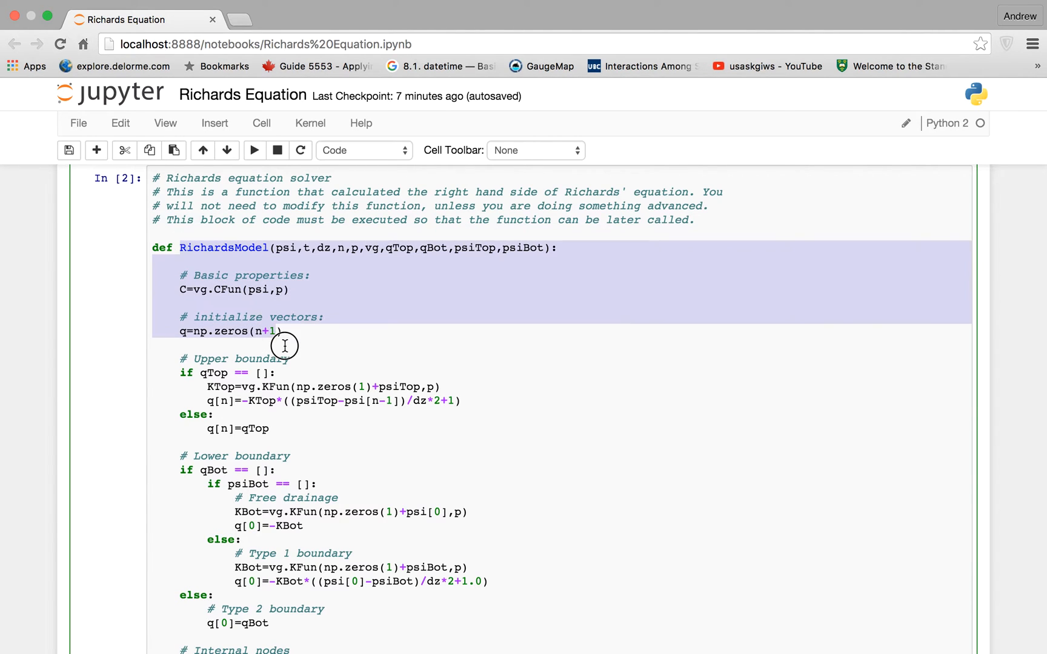
scroll(down, 3)
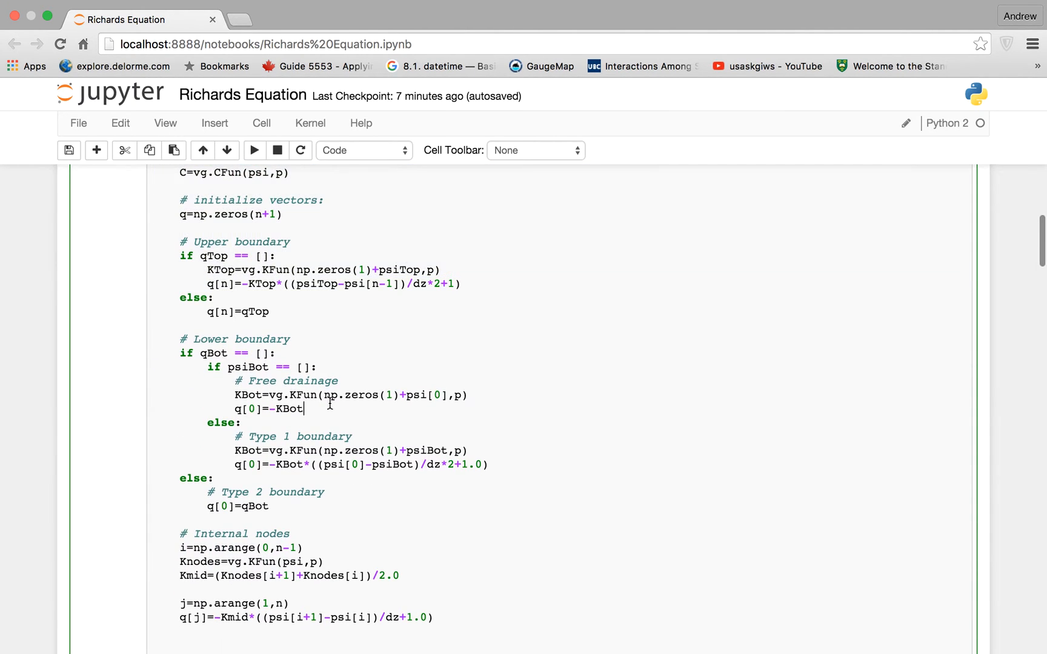
scroll(down, 3)
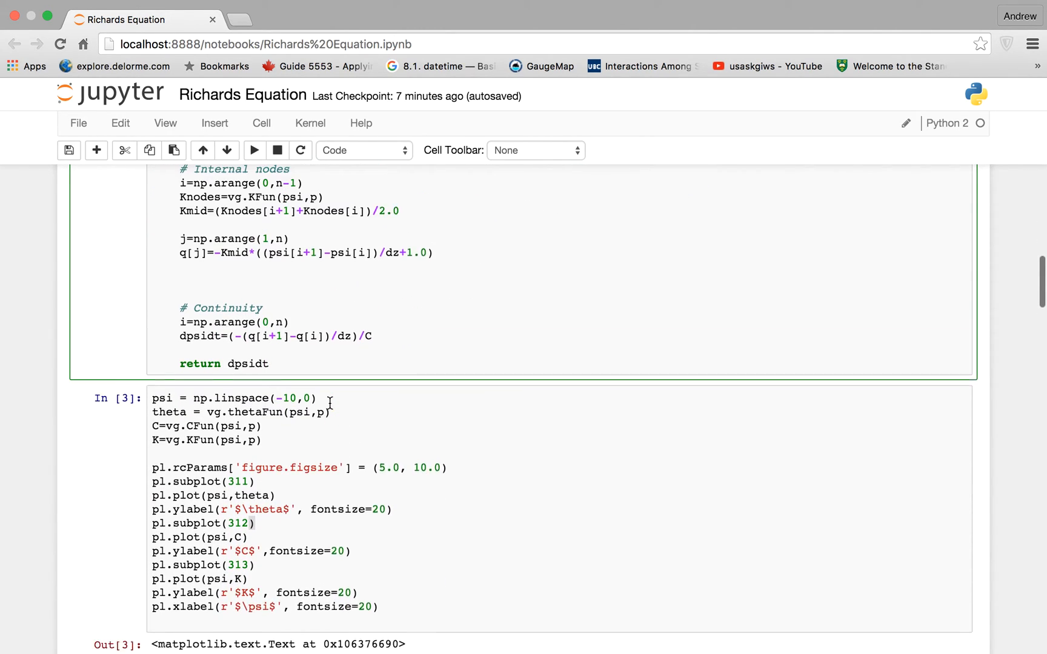
scroll(down, 3)
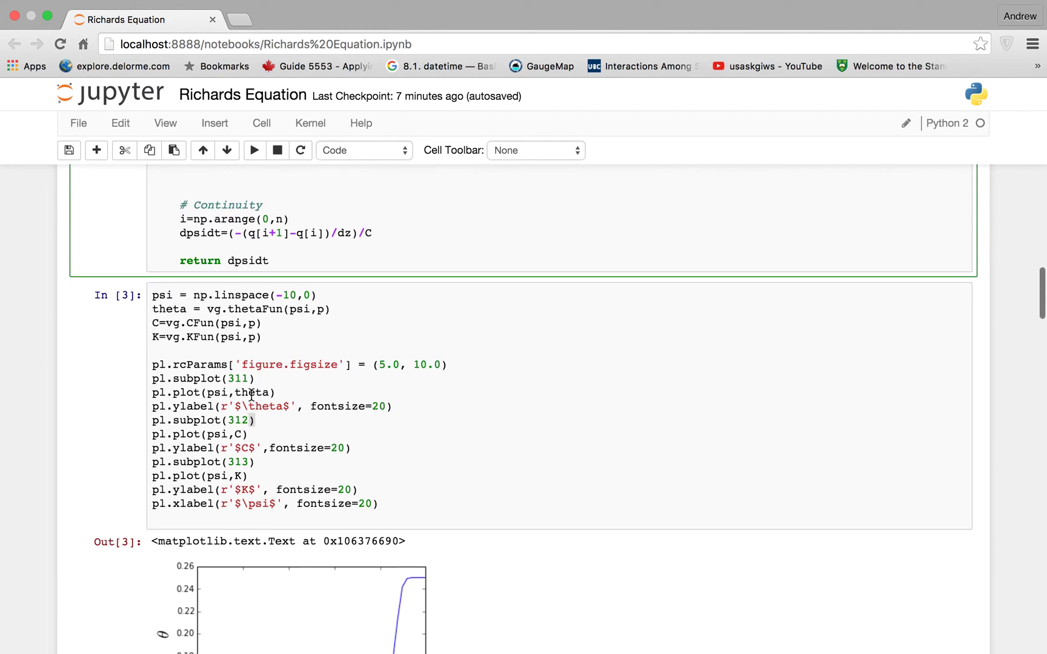
Select the soil-property plotting cell code and make it the active cell to rerun
scroll(down, 3)
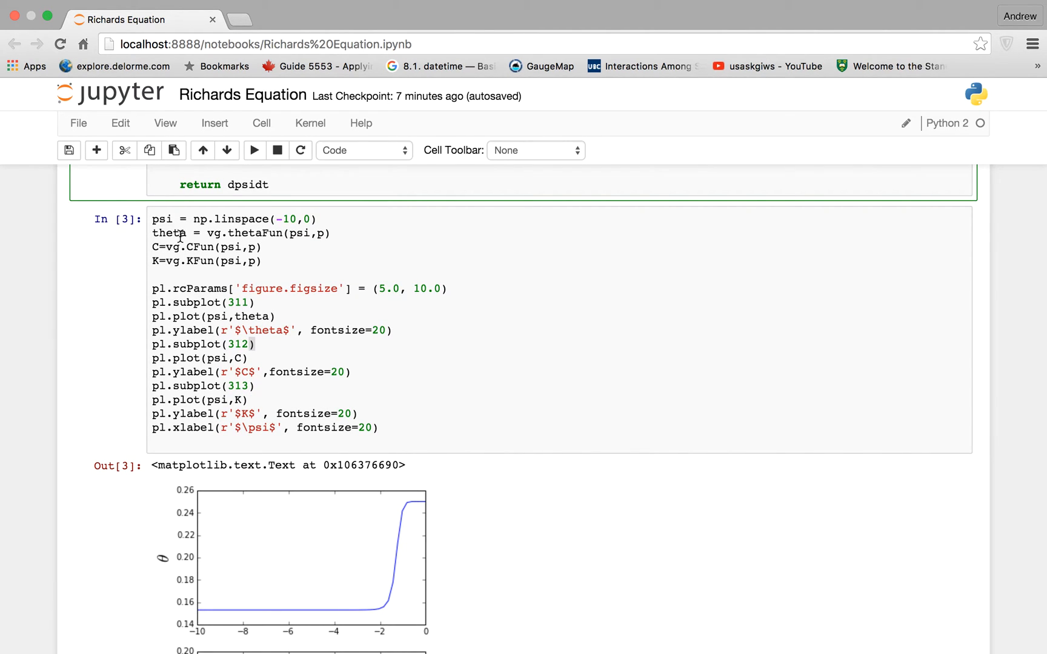
click(164, 232)
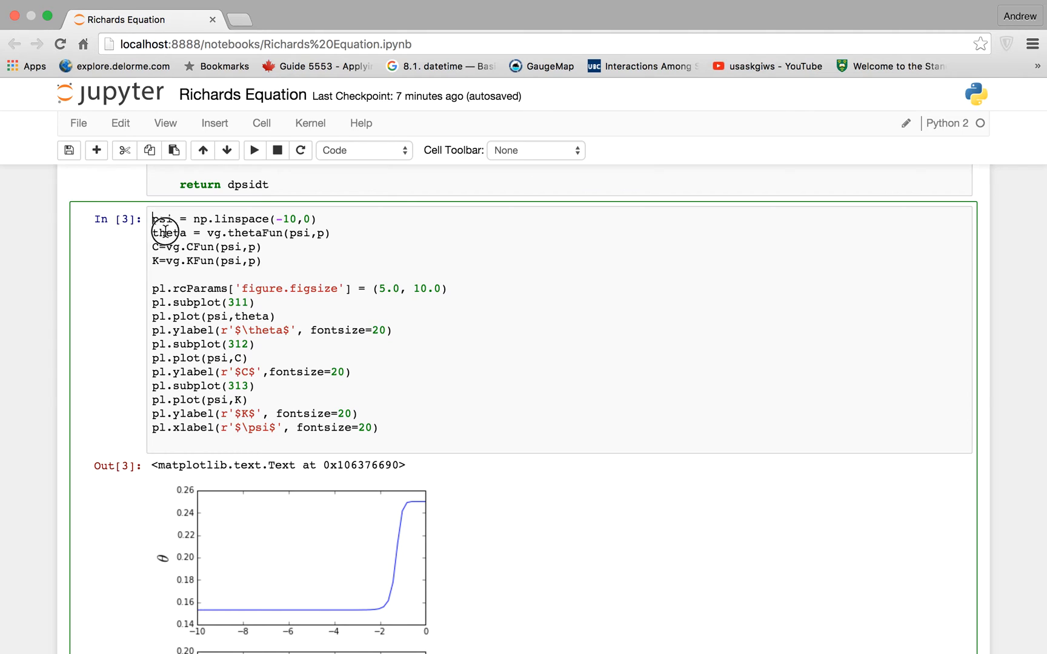
drag(153, 220, 378, 428)
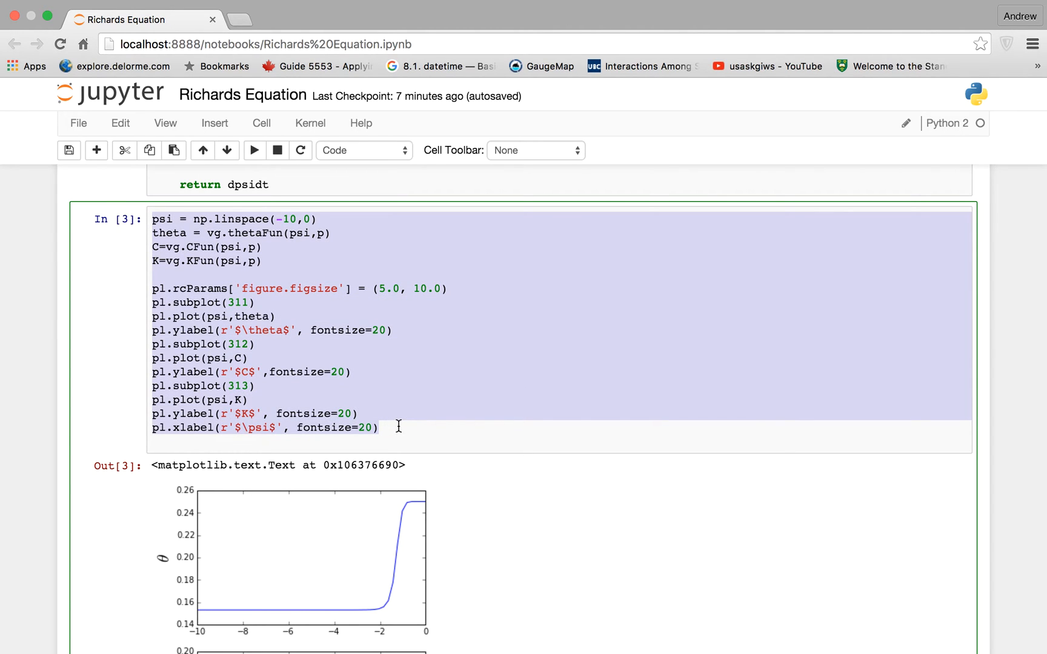
click(380, 429)
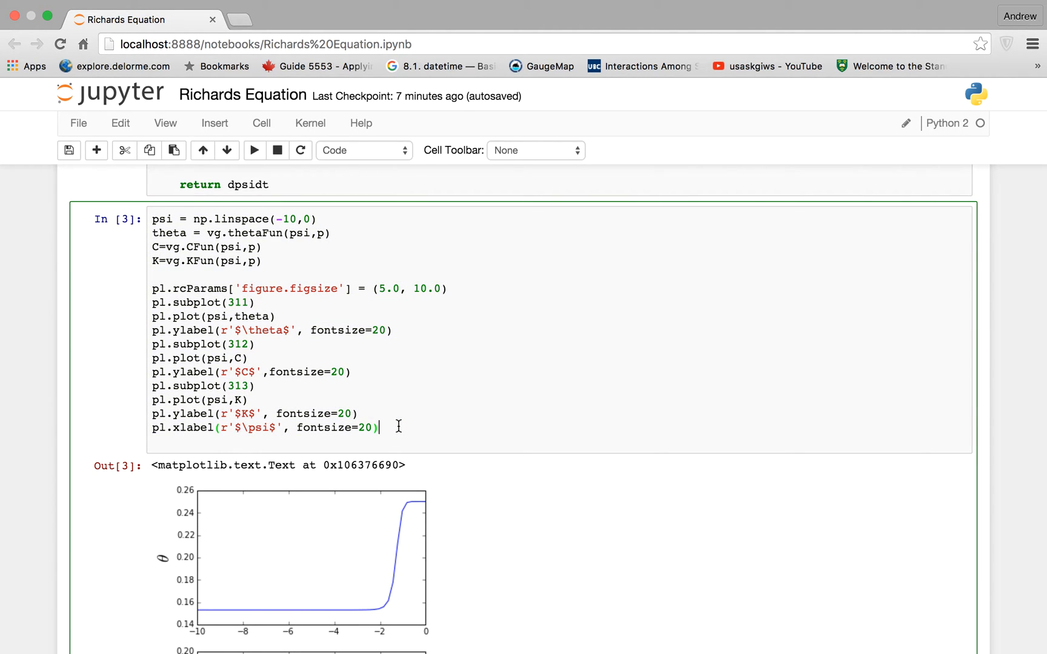
scroll(down, 3)
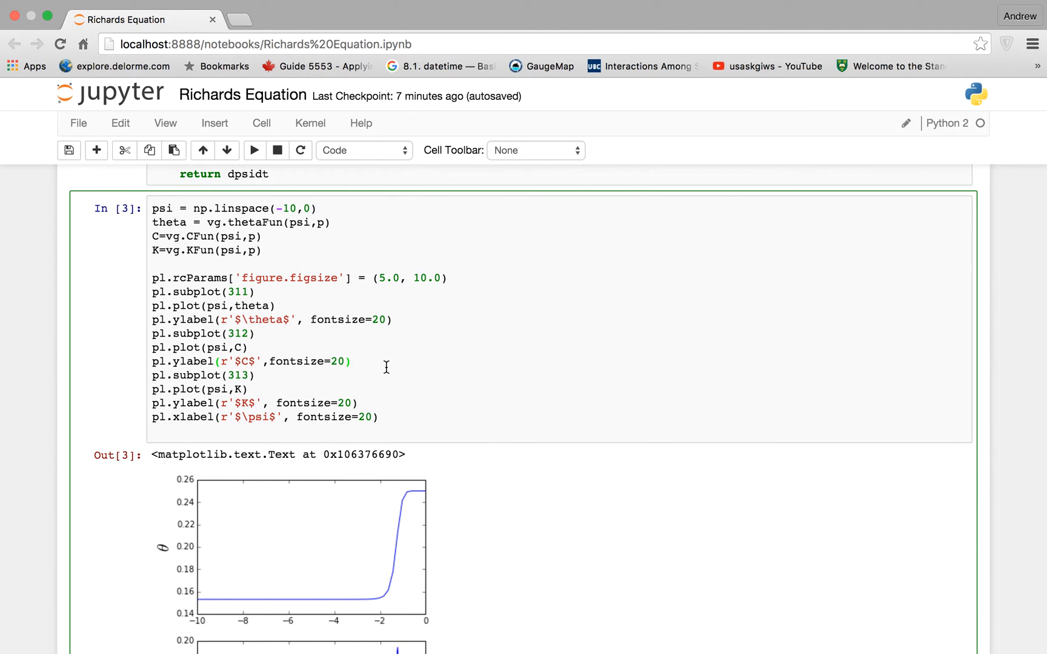
click(352, 361)
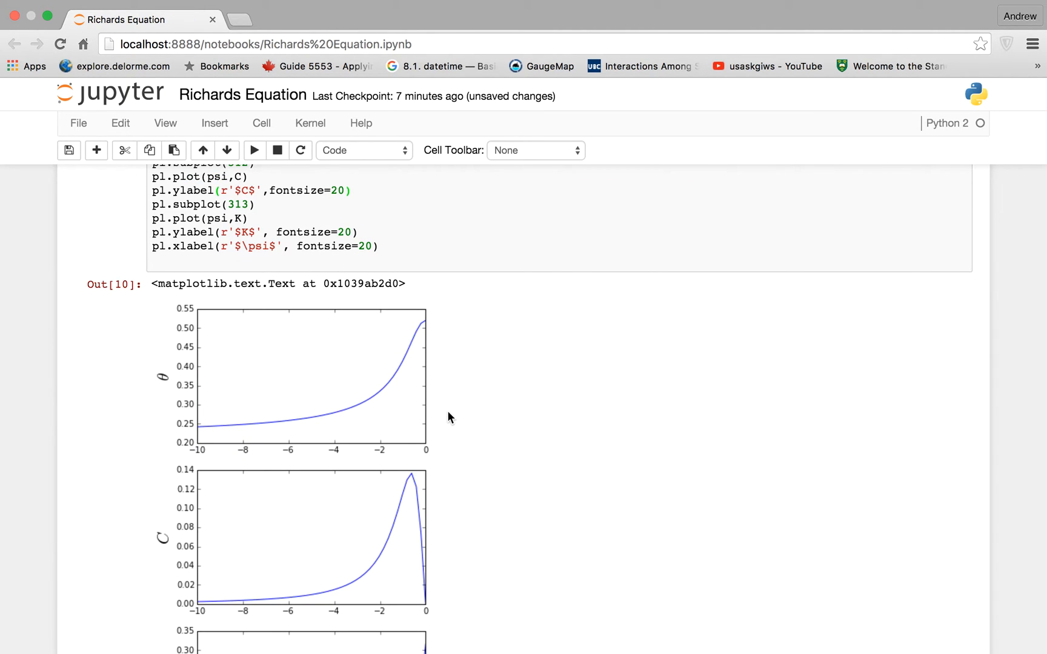
Rerun it and review the redrawn theta, C and K curves for GuelphLoamDrying soil
scroll(down, 3)
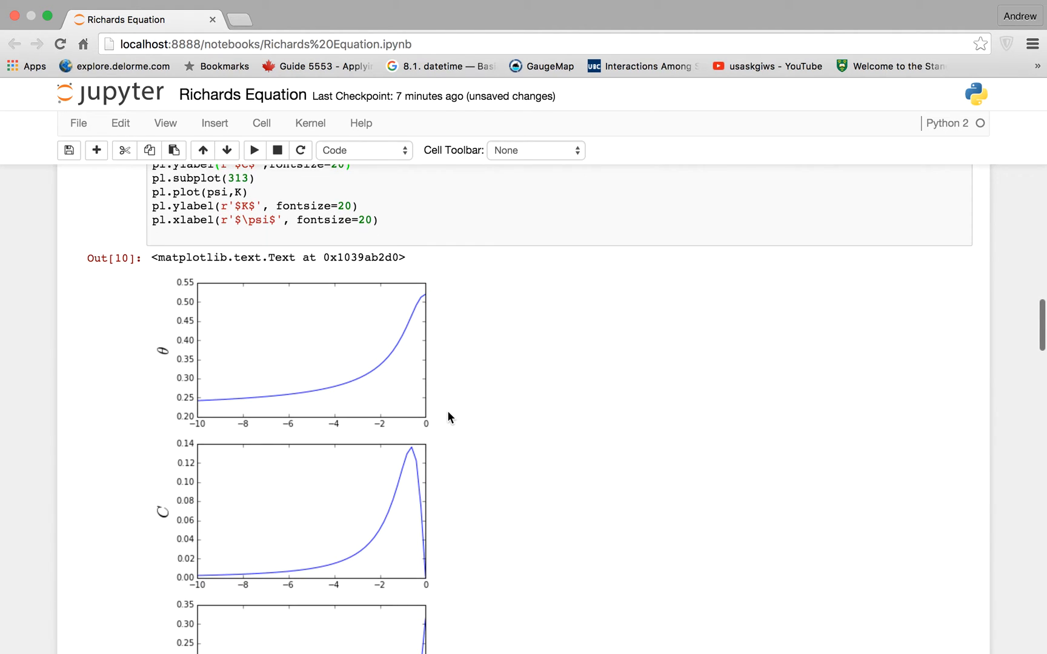
scroll(down, 3)
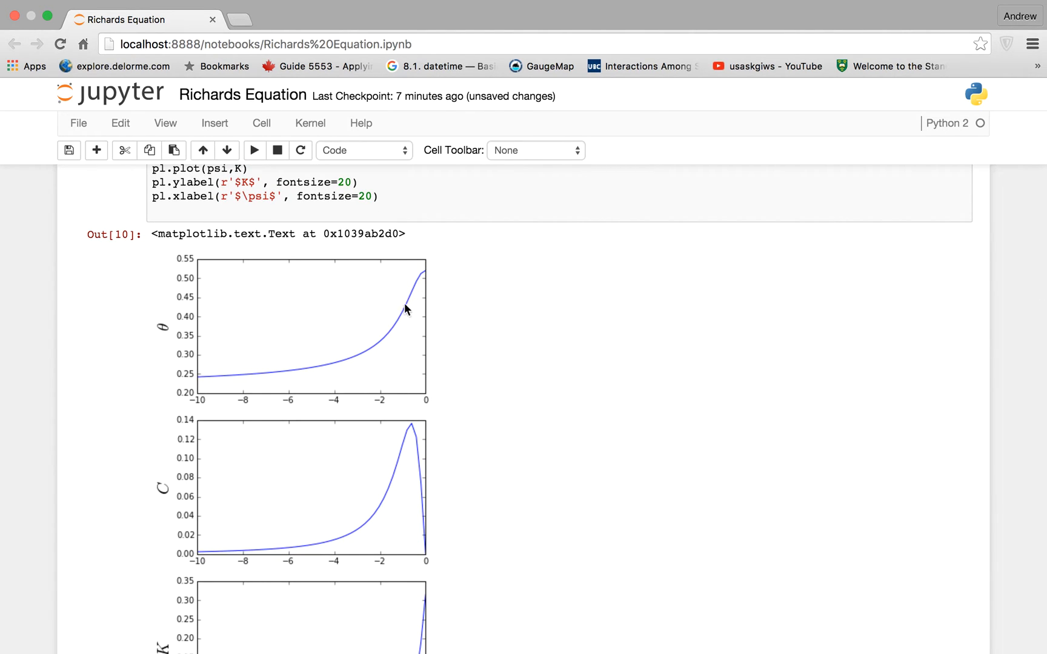
mouse_move(415, 286)
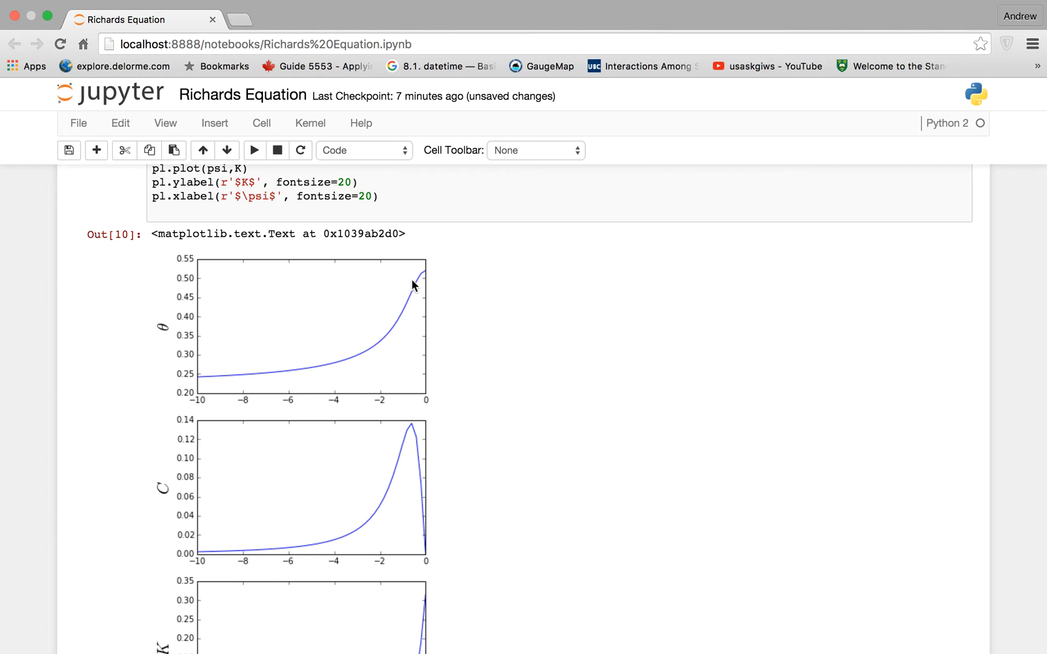
scroll(down, 3)
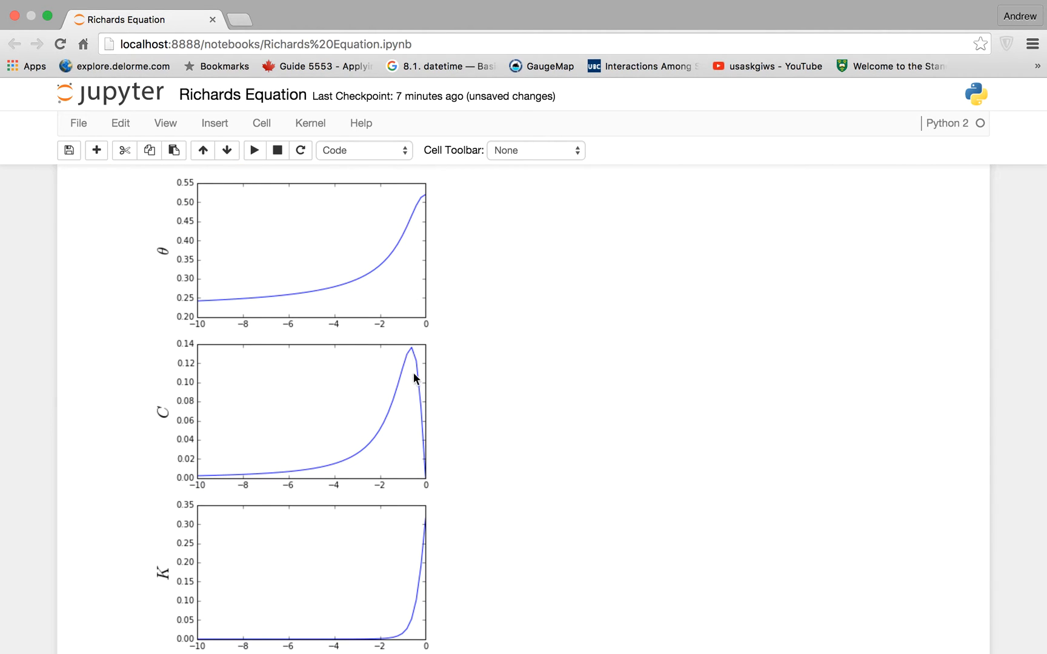
scroll(down, 3)
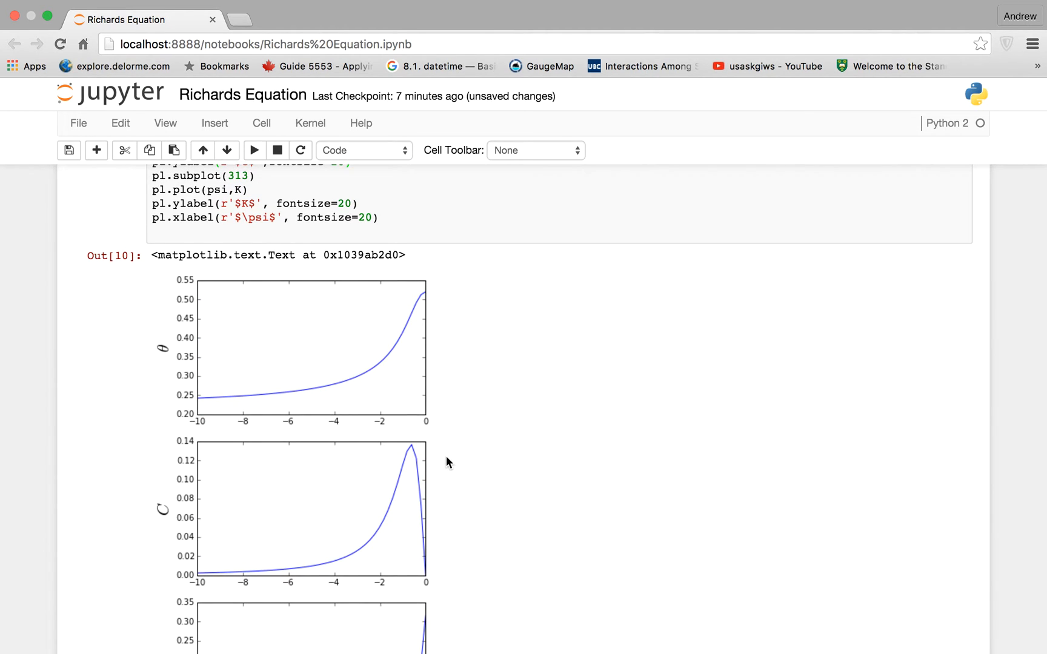
scroll(down, 3)
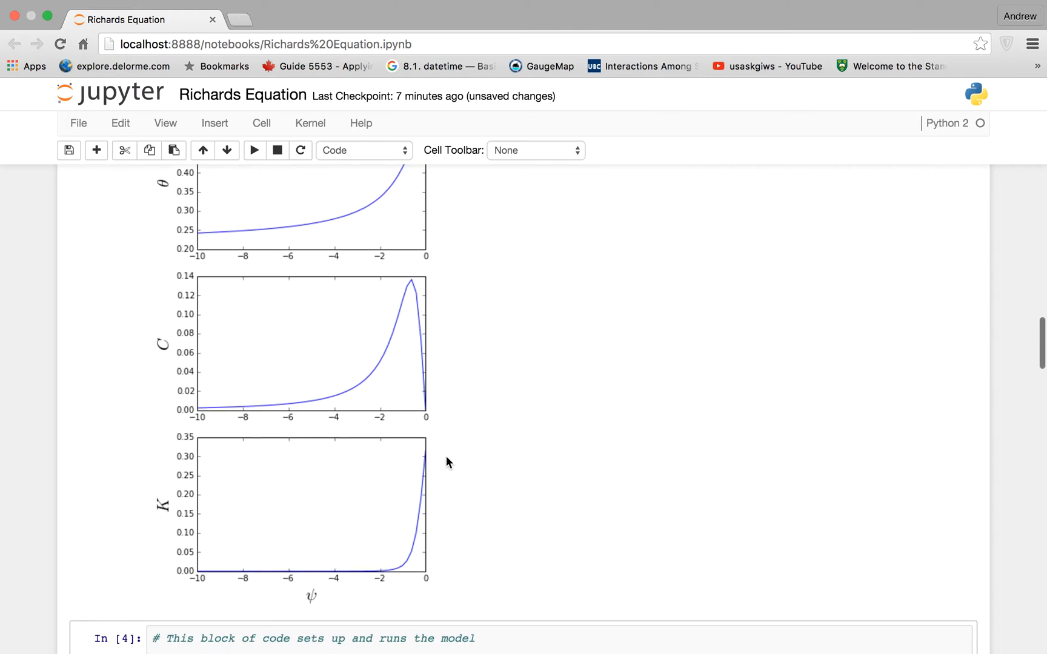
scroll(down, 3)
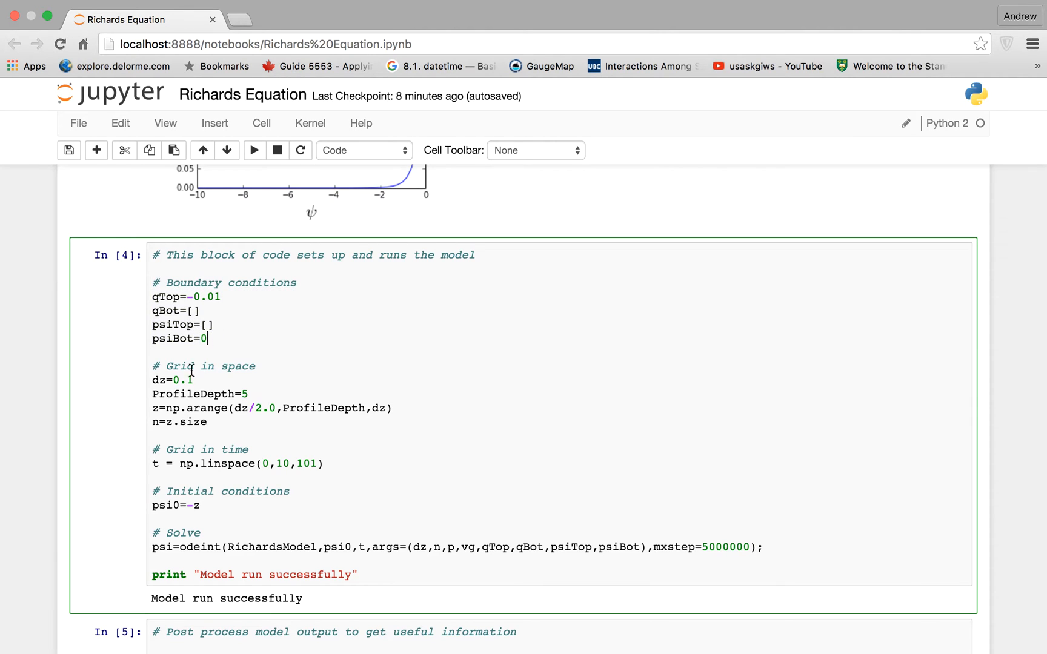
drag(153, 366, 207, 422)
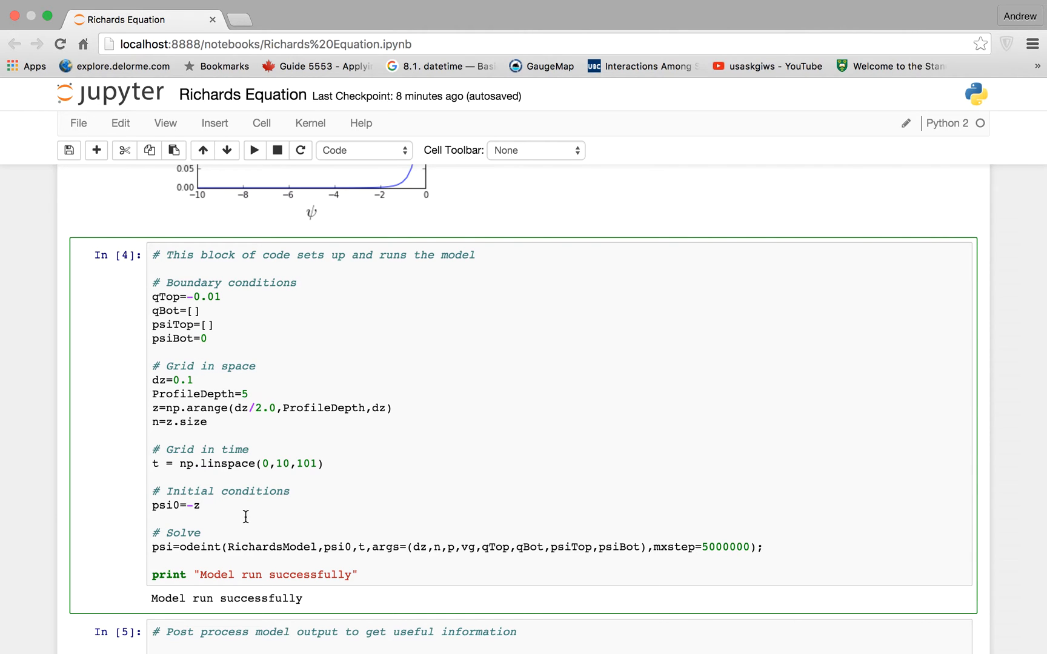
mouse_move(508, 561)
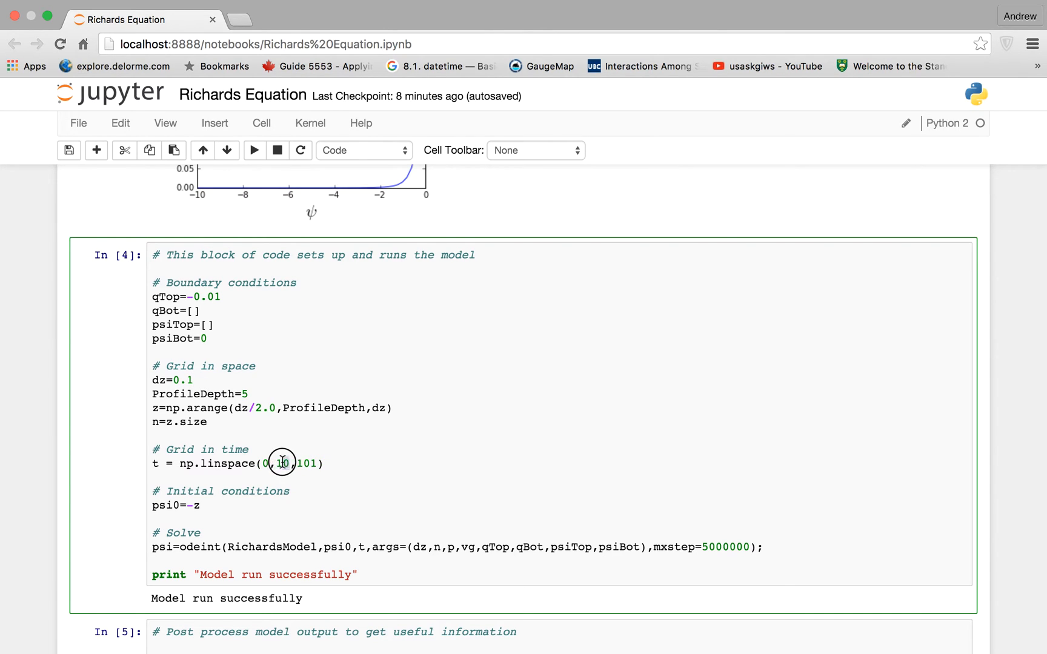
double_click(281, 464)
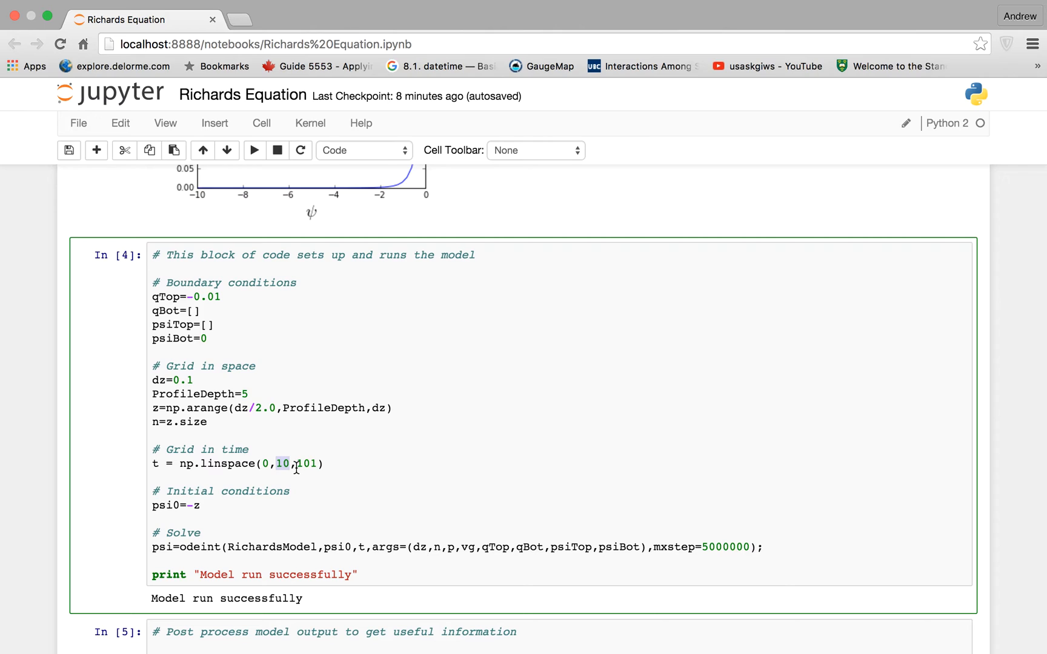
mouse_move(334, 471)
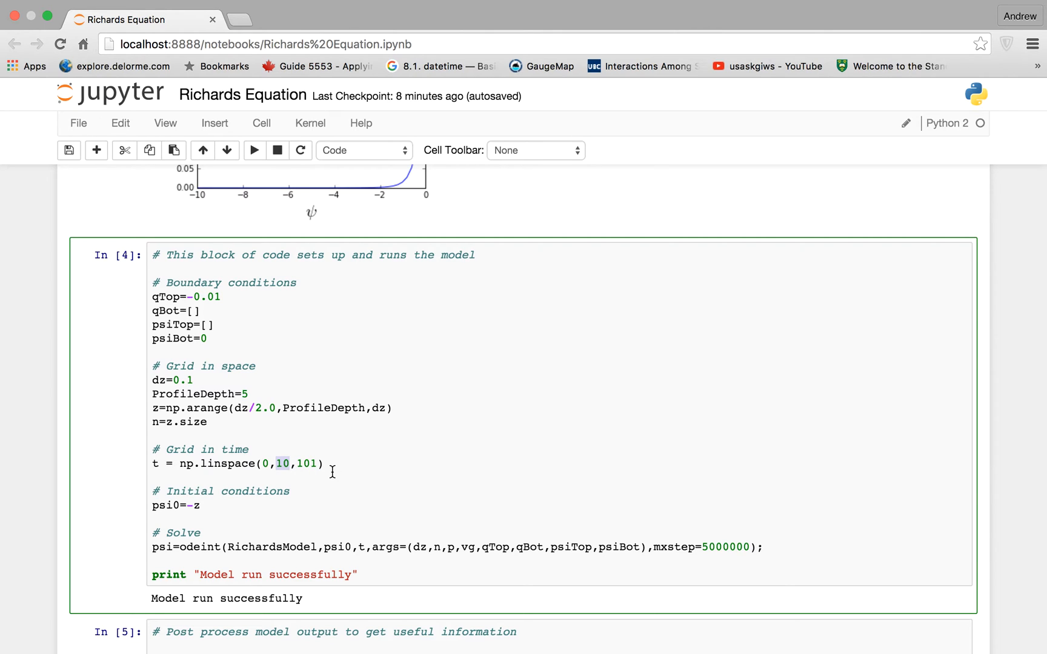
mouse_move(325, 453)
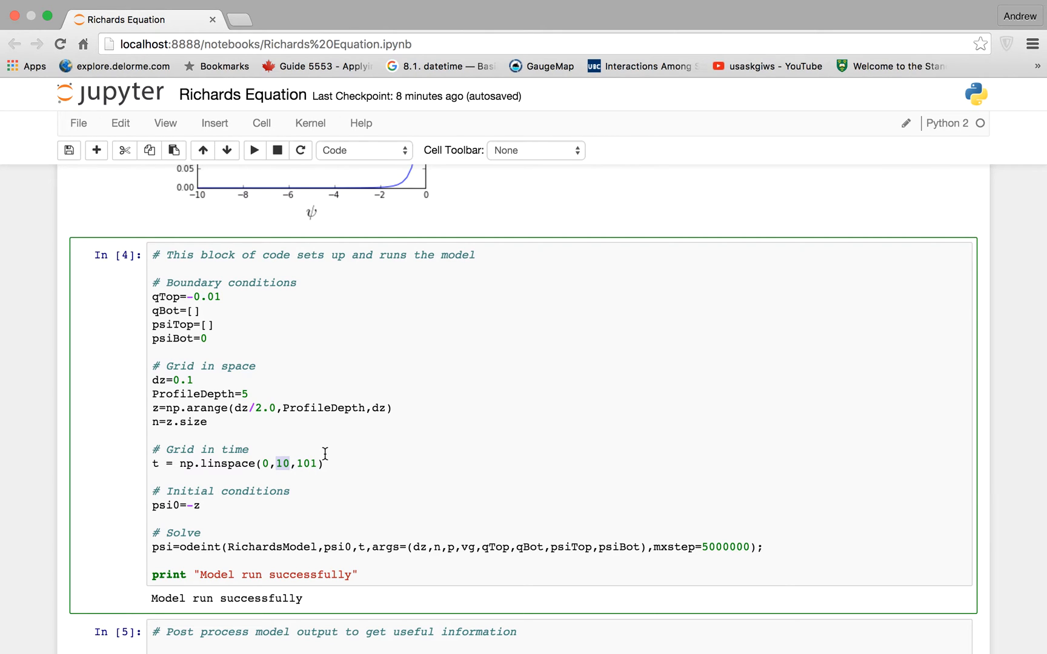
mouse_move(268, 346)
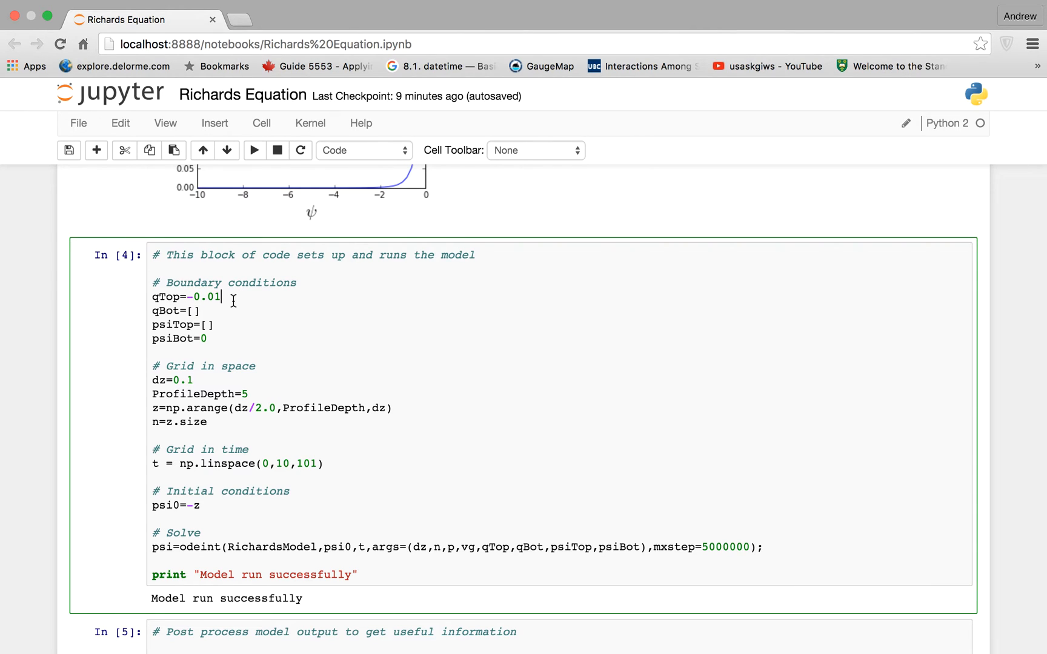
double_click(161, 339)
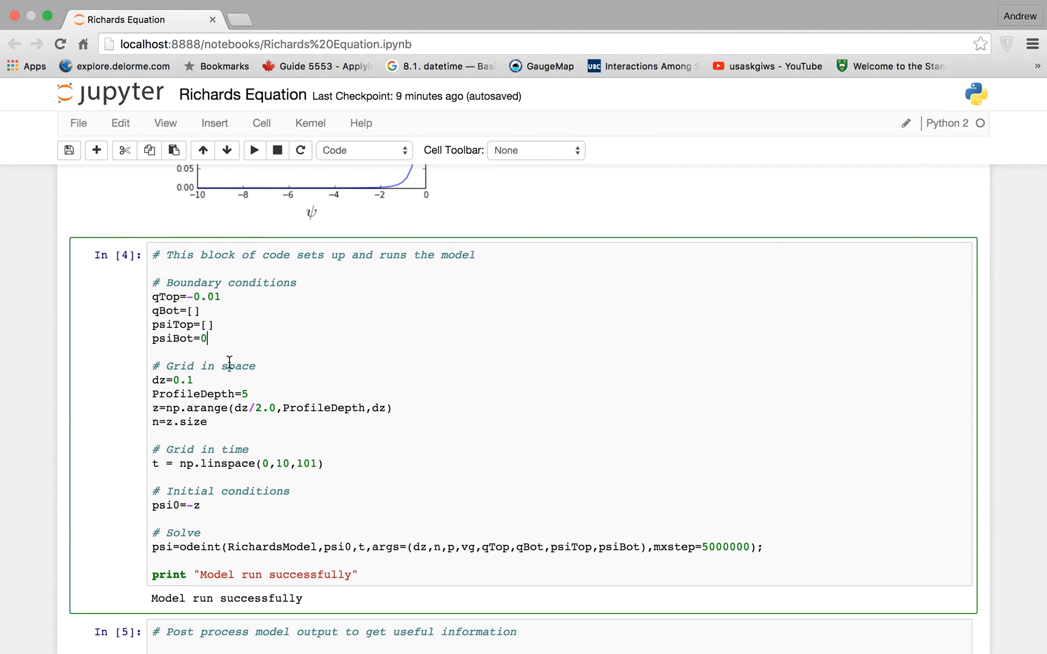
scroll(down, 3)
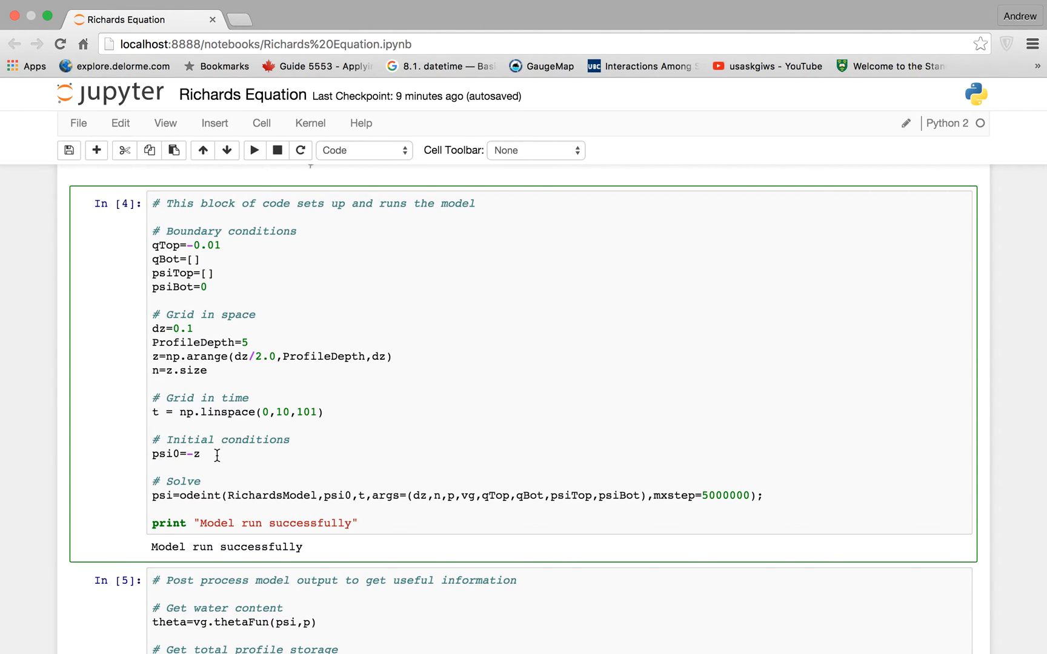
click(203, 454)
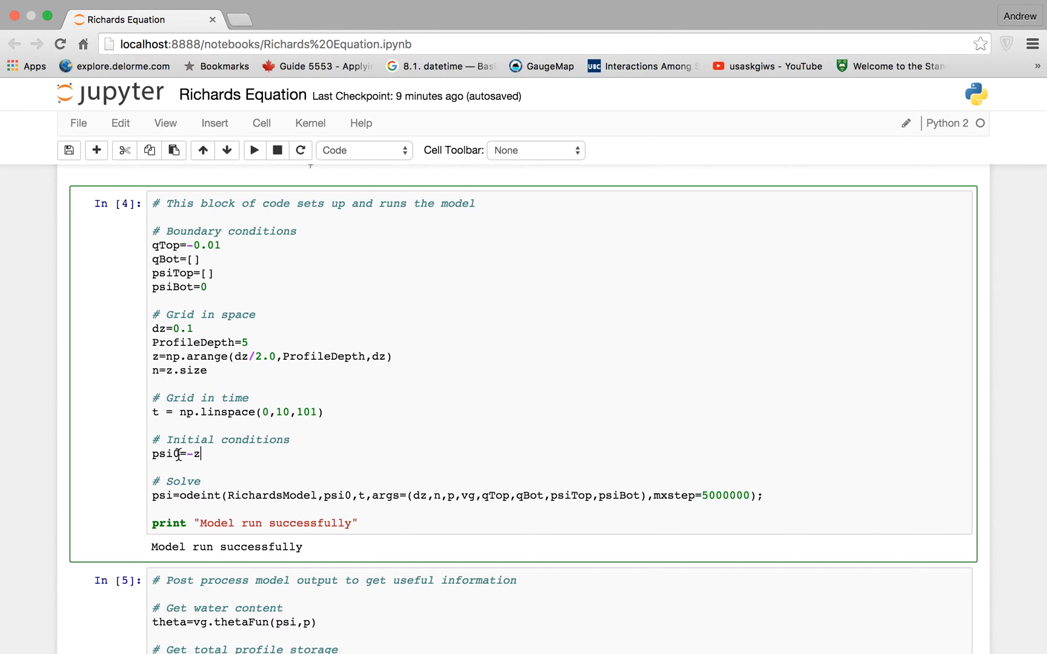
double_click(155, 455)
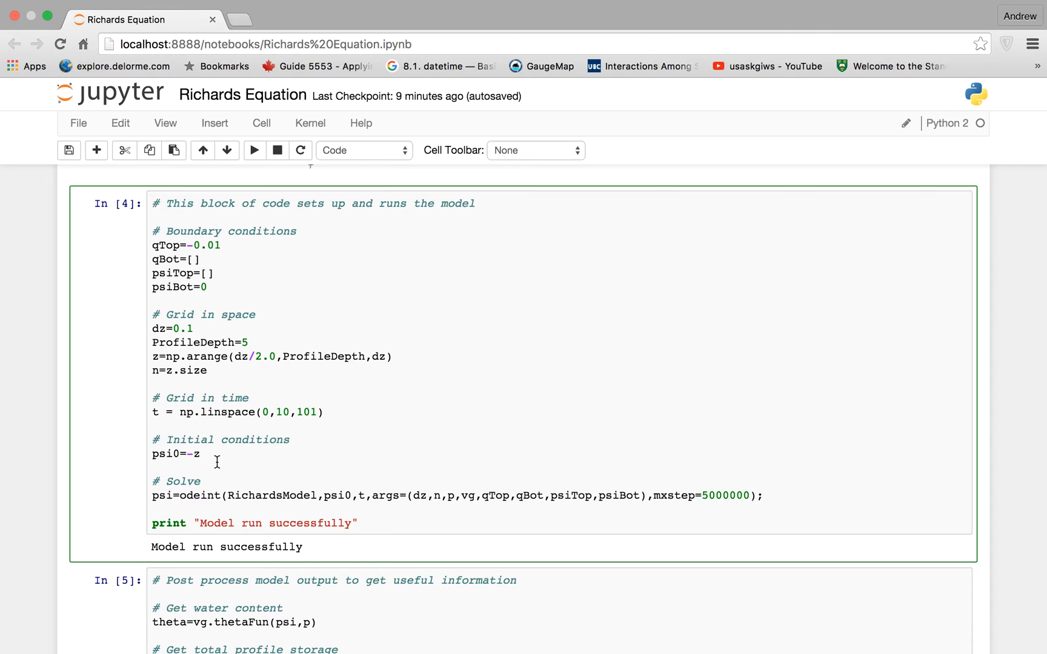
scroll(down, 3)
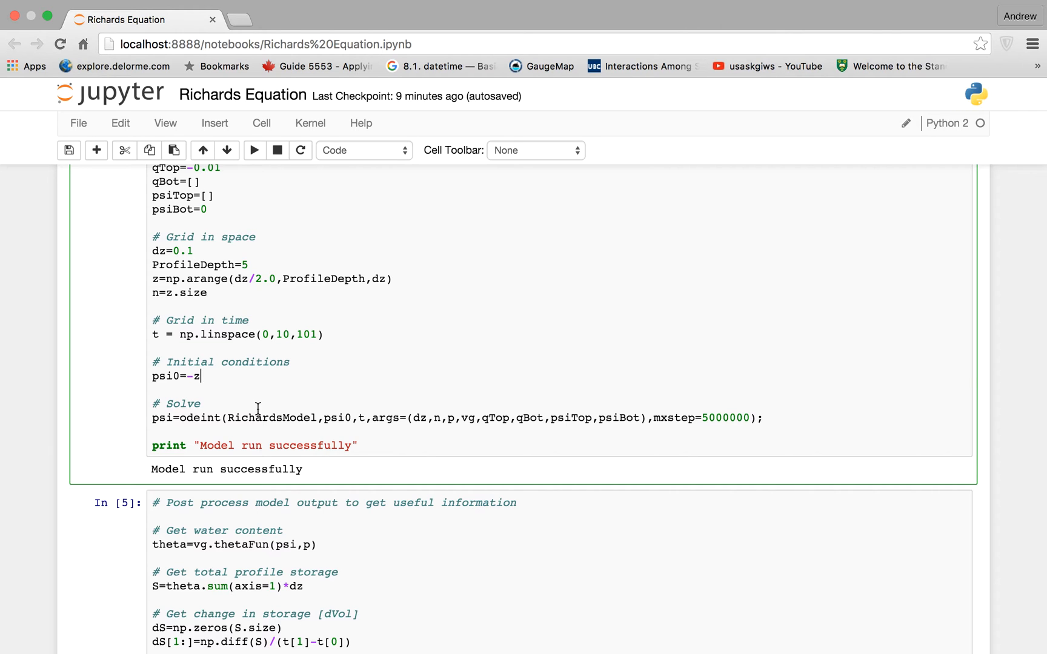
scroll(down, 3)
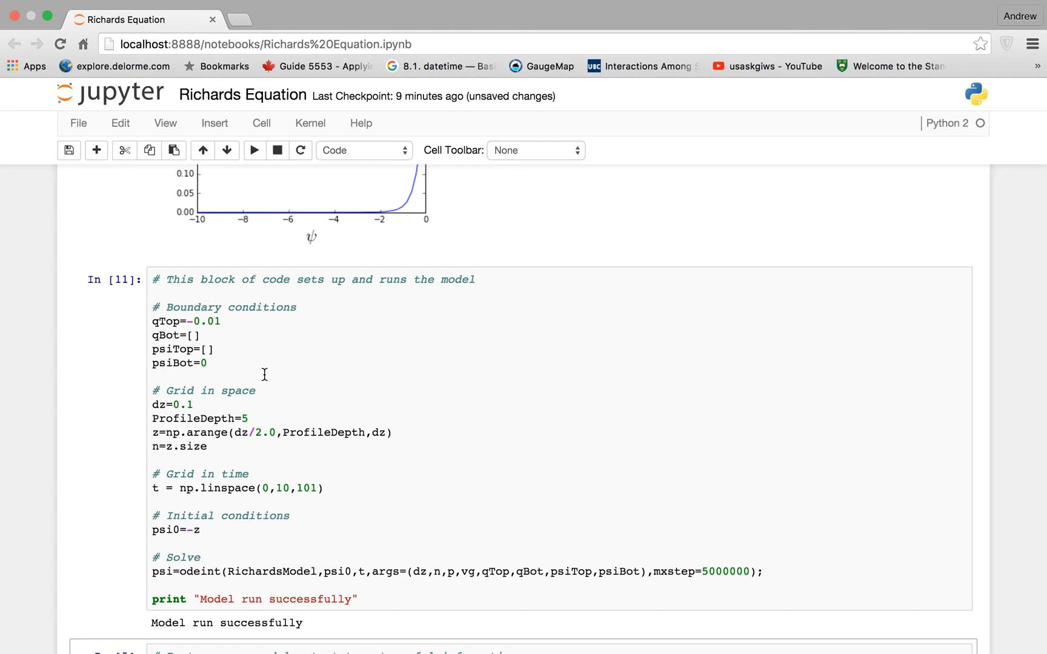
scroll(down, 3)
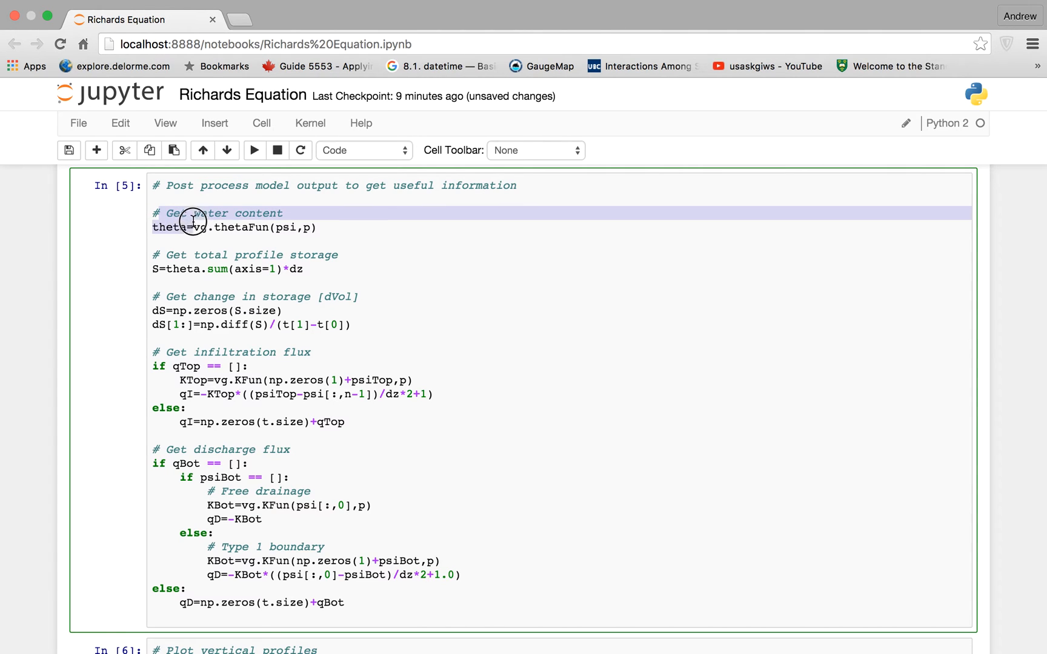
click(153, 228)
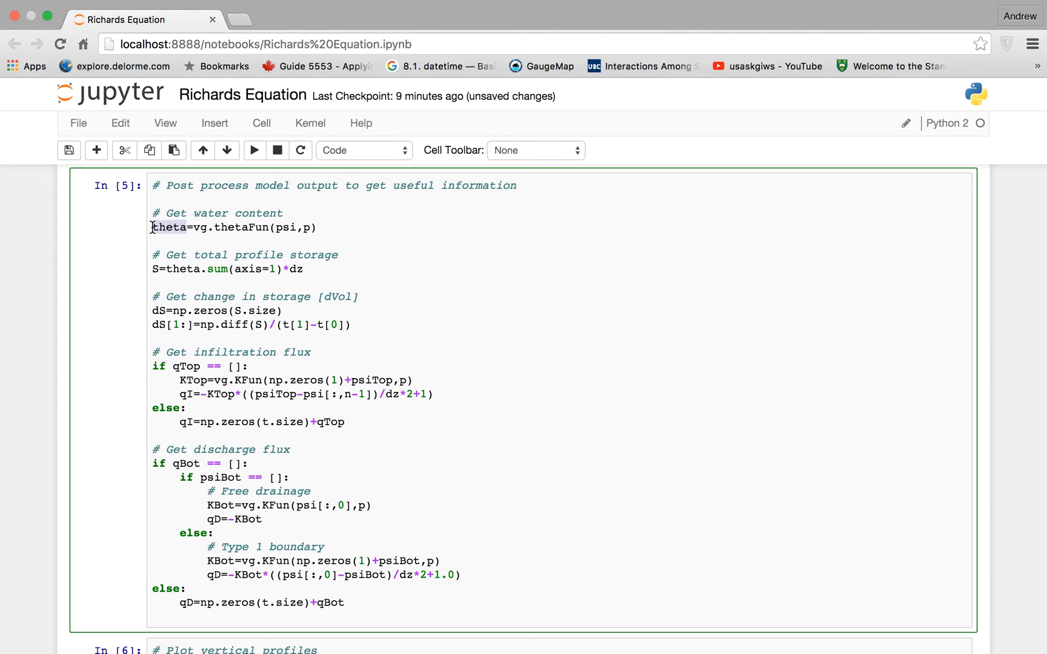
double_click(169, 227)
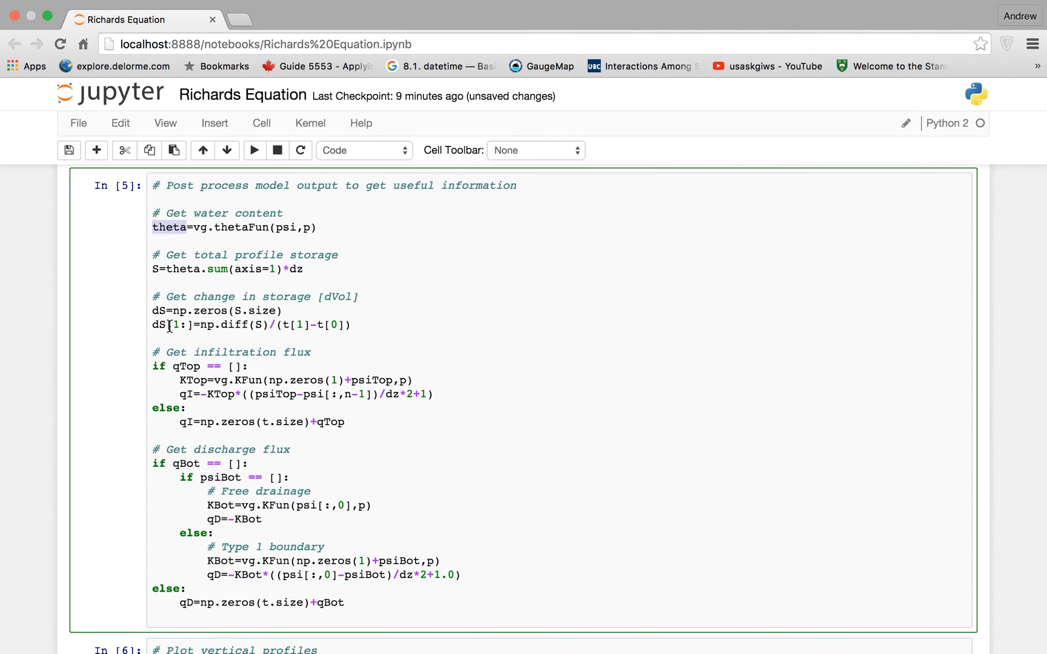
scroll(down, 3)
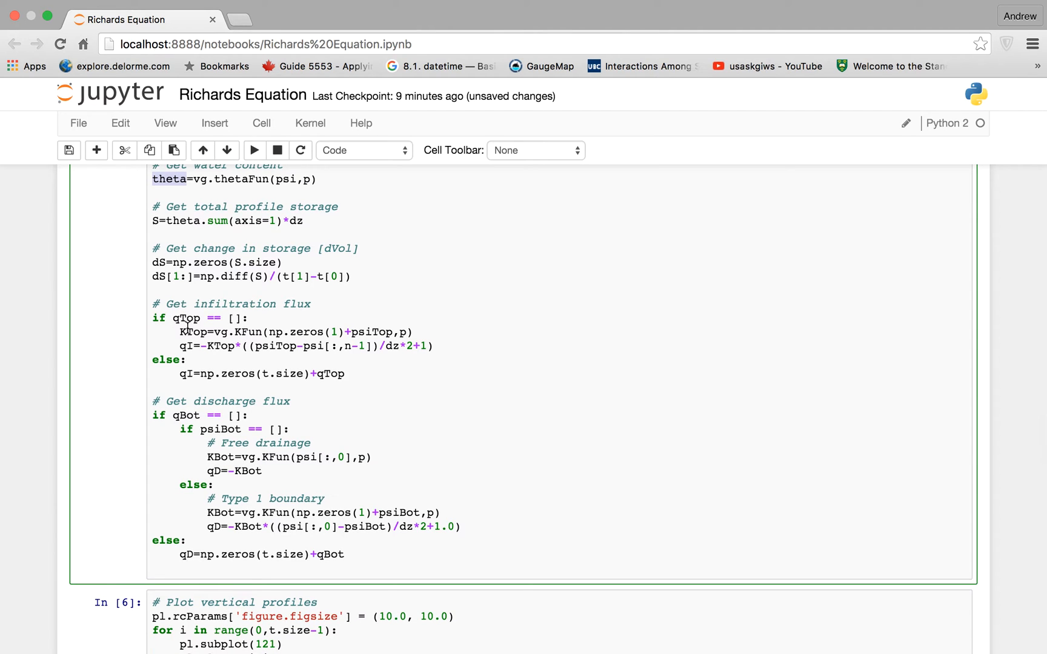
scroll(down, 3)
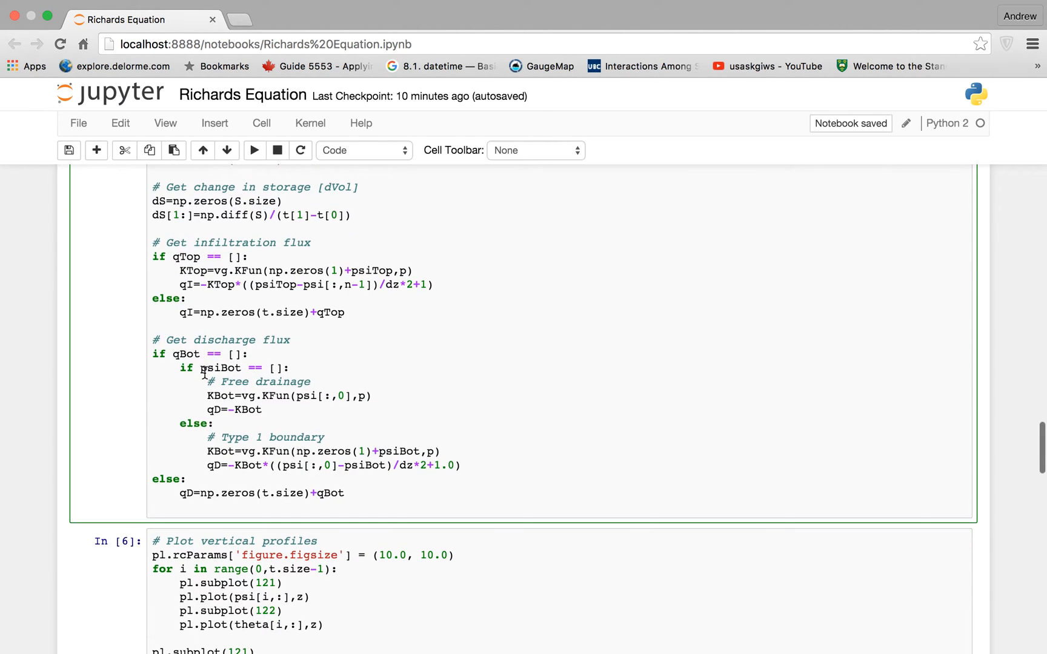
scroll(down, 3)
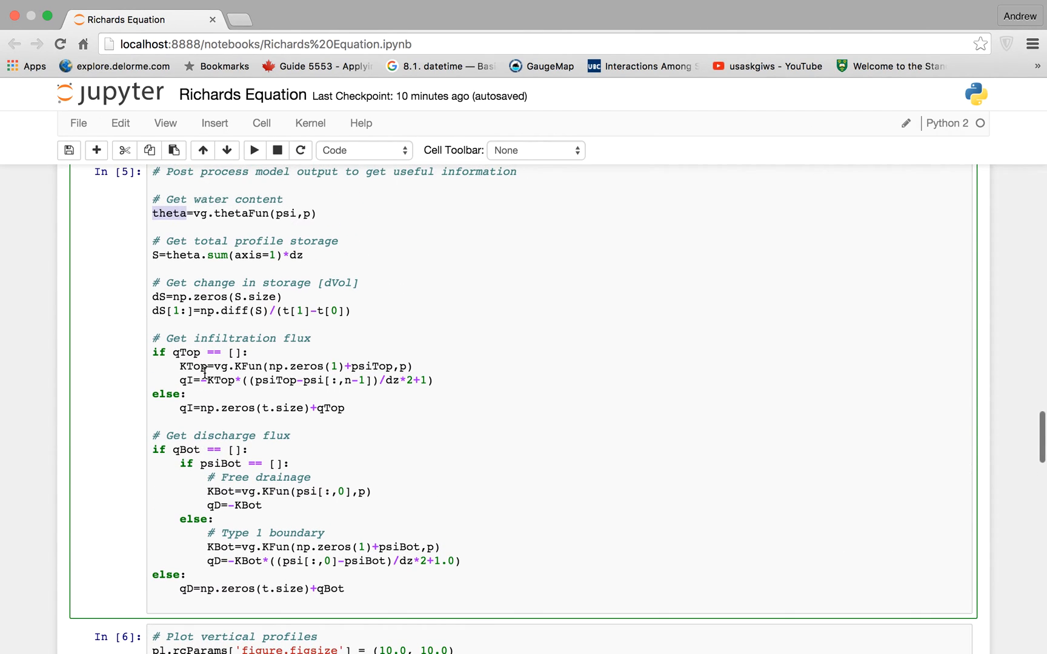
scroll(down, 3)
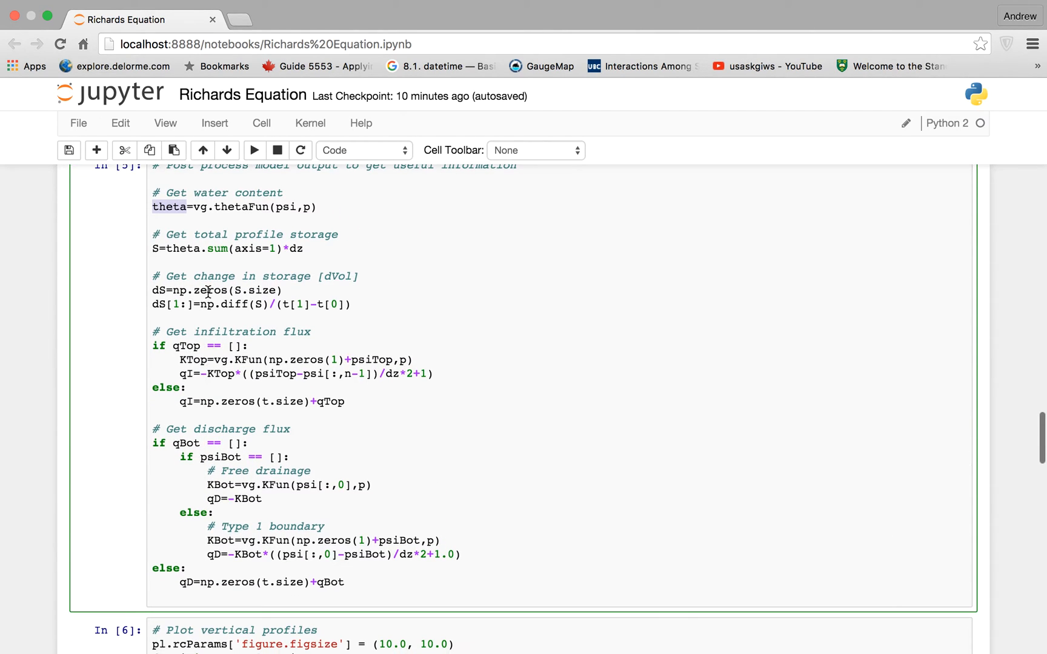
scroll(down, 3)
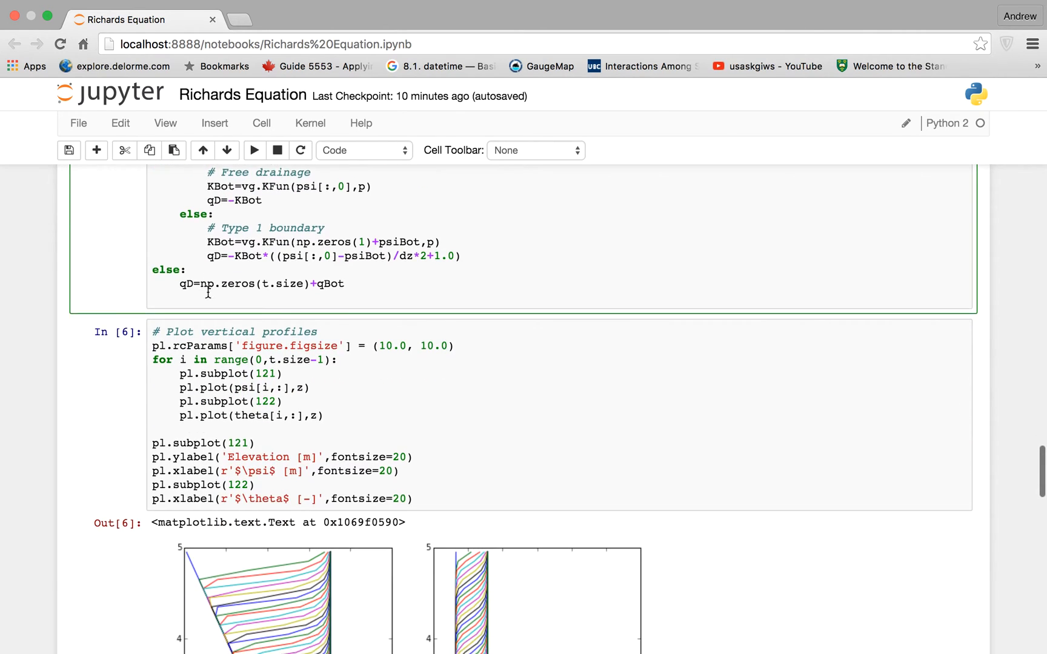
scroll(down, 3)
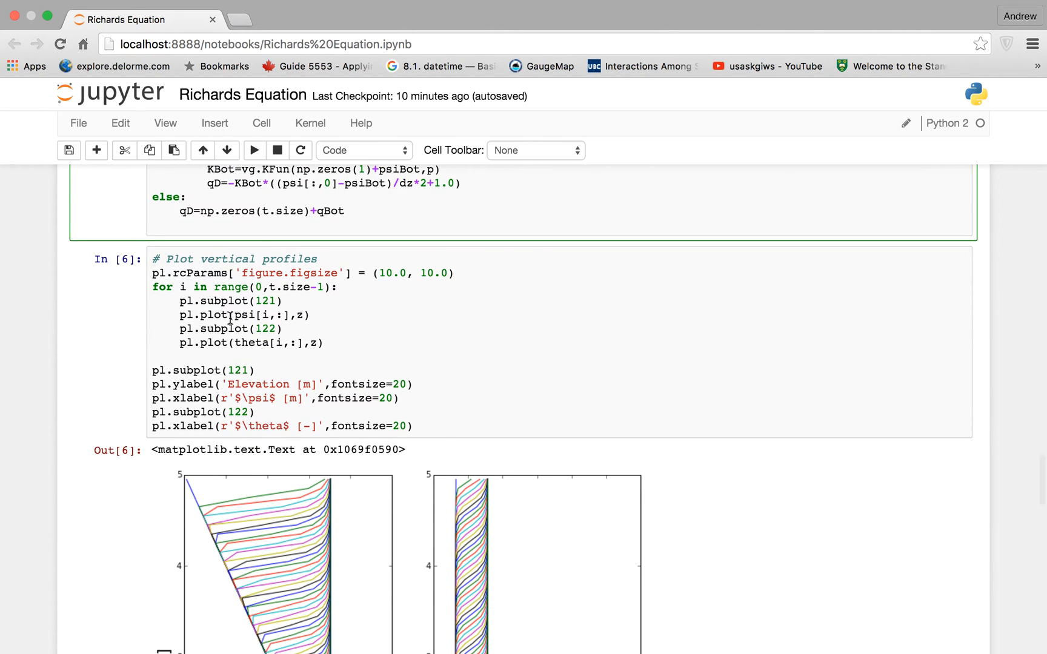
scroll(down, 3)
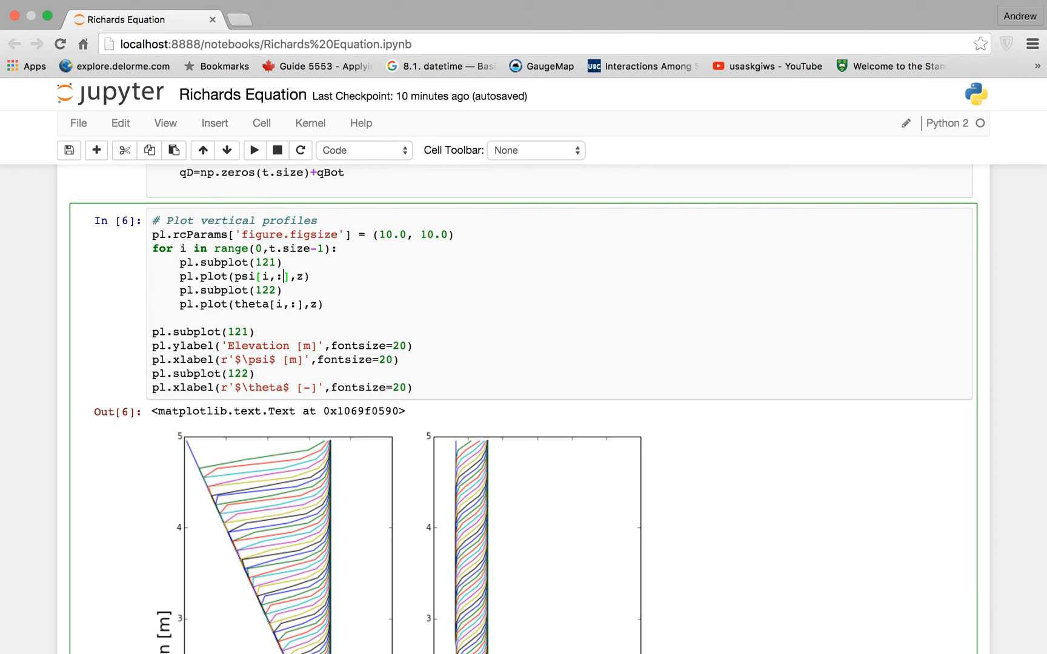
Rerun the vertical profile cell, which raises an IndexError, and head back toward the top
click(255, 150)
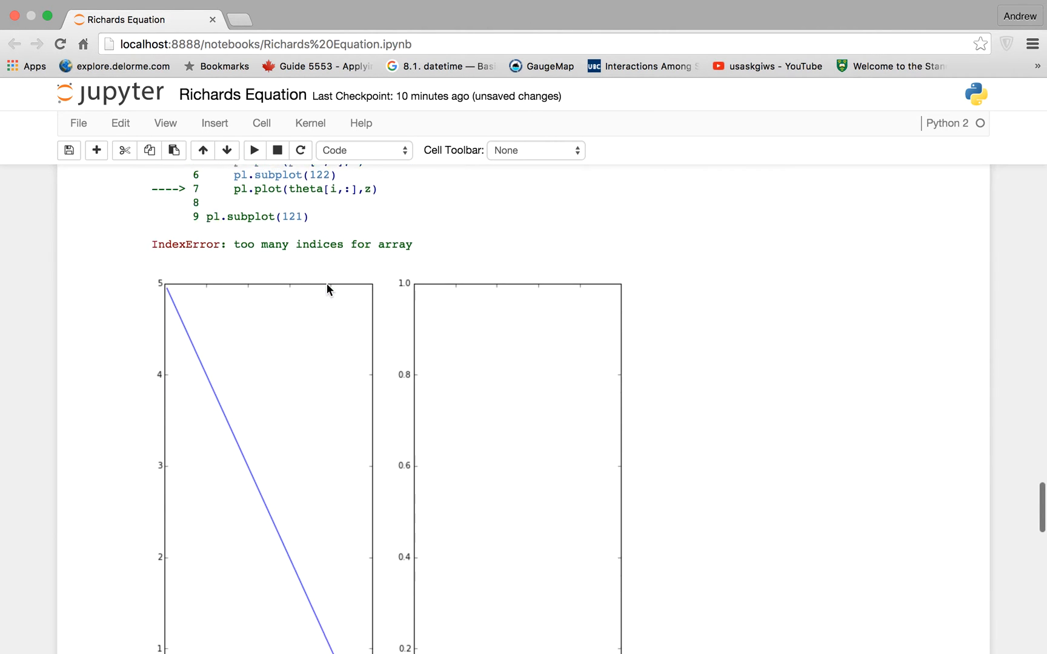
scroll(down, 3)
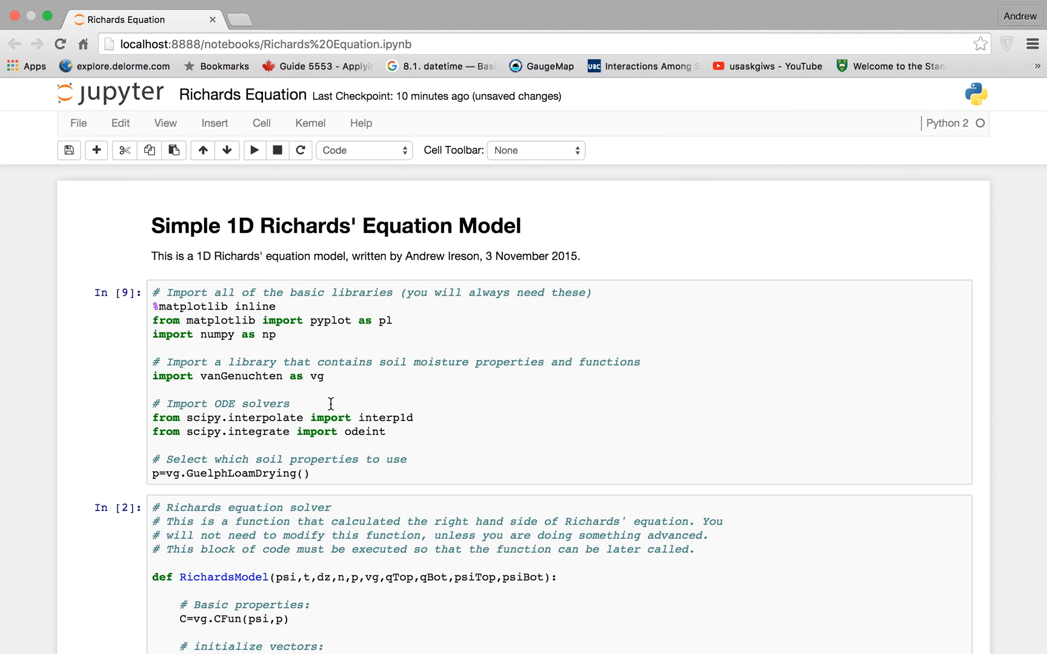
Pick another soil in the p=vg. line from the completion list so profiles regenerate
double_click(234, 473)
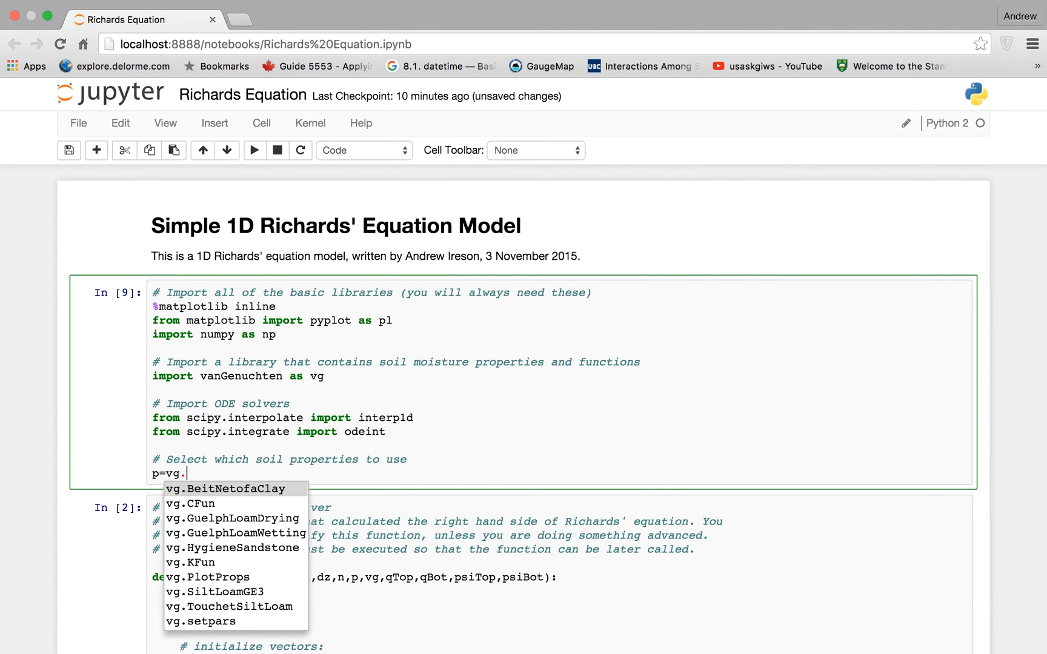
click(233, 548)
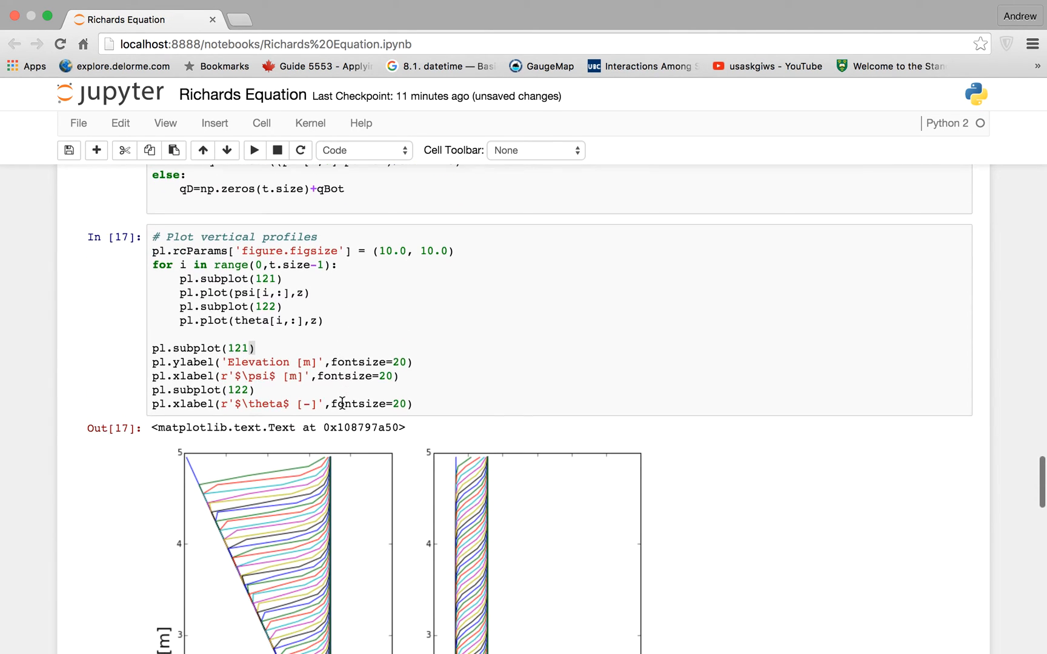
scroll(down, 3)
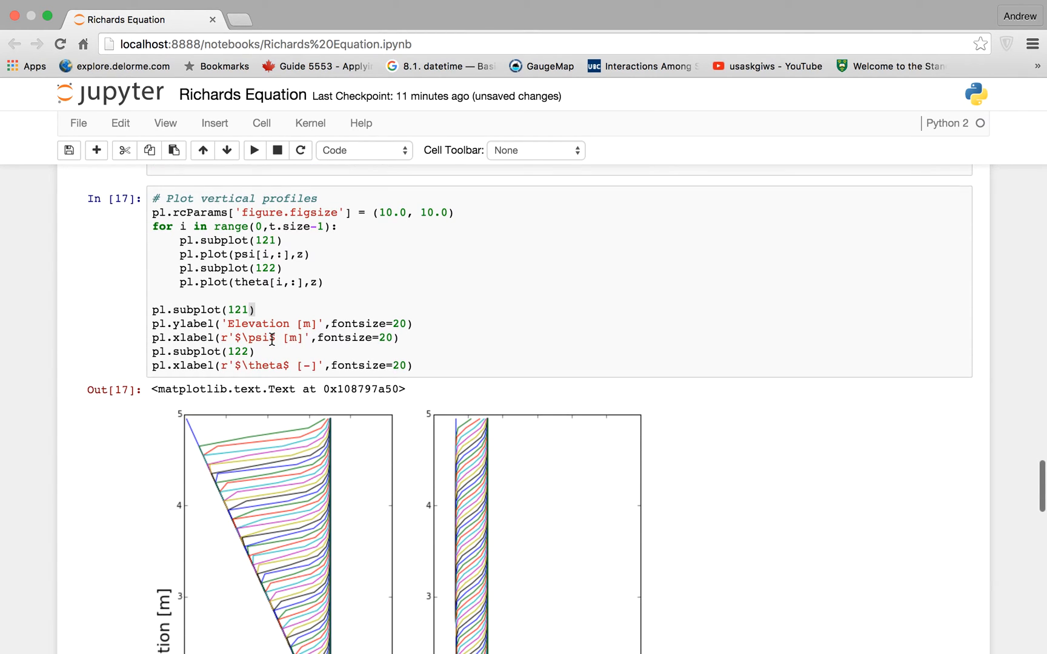
scroll(down, 3)
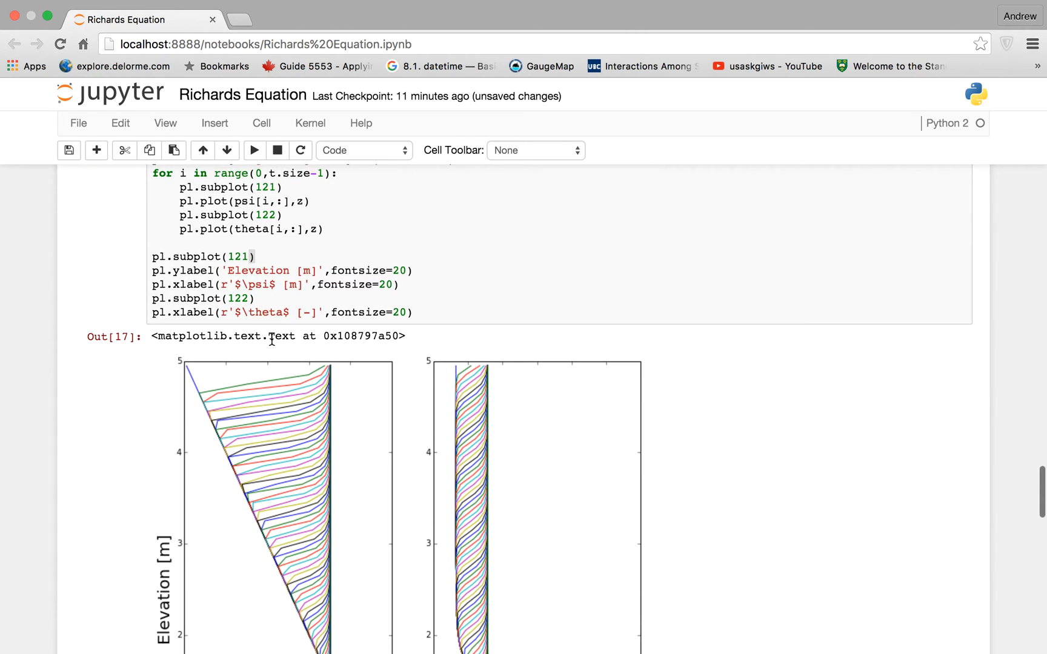
scroll(down, 3)
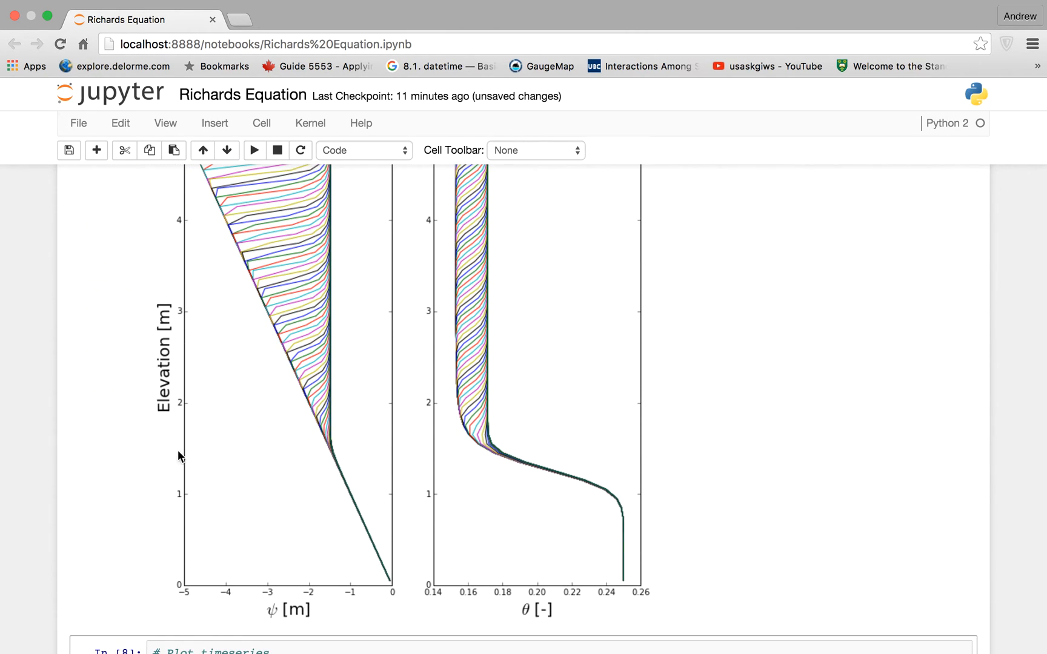
mouse_move(235, 541)
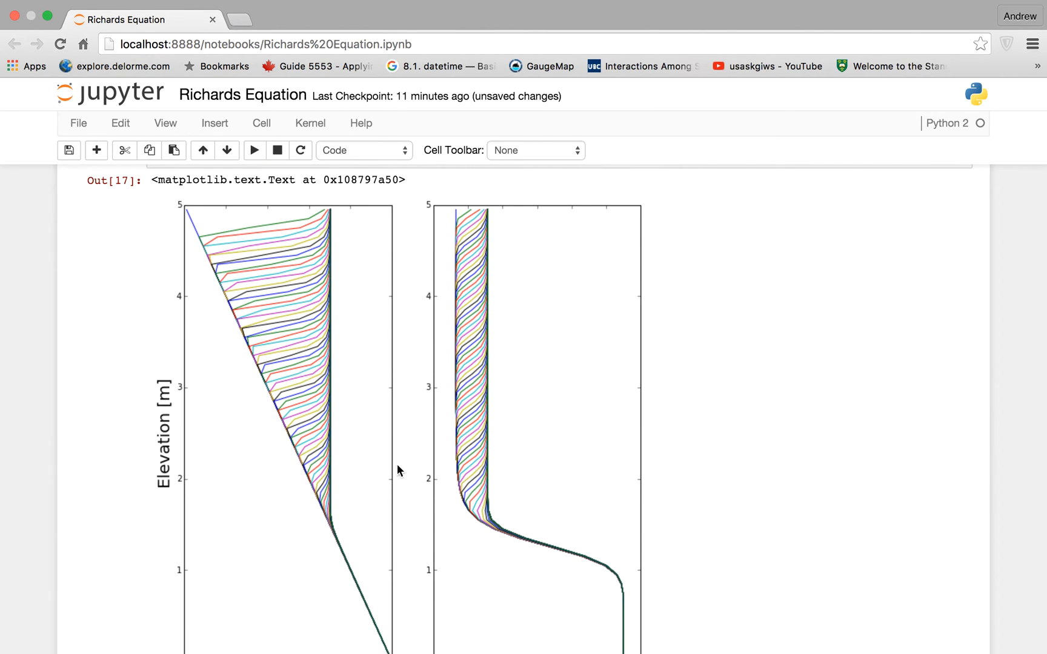
mouse_move(189, 217)
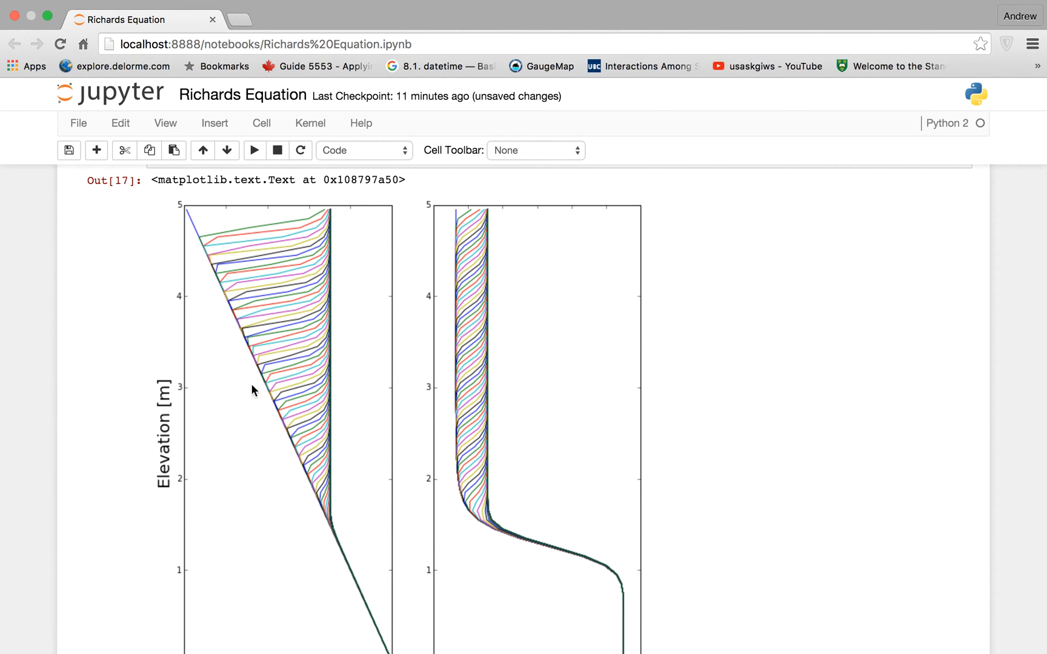
mouse_move(324, 219)
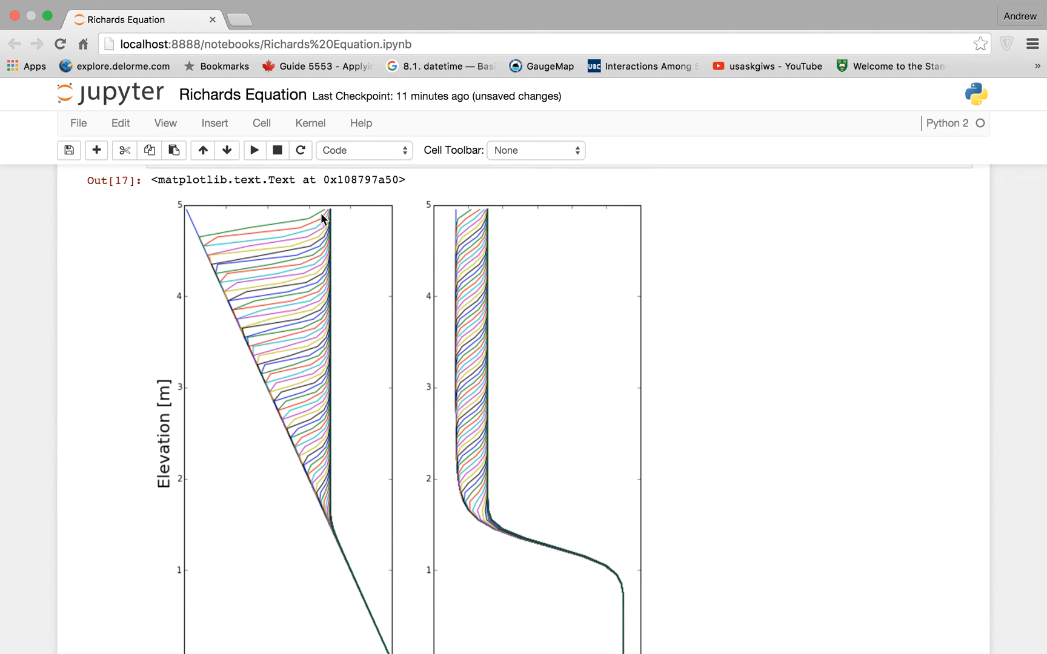
mouse_move(461, 235)
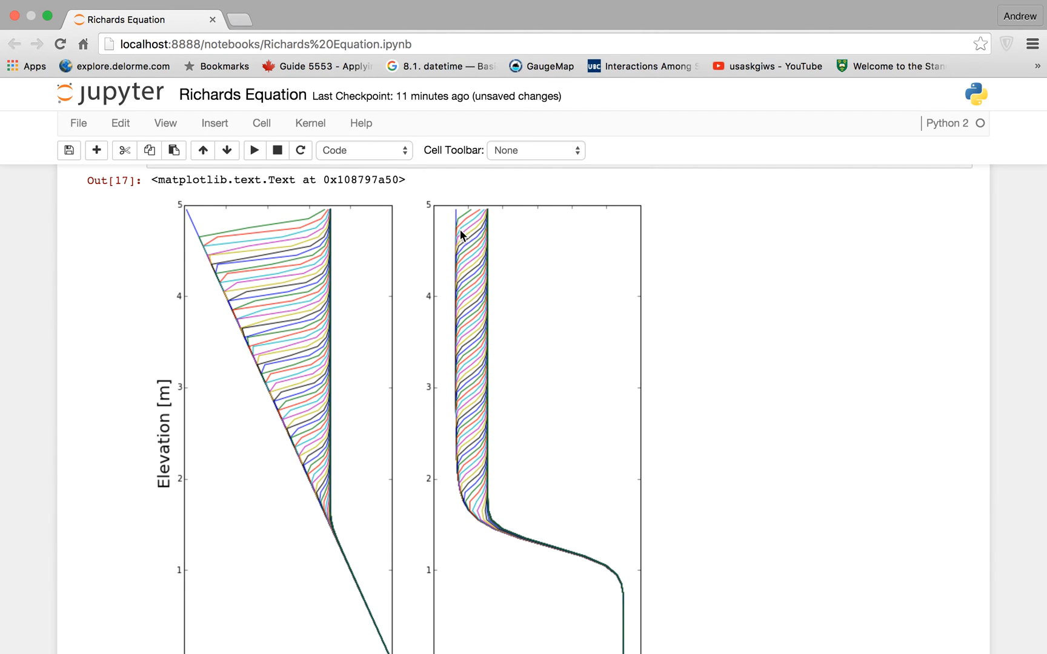
mouse_move(471, 222)
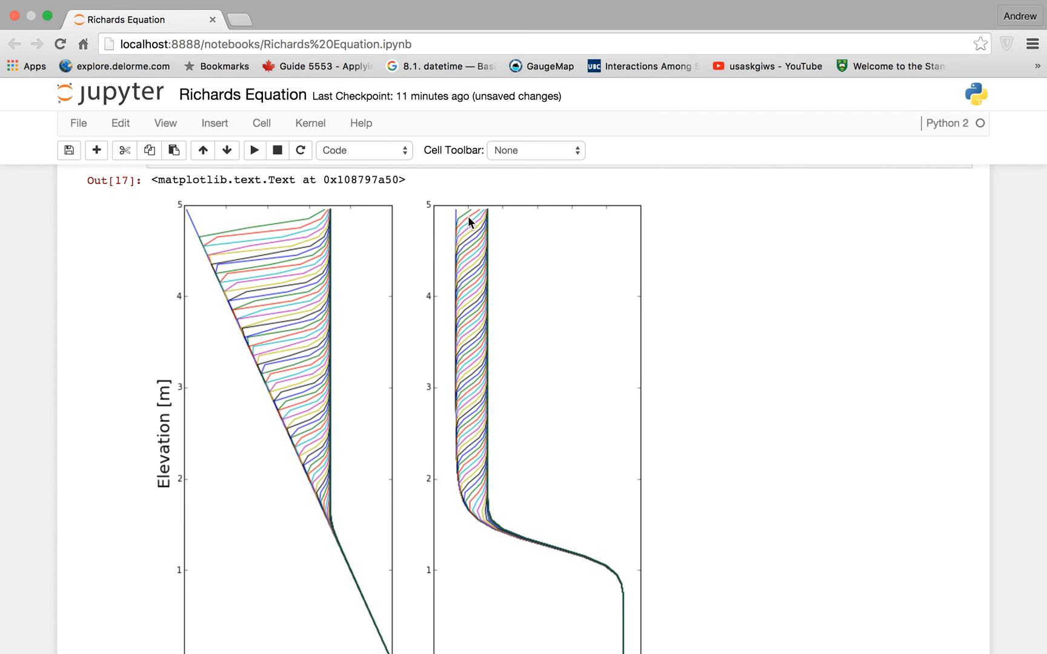
mouse_move(489, 225)
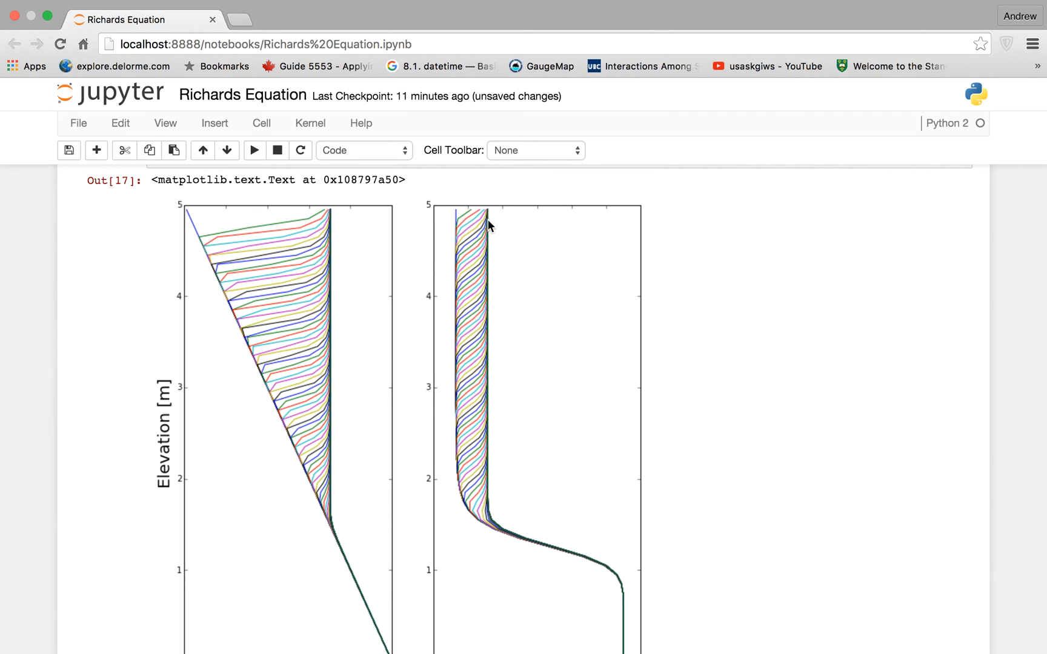
scroll(down, 3)
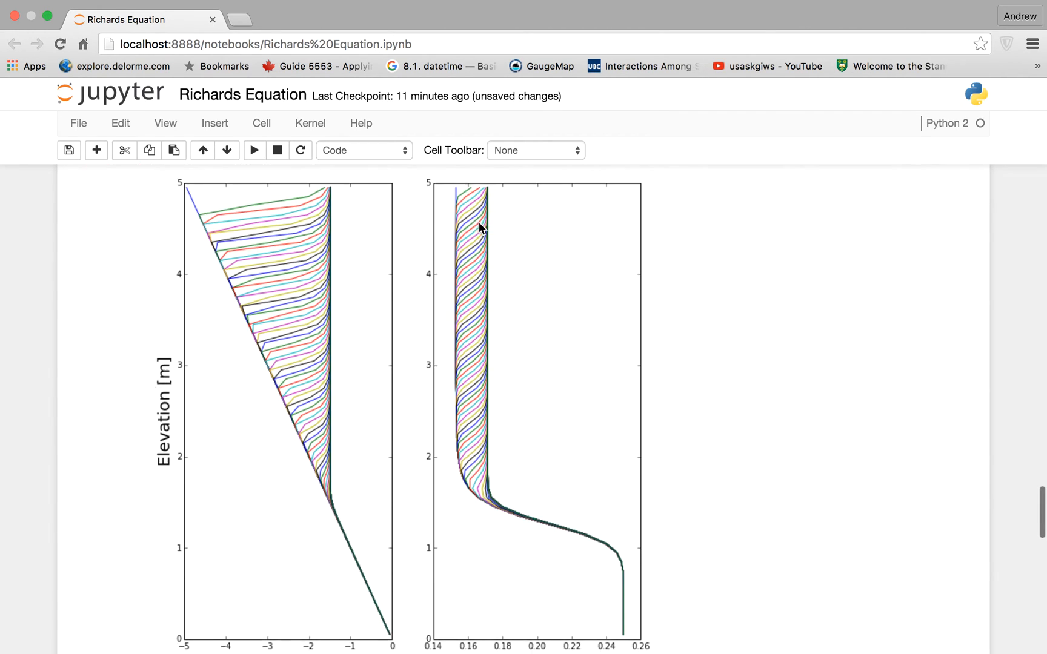
scroll(down, 3)
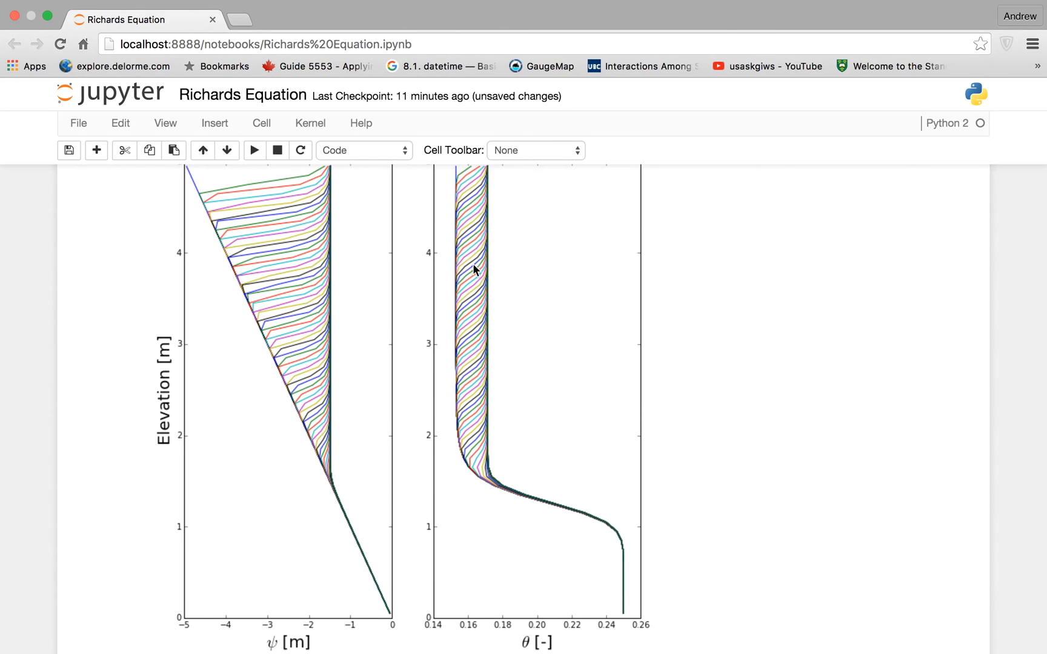
mouse_move(504, 493)
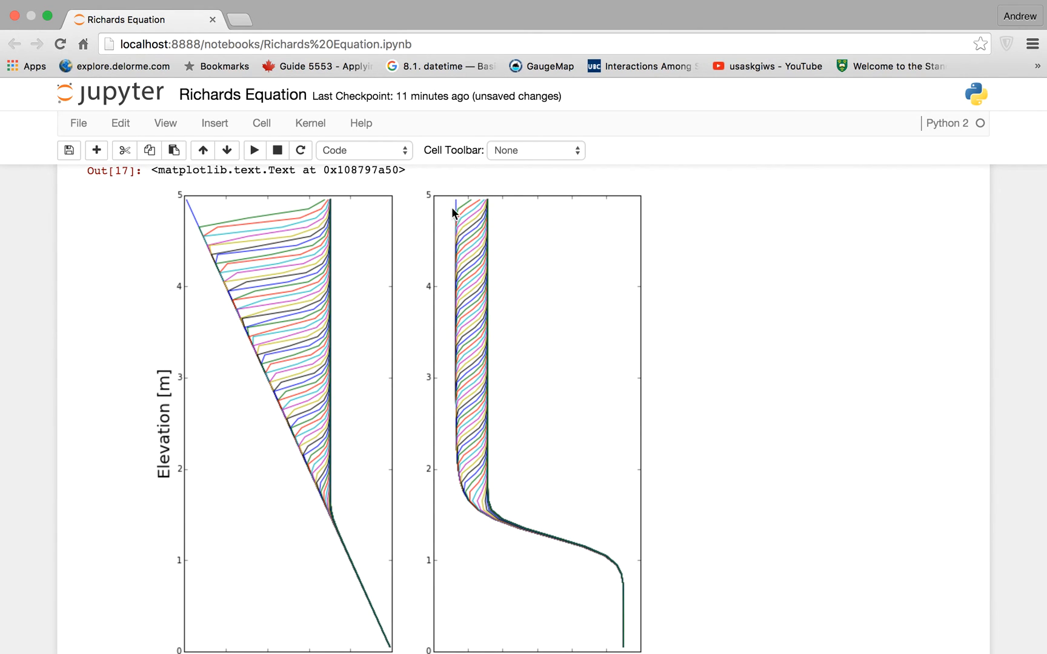
mouse_move(461, 447)
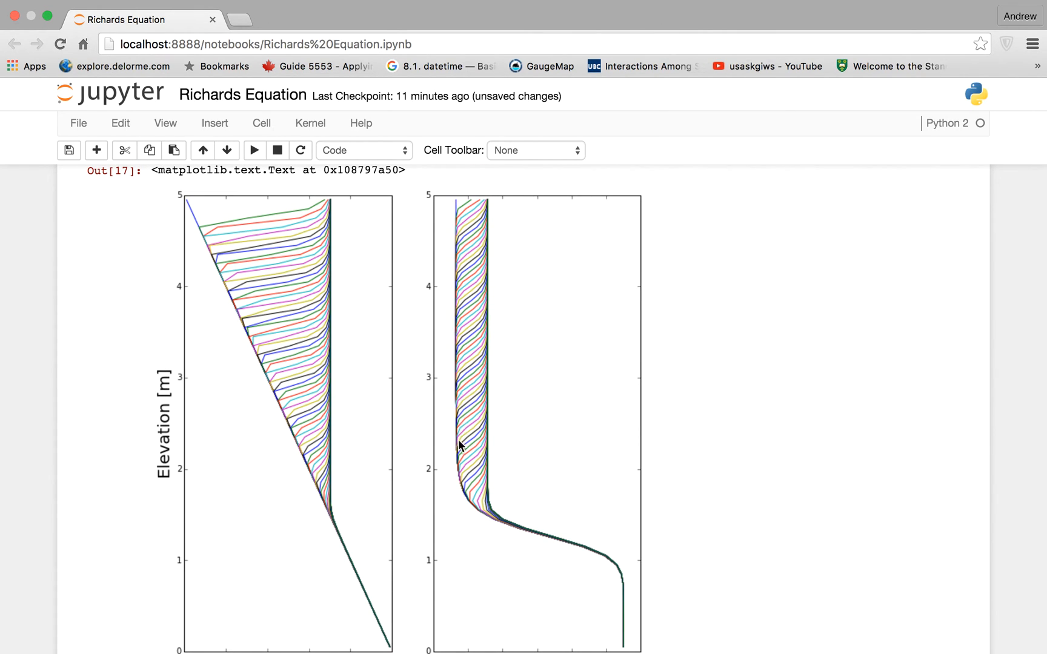
mouse_move(497, 192)
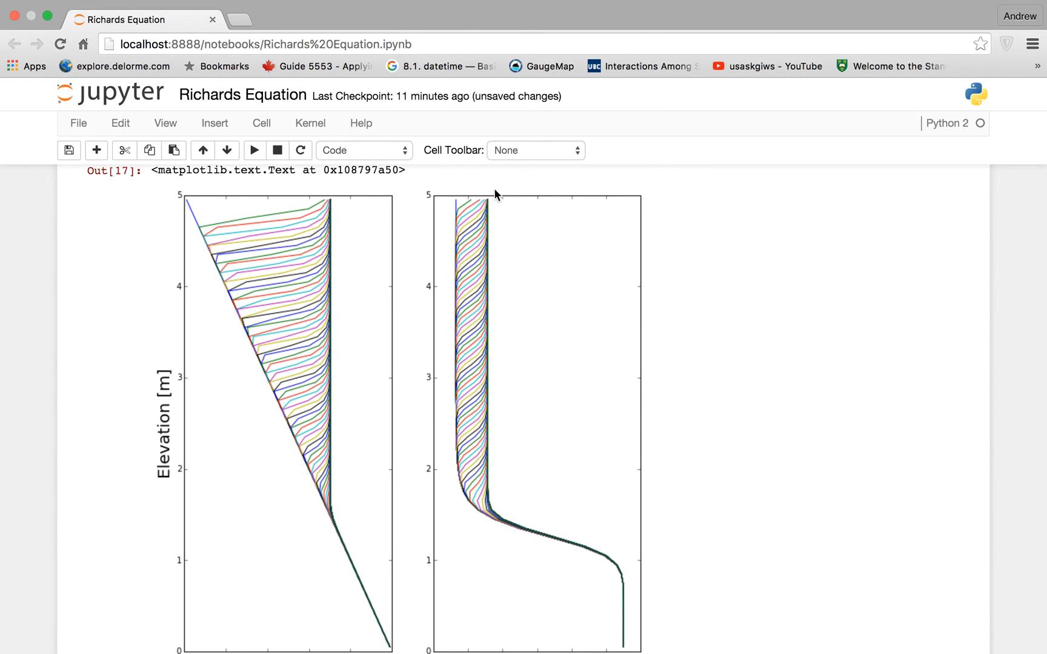
mouse_move(493, 339)
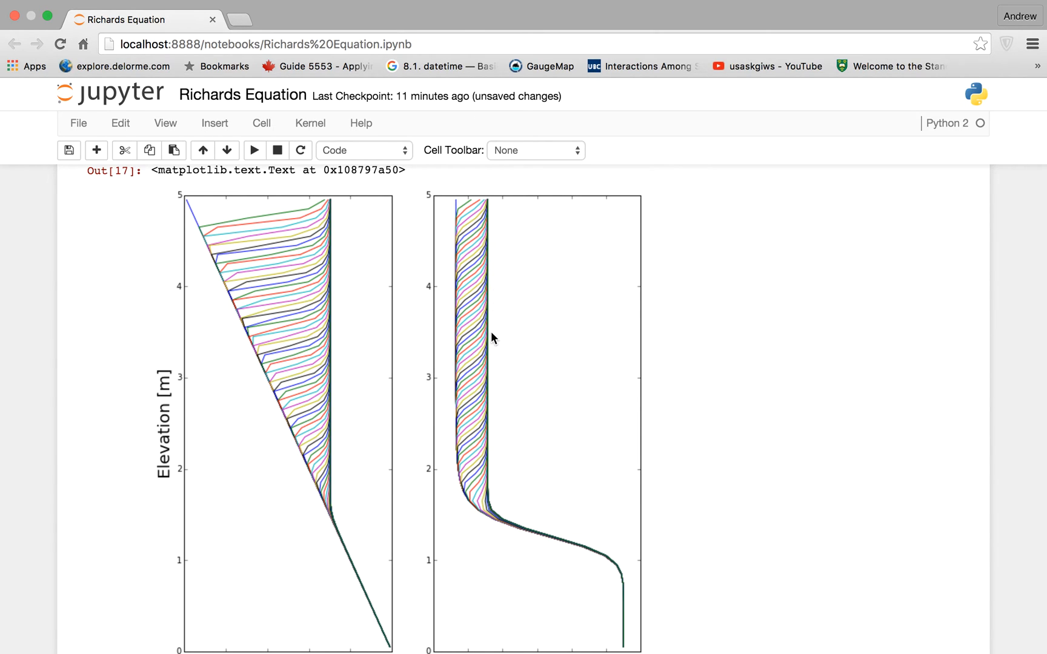
scroll(down, 3)
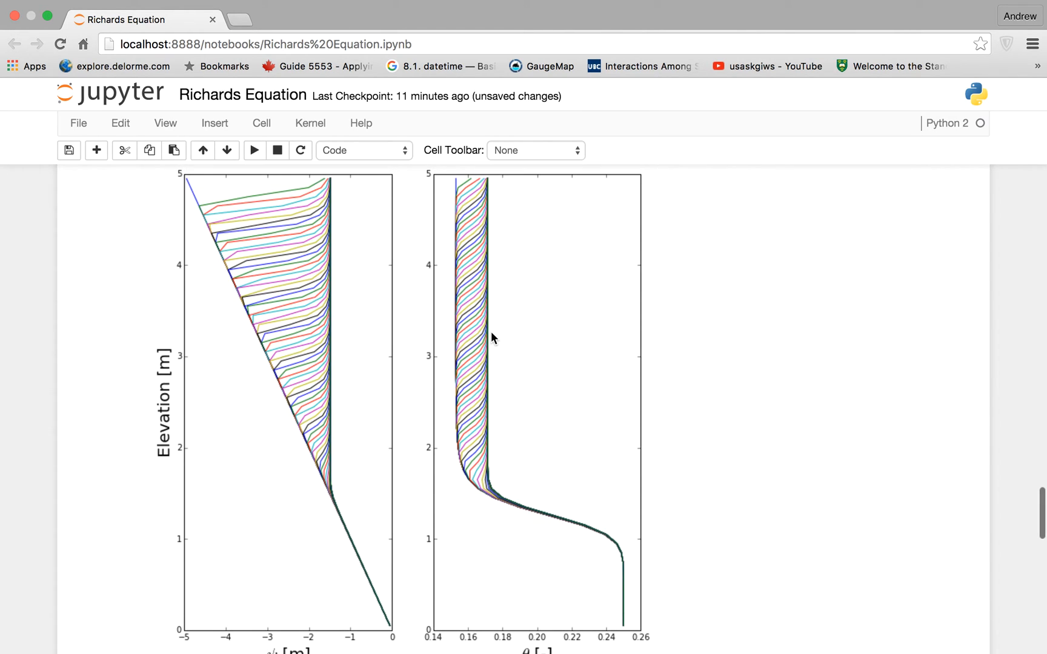
scroll(down, 3)
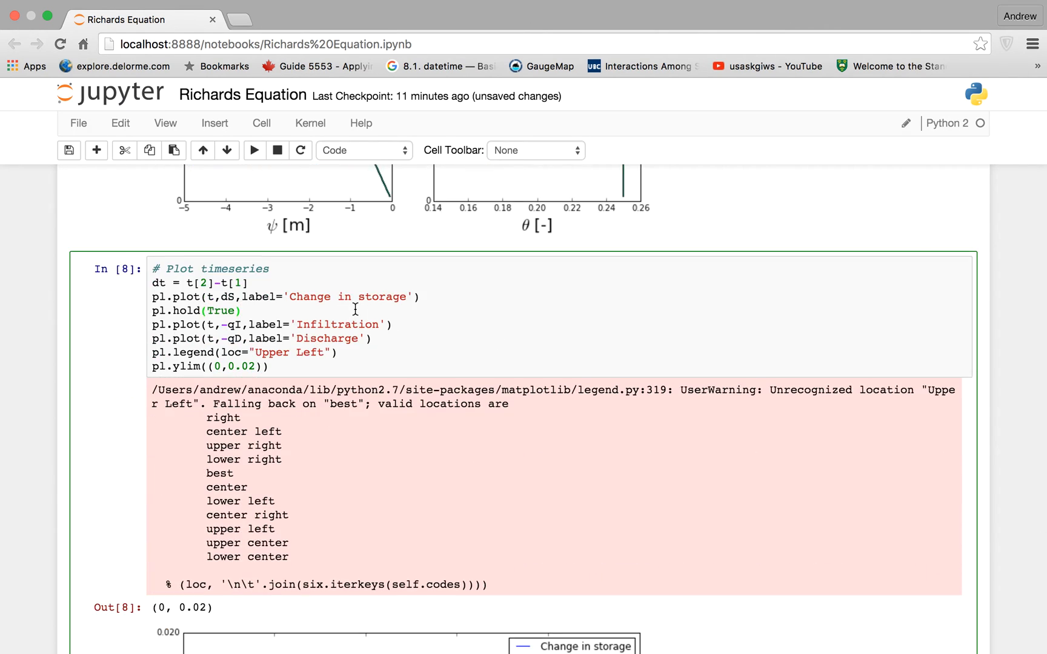
click(254, 151)
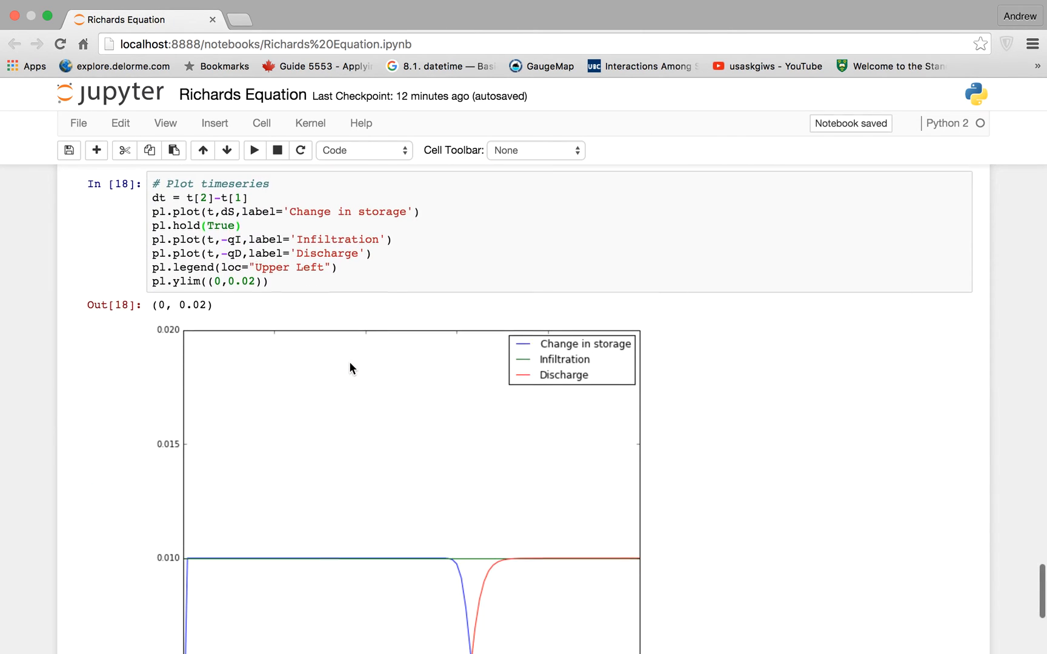
scroll(down, 3)
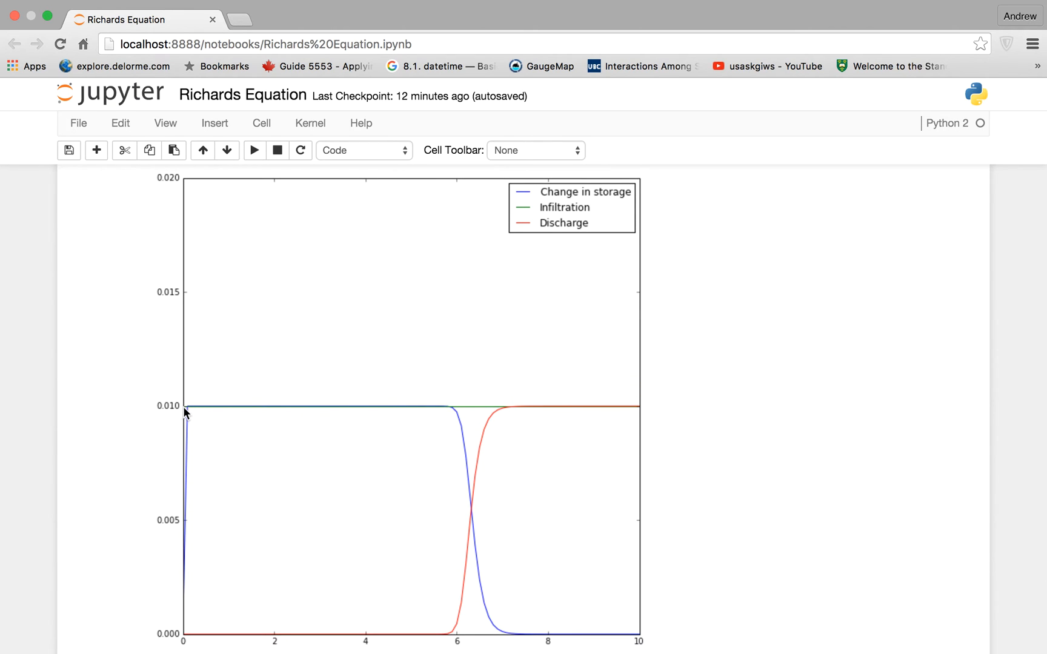
mouse_move(457, 415)
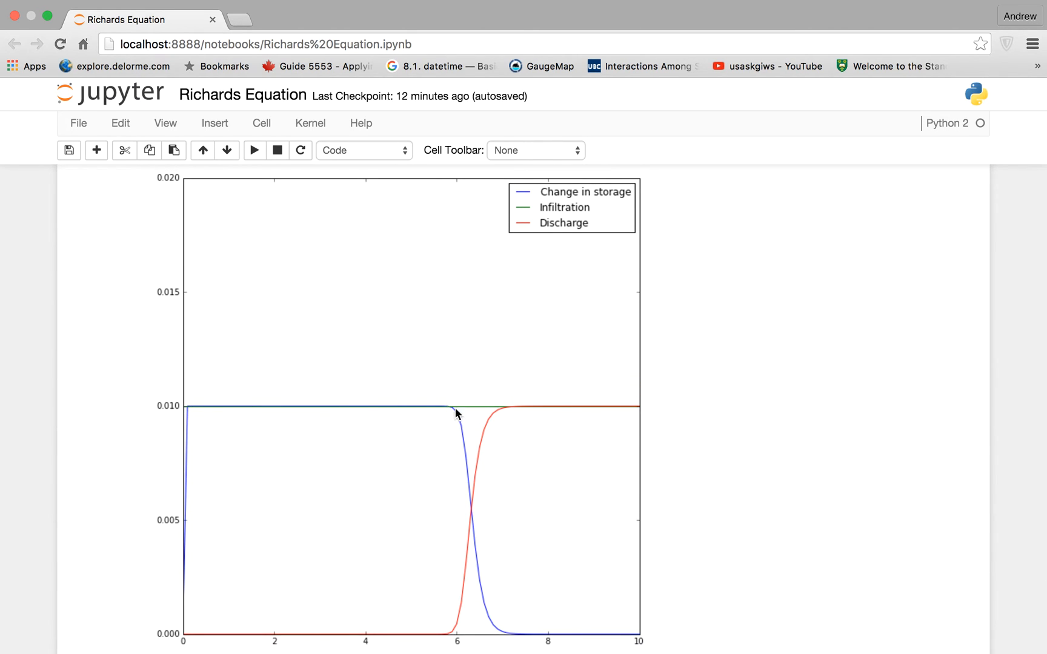
mouse_move(347, 415)
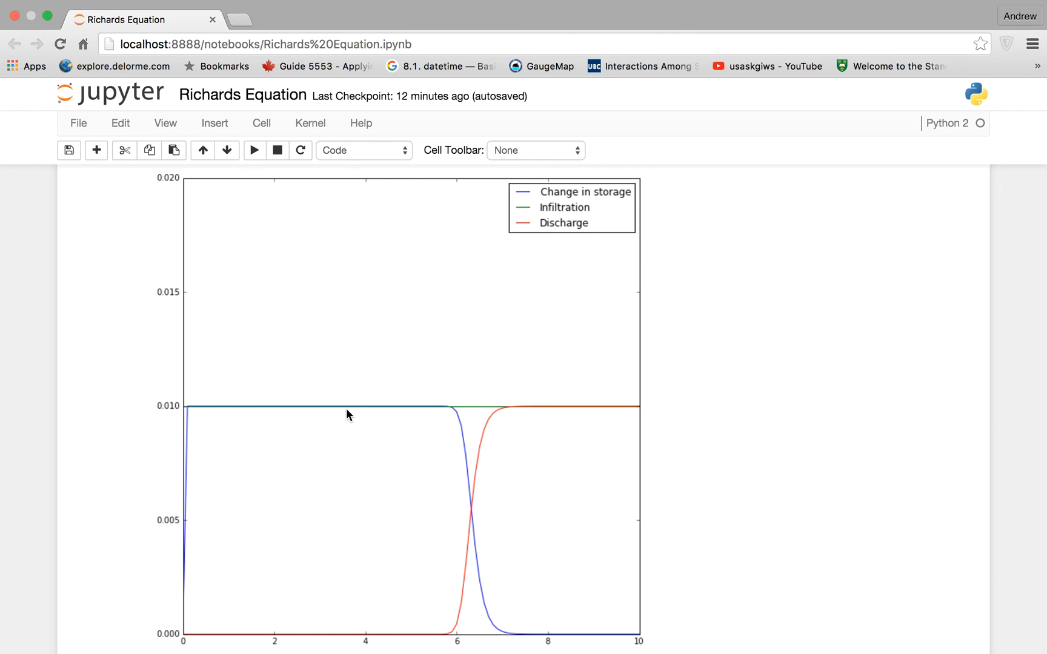
mouse_move(649, 420)
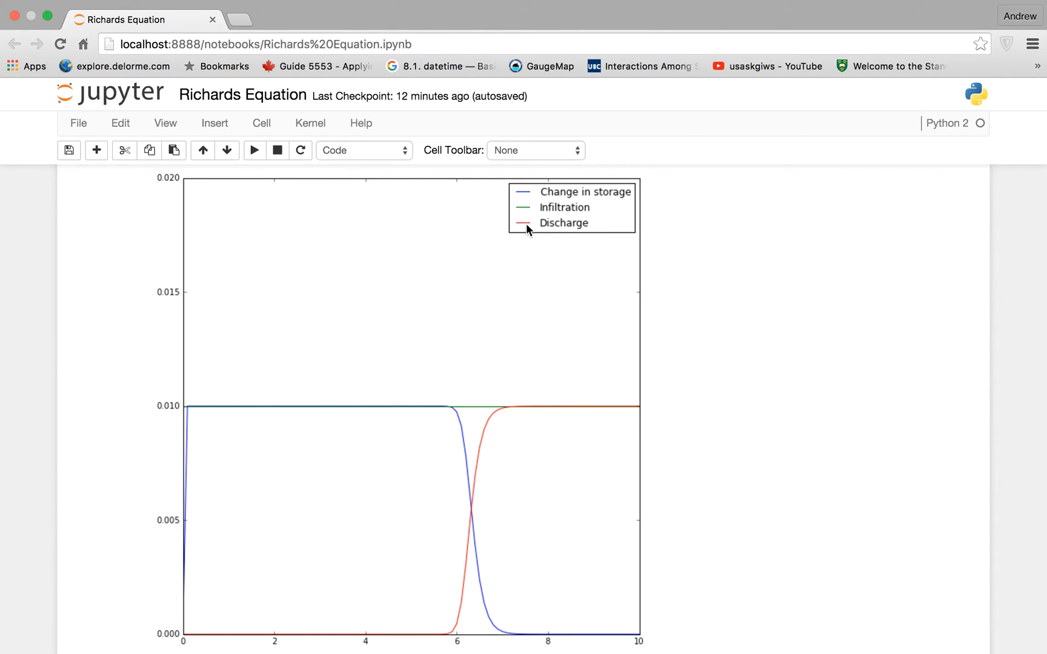
mouse_move(191, 649)
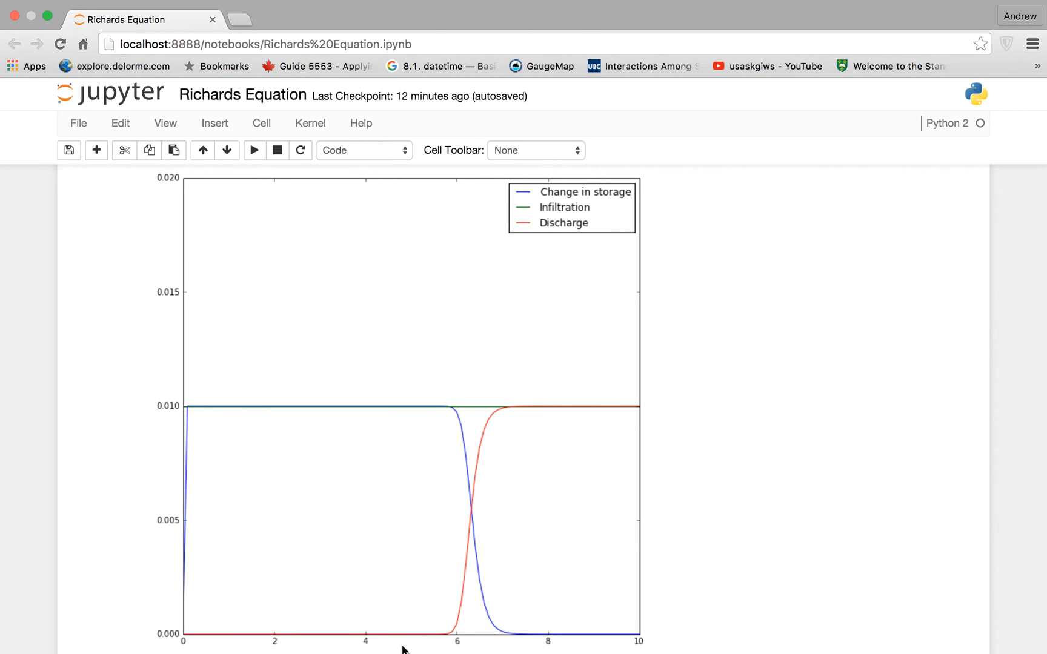
mouse_move(480, 482)
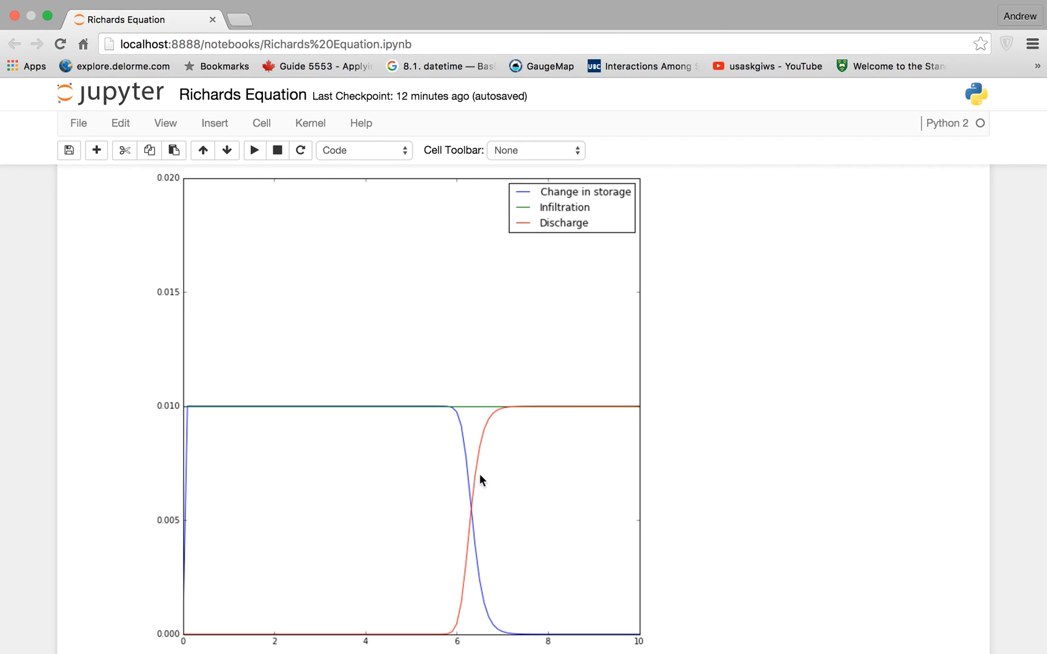
mouse_move(538, 412)
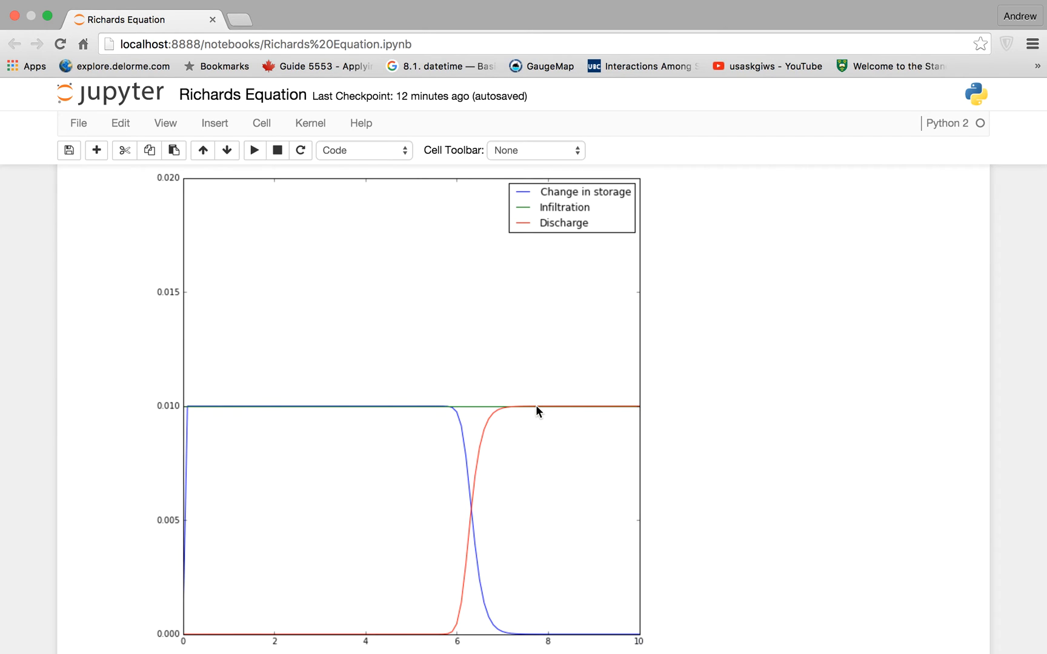
mouse_move(582, 411)
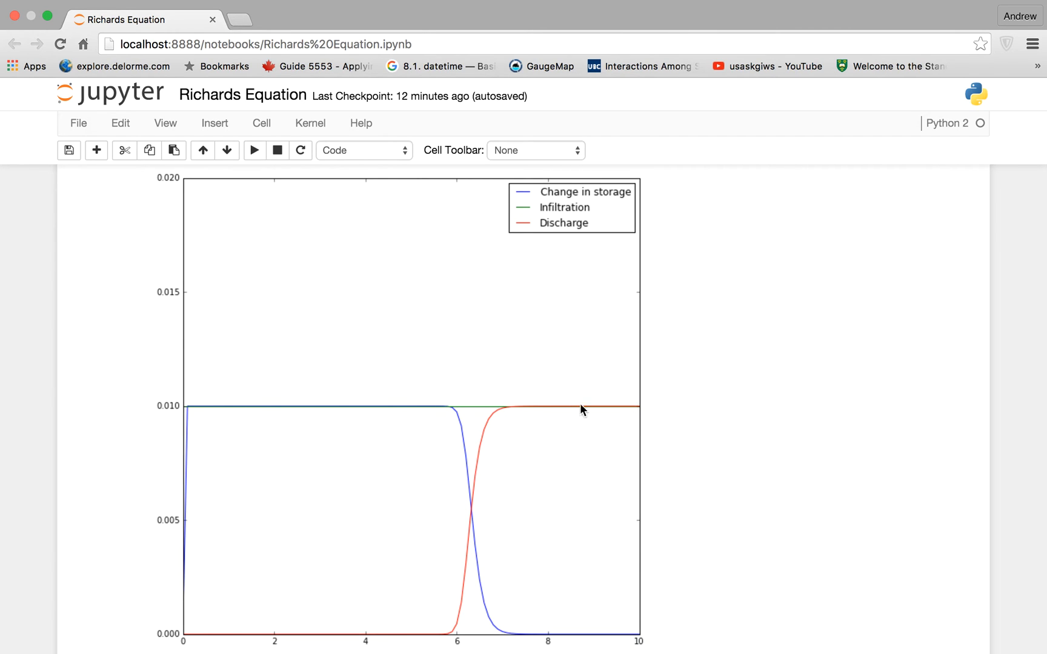
mouse_move(295, 427)
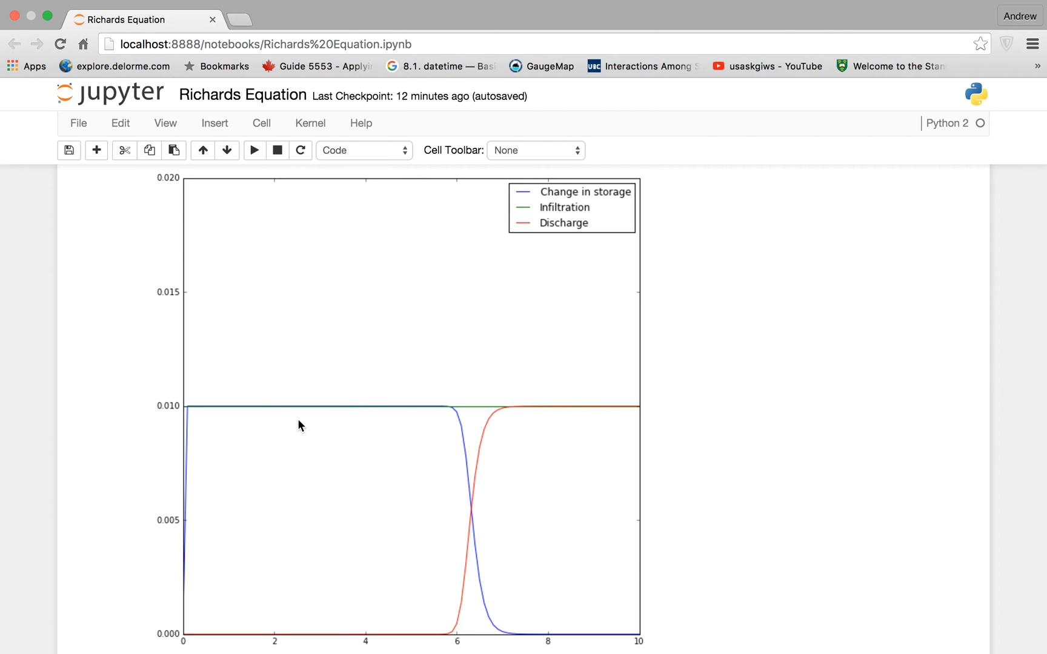
mouse_move(444, 433)
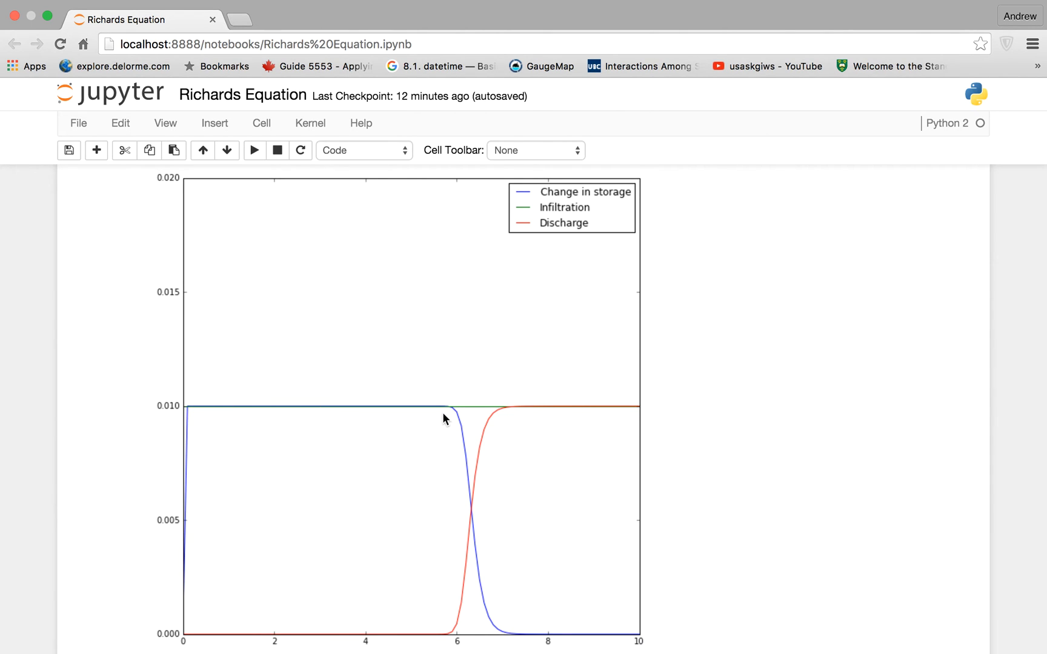
mouse_move(197, 407)
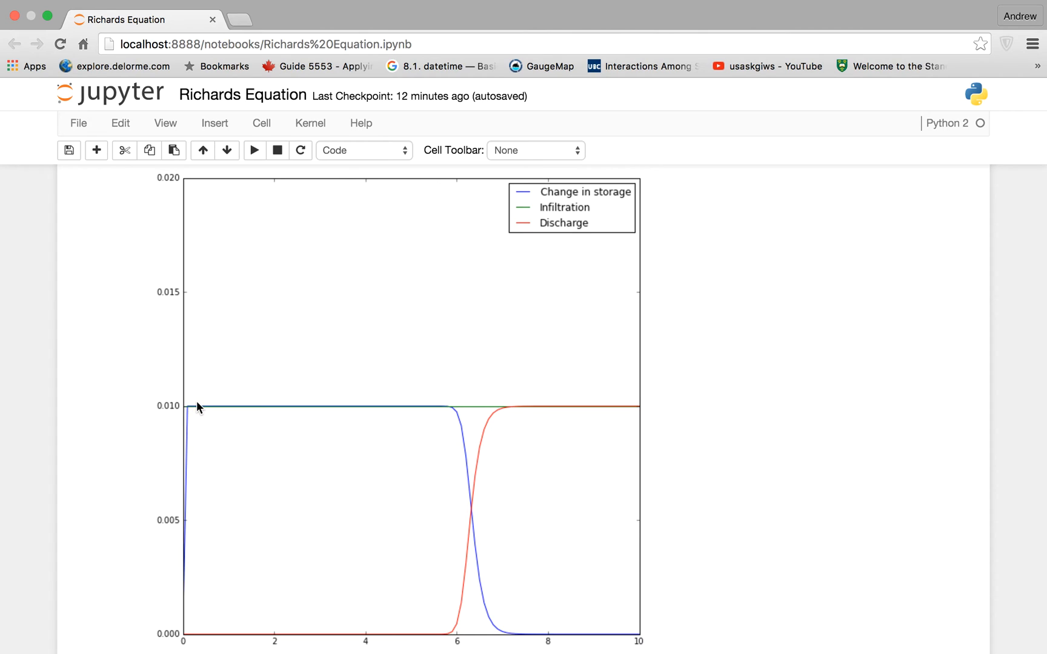
mouse_move(189, 418)
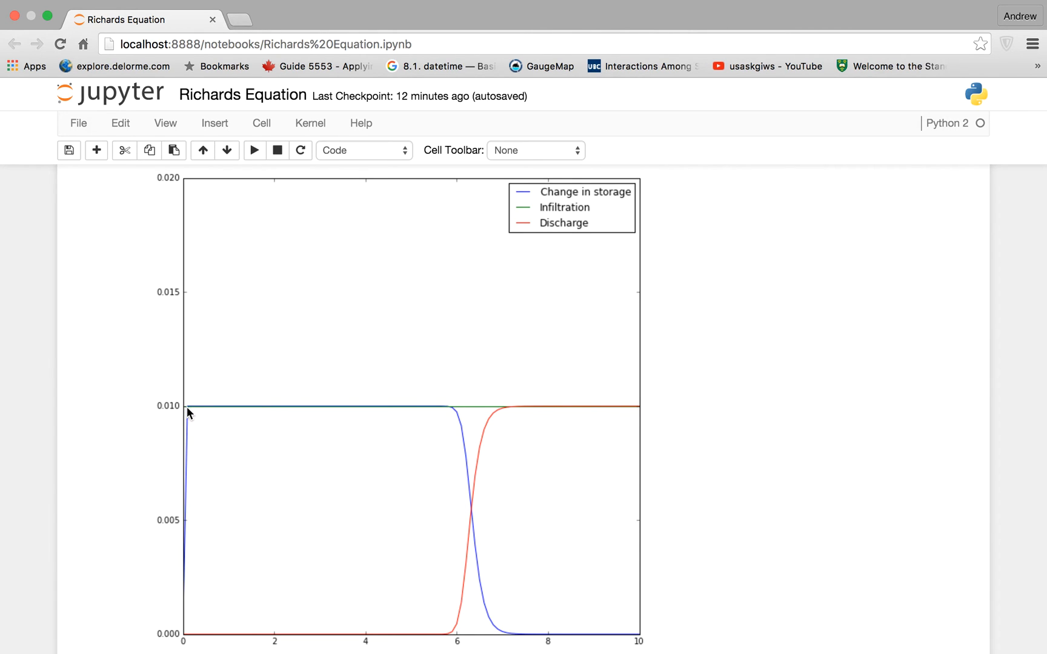
mouse_move(199, 414)
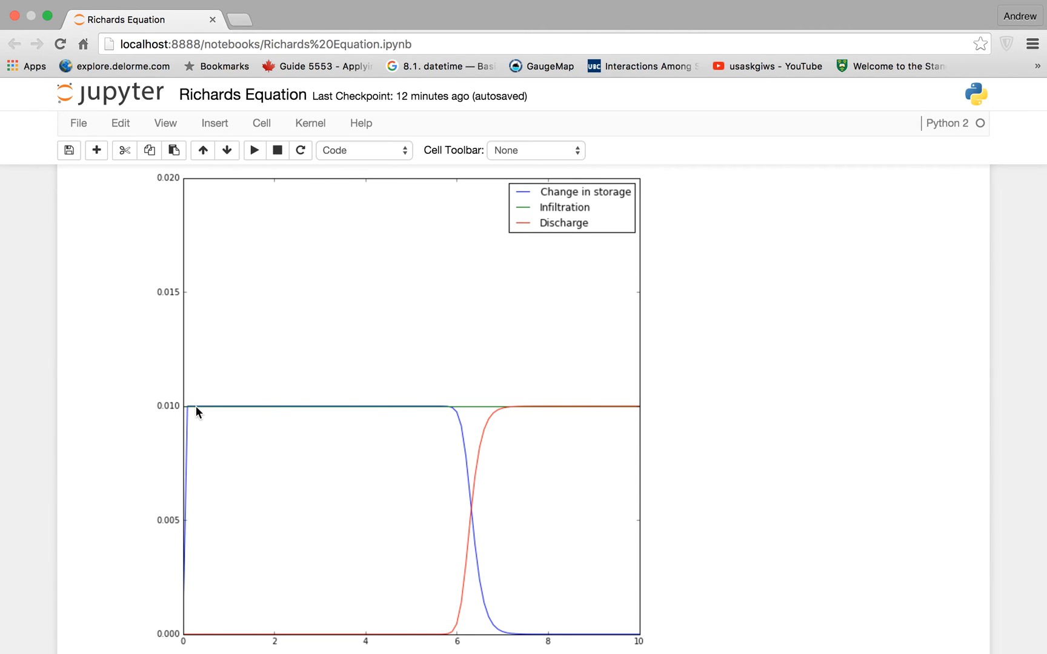
mouse_move(238, 412)
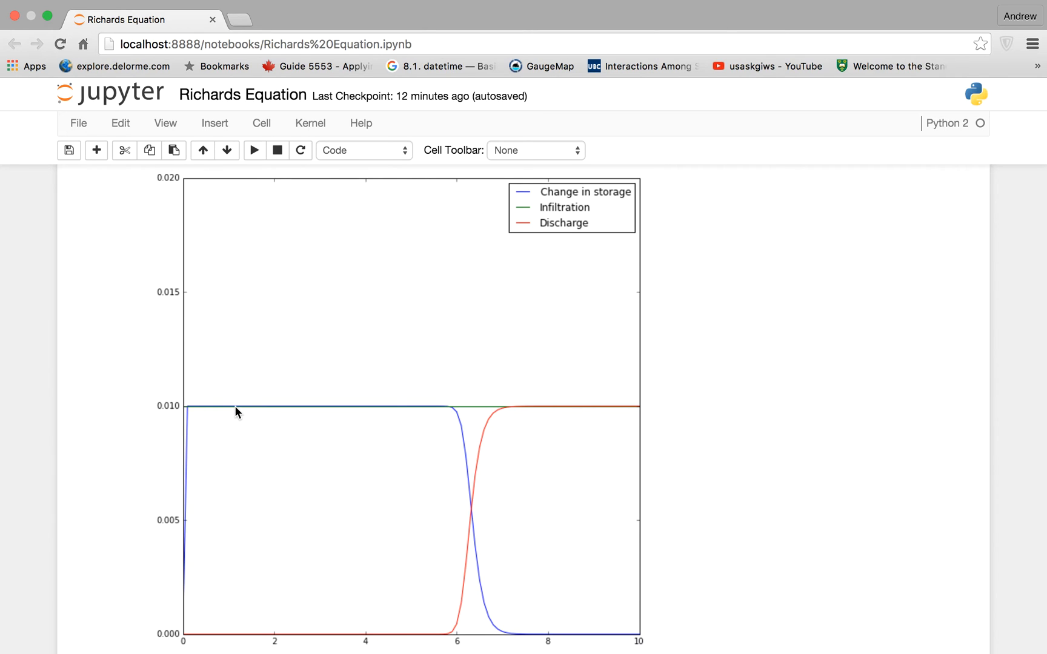
mouse_move(266, 407)
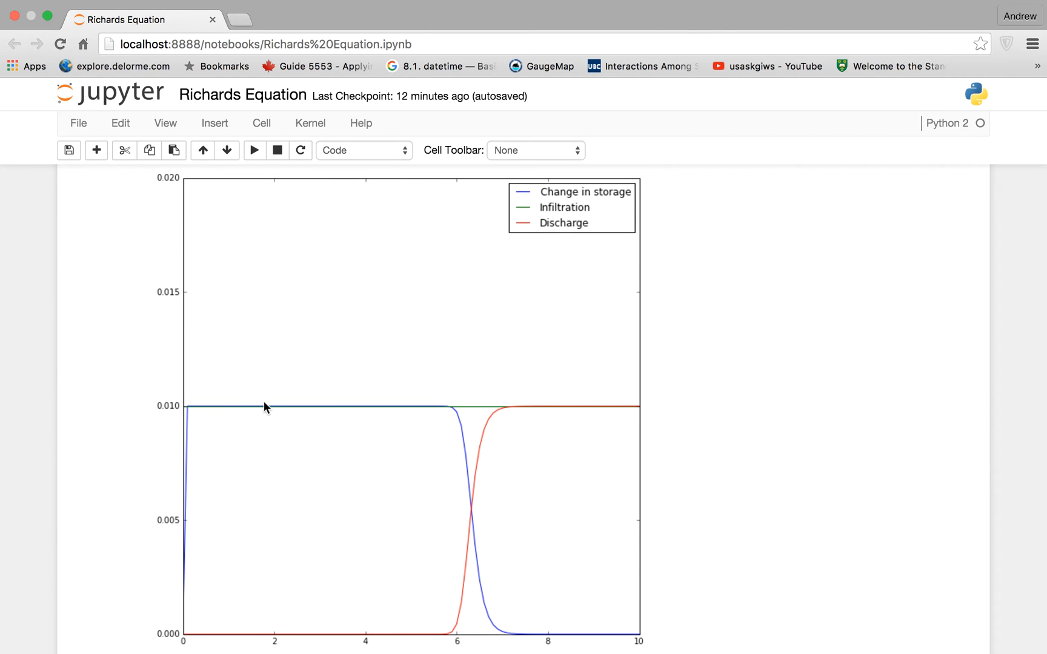
mouse_move(211, 407)
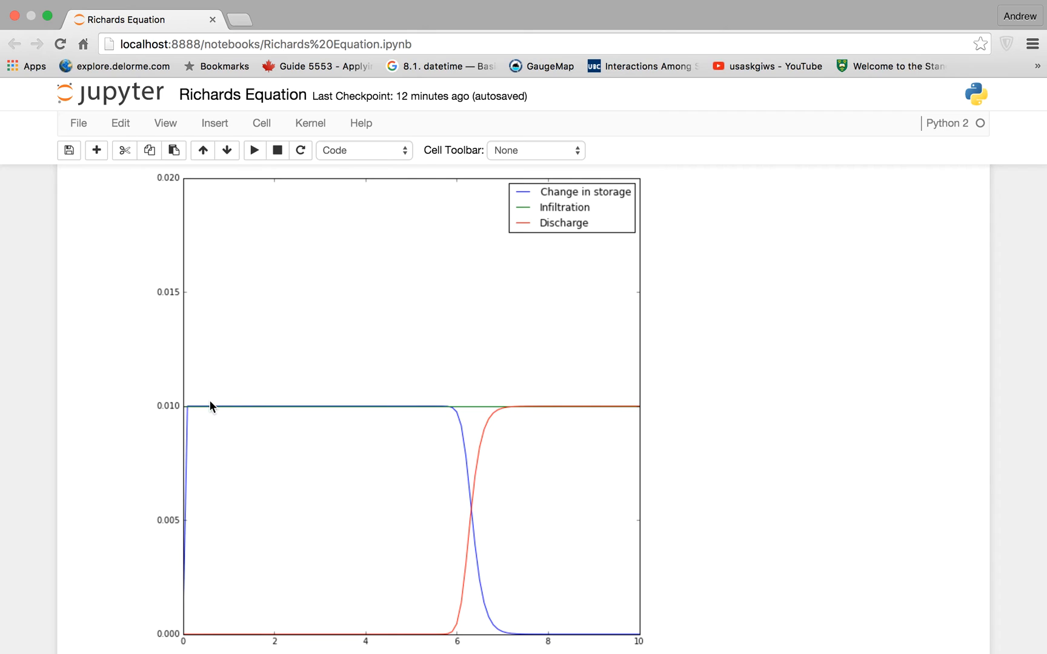
mouse_move(419, 591)
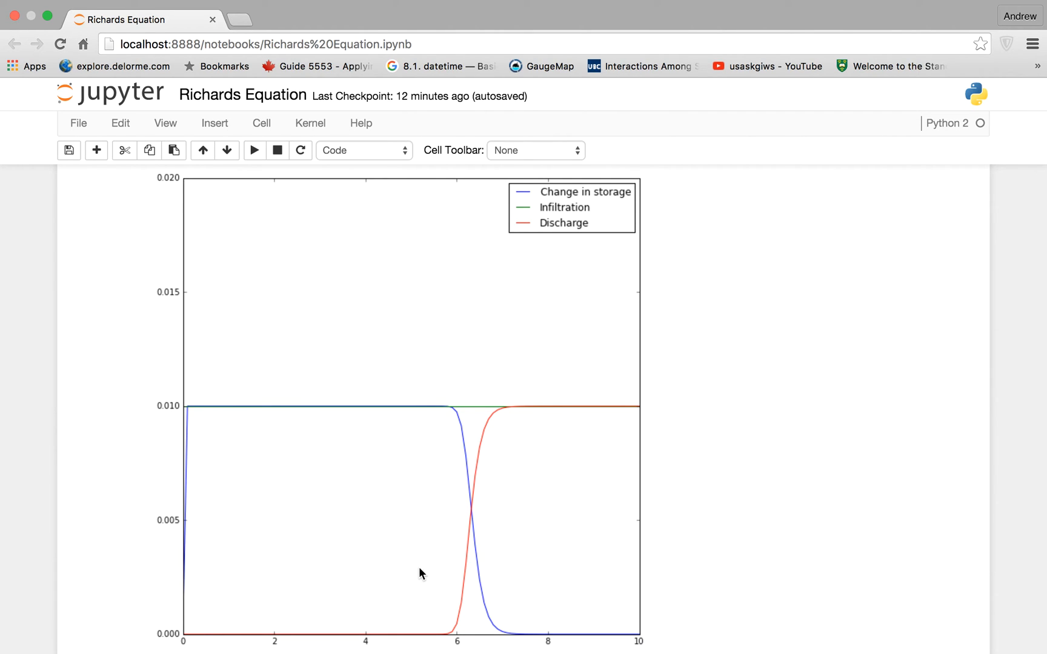
mouse_move(490, 432)
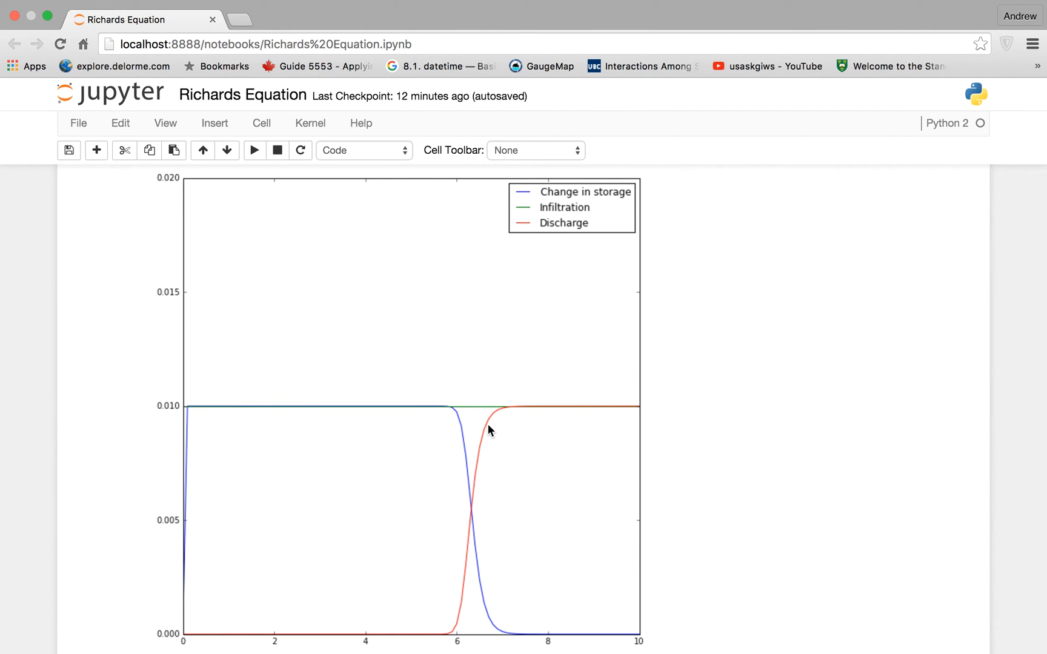
mouse_move(459, 466)
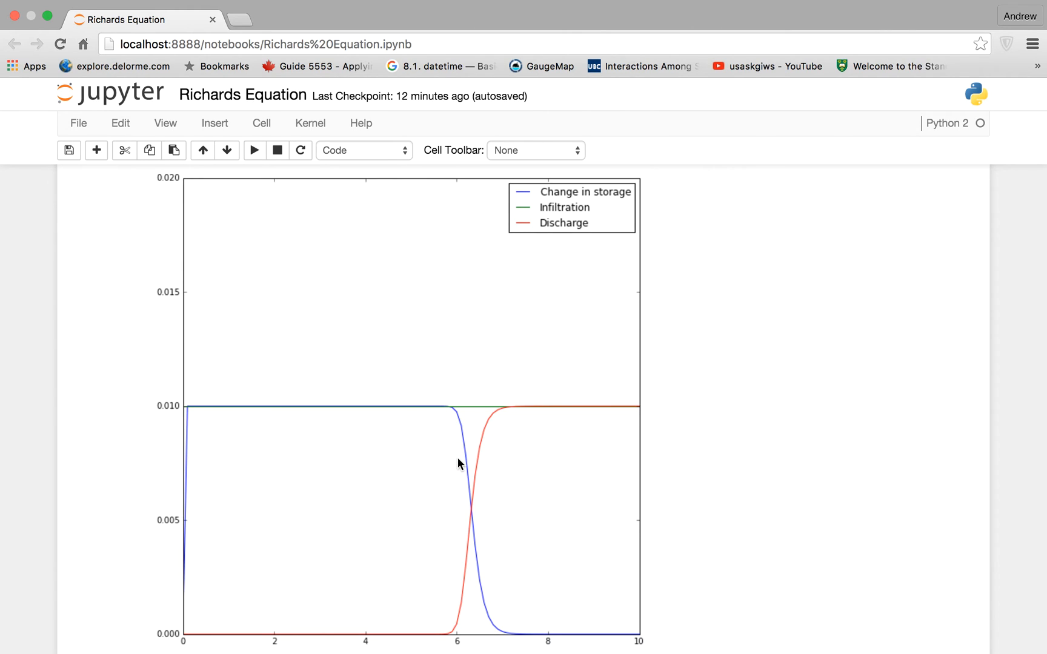
mouse_move(586, 638)
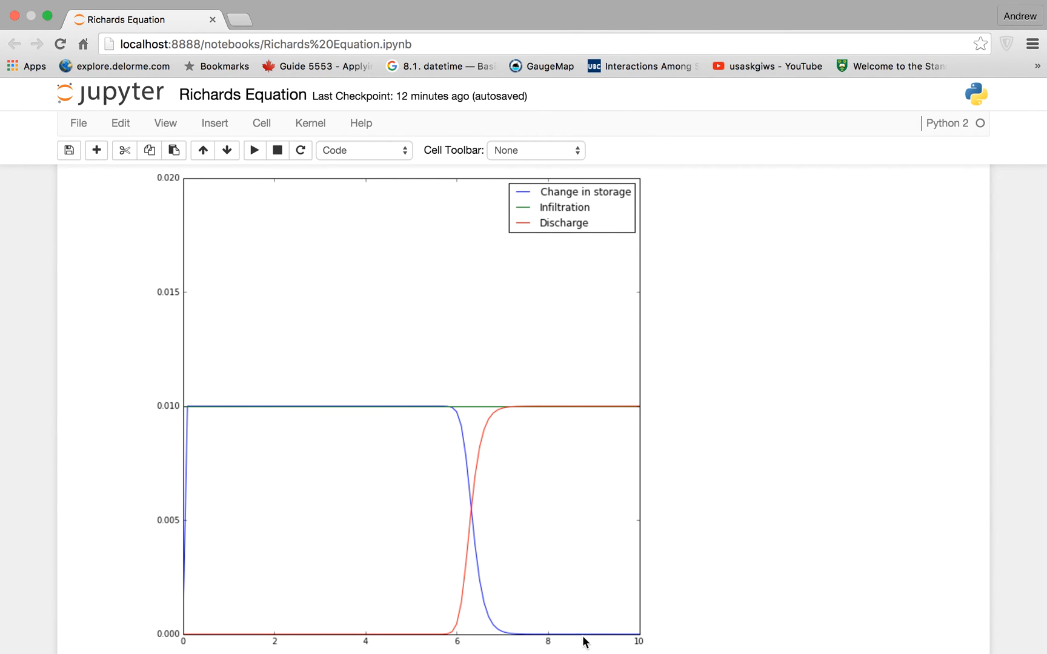
mouse_move(682, 505)
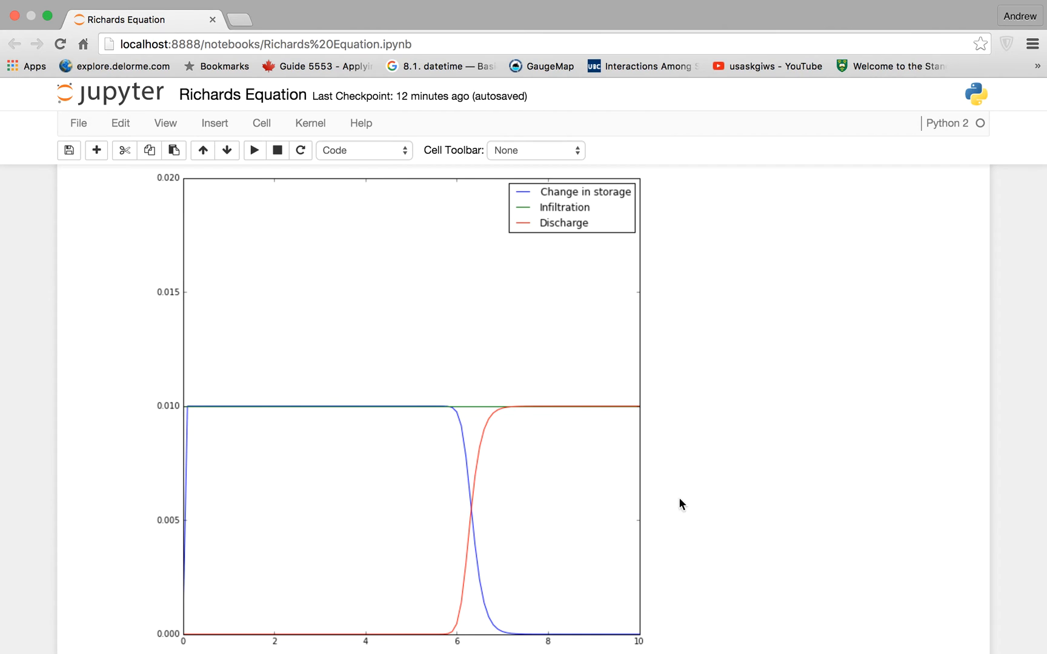
mouse_move(650, 337)
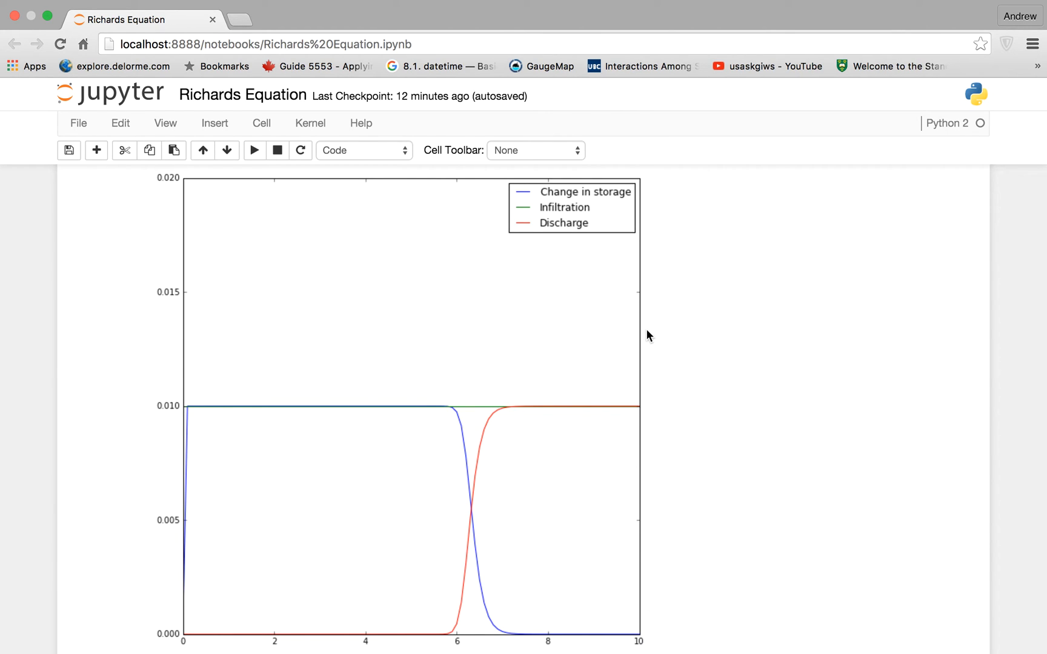
scroll(down, 3)
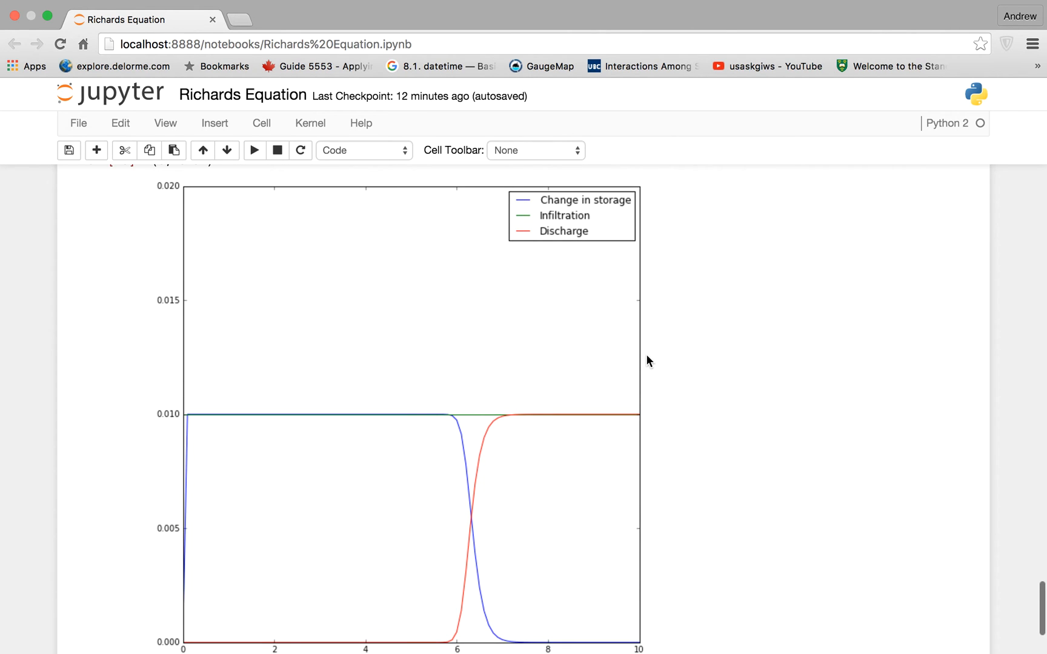
Return to the model setup cell and review its boundary conditions, grid and solver code
scroll(down, 3)
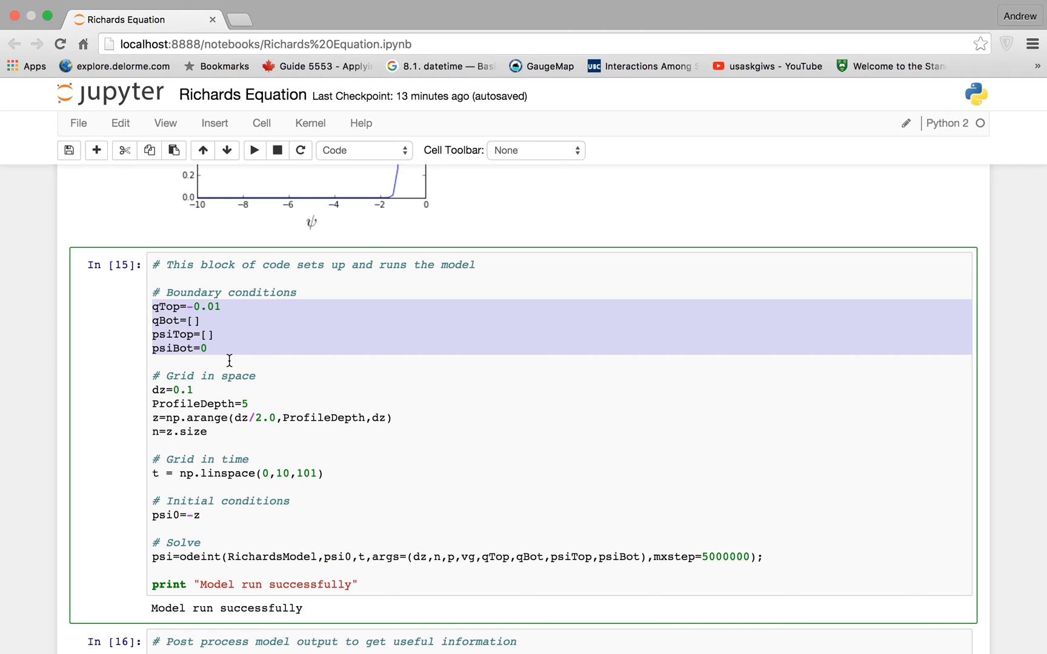
click(264, 480)
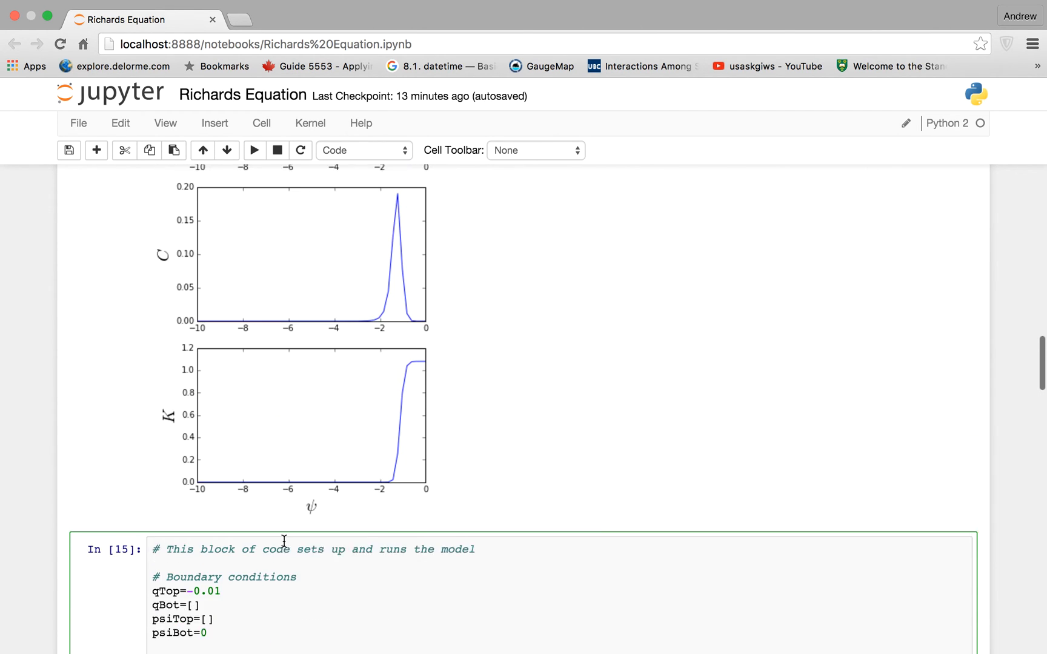
scroll(down, 3)
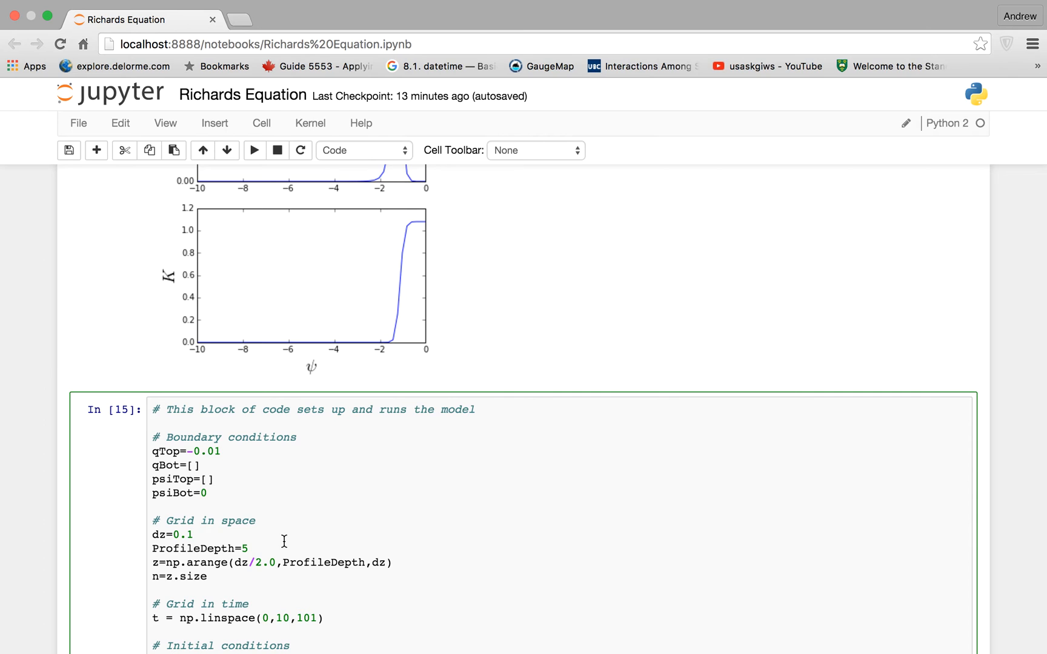
scroll(down, 3)
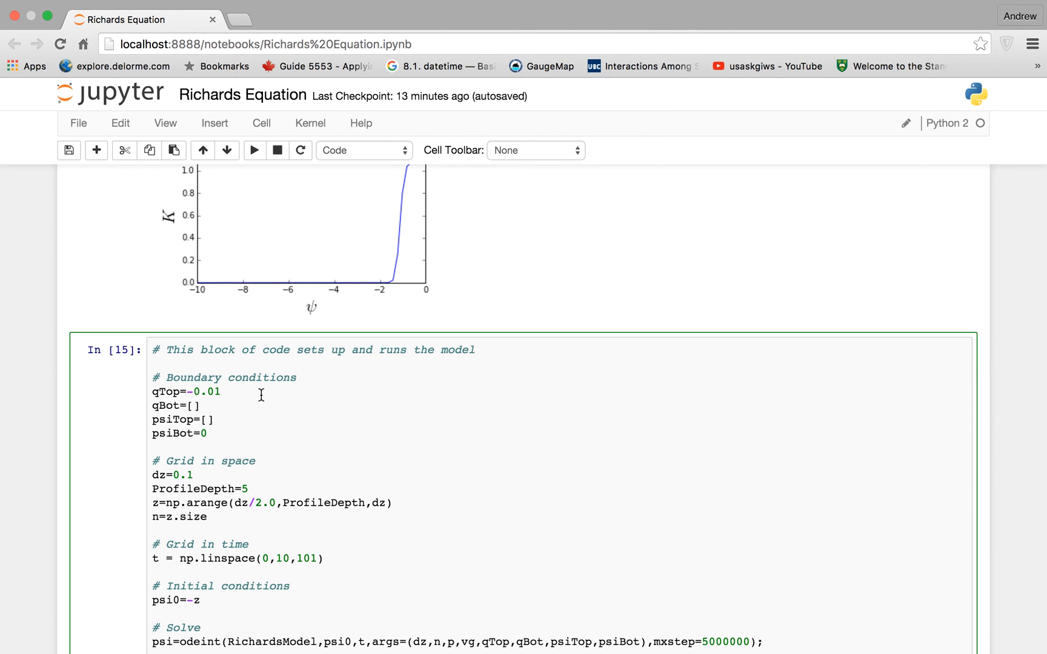
mouse_move(230, 398)
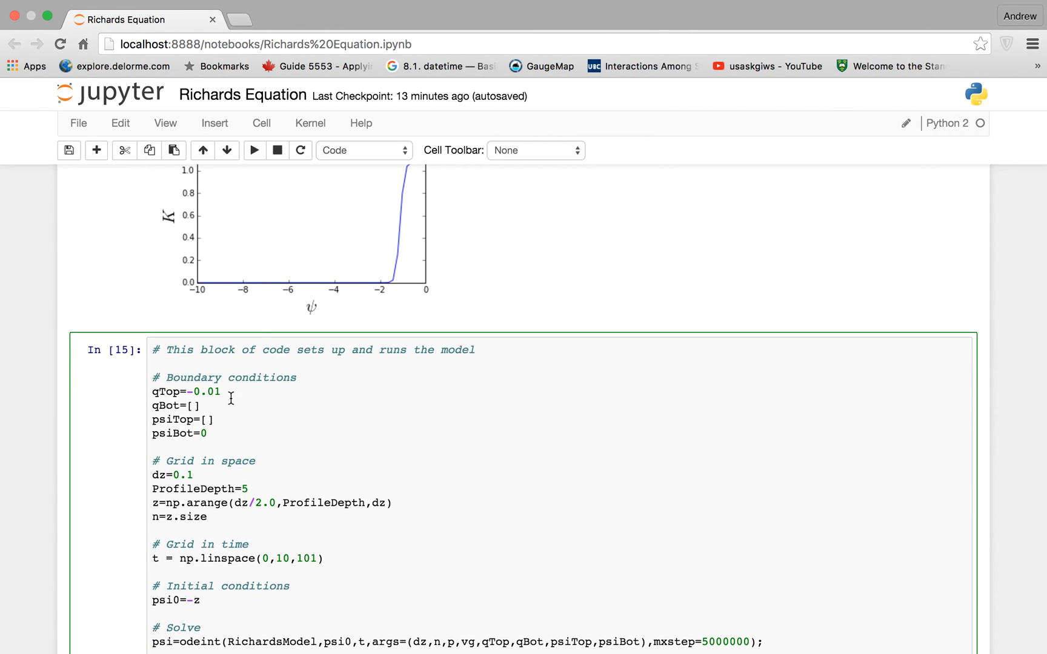
mouse_move(310, 484)
text(p=vg.)
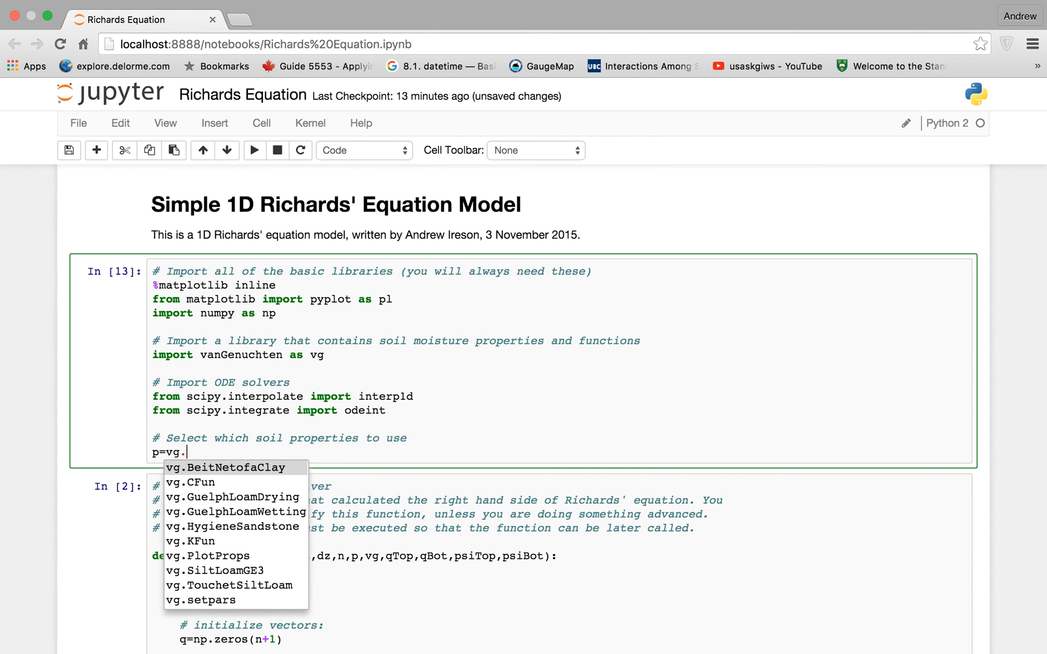
Choose vg.GuelphLoamDrying soil properties and edit qTop to -0.001 in the setup cell
click(232, 496)
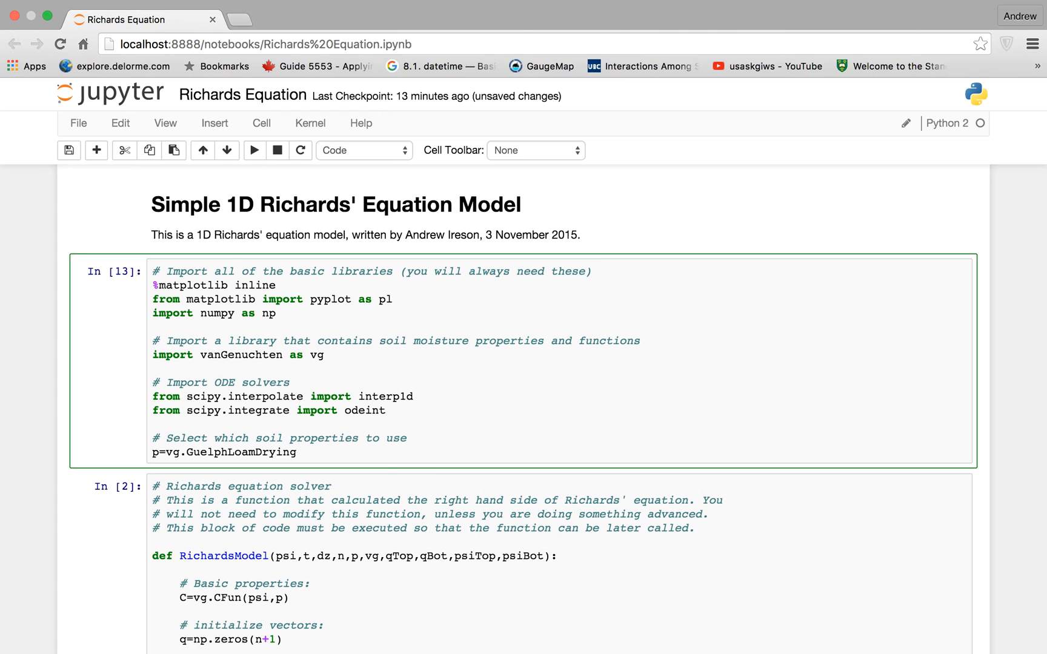
scroll(down, 3)
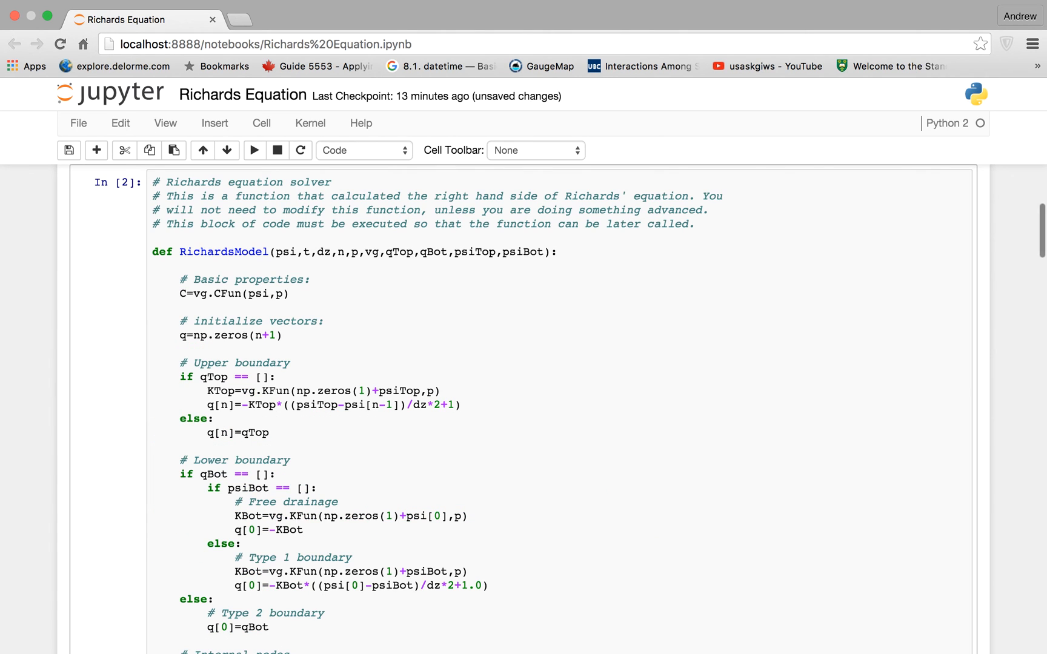
scroll(down, 3)
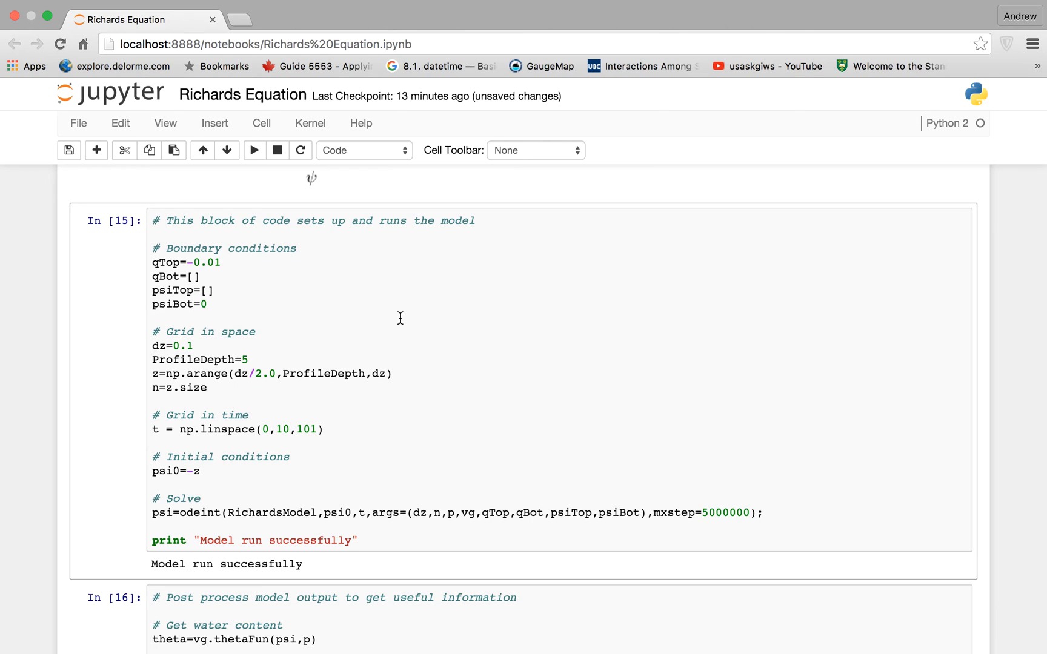
click(212, 248)
text(0)
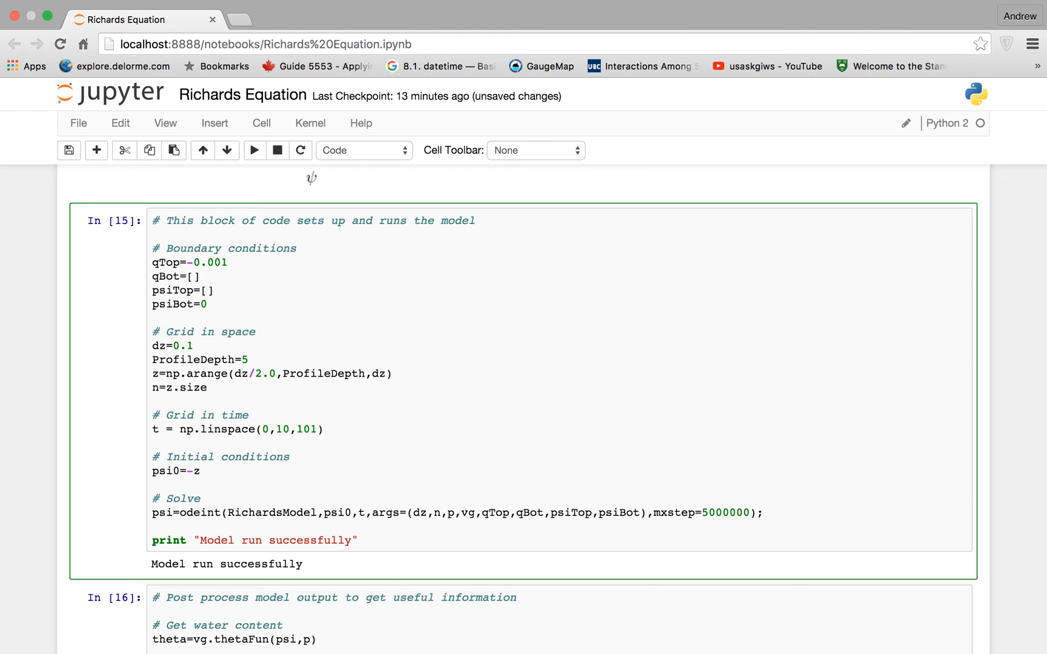
scroll(down, 3)
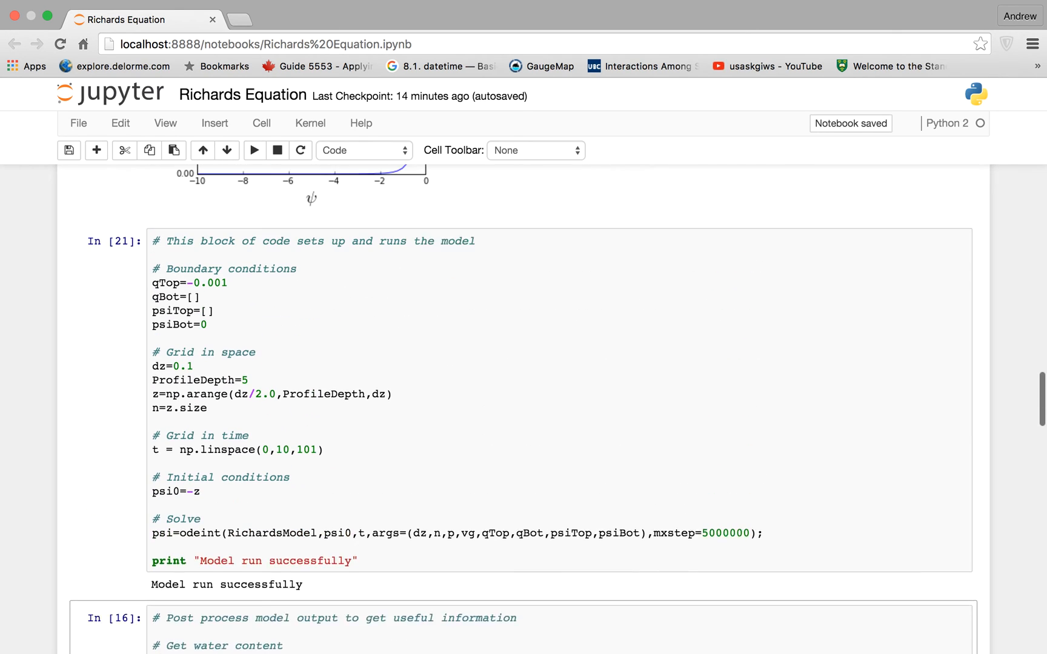
scroll(down, 3)
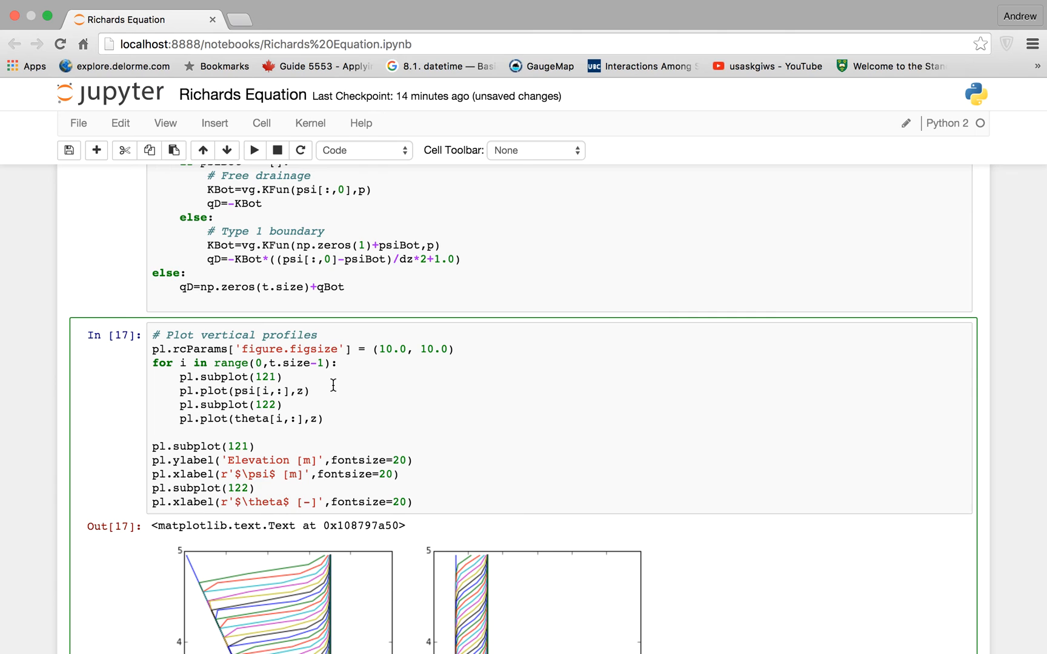
scroll(down, 3)
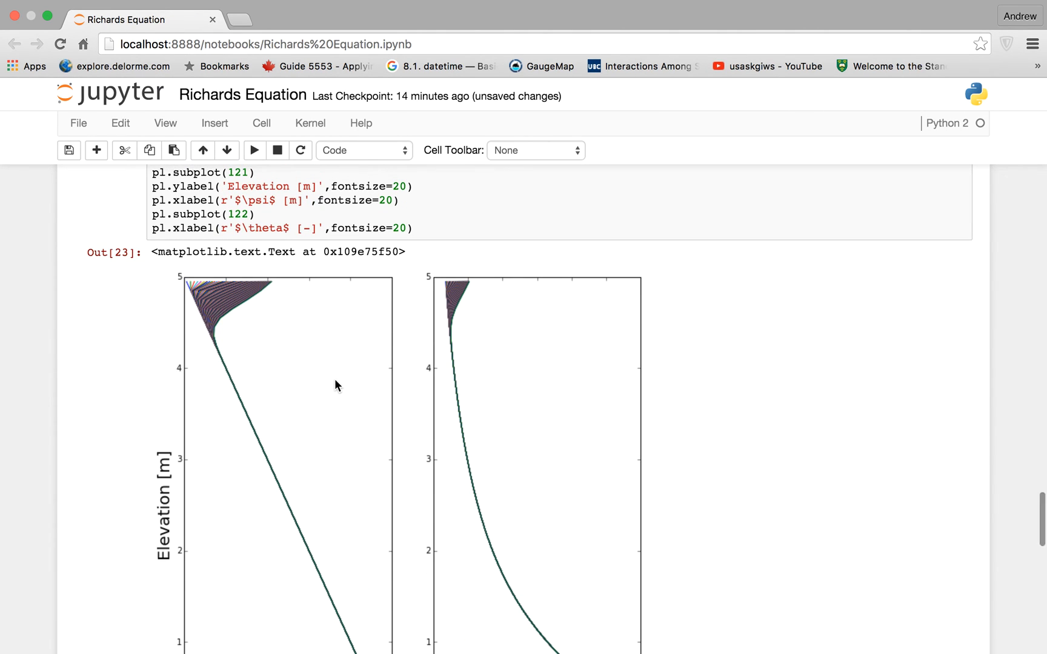
scroll(down, 3)
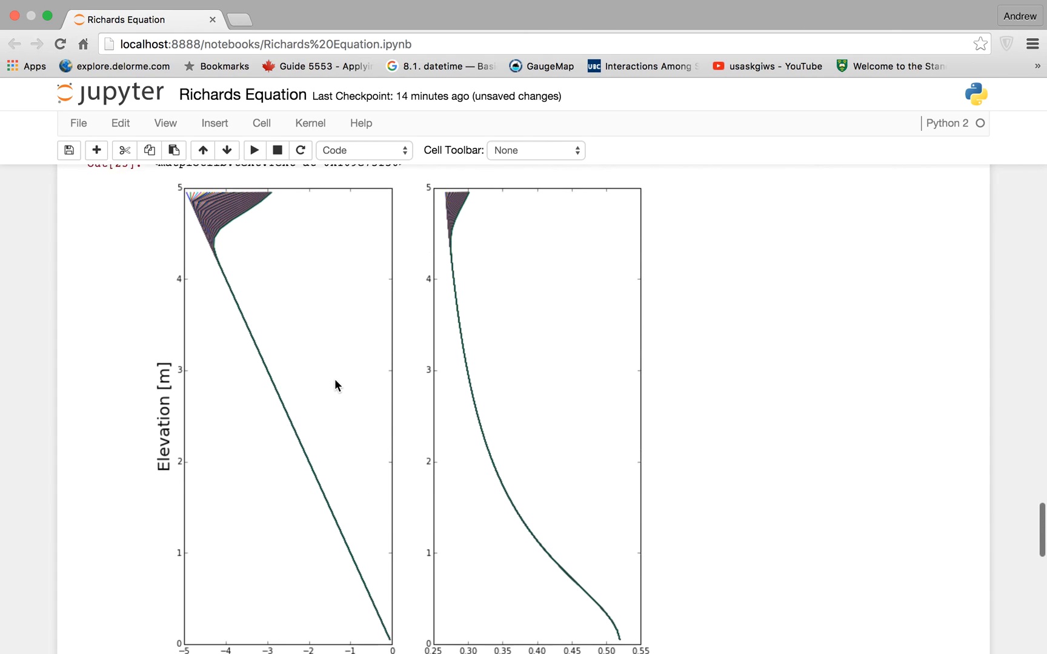
scroll(down, 3)
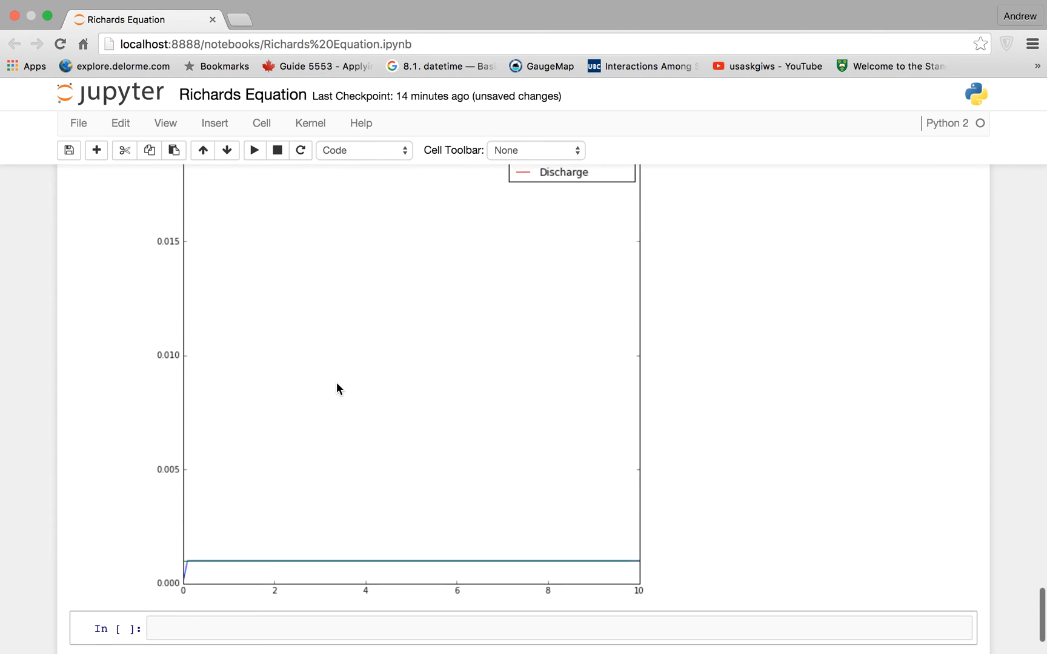
scroll(down, 3)
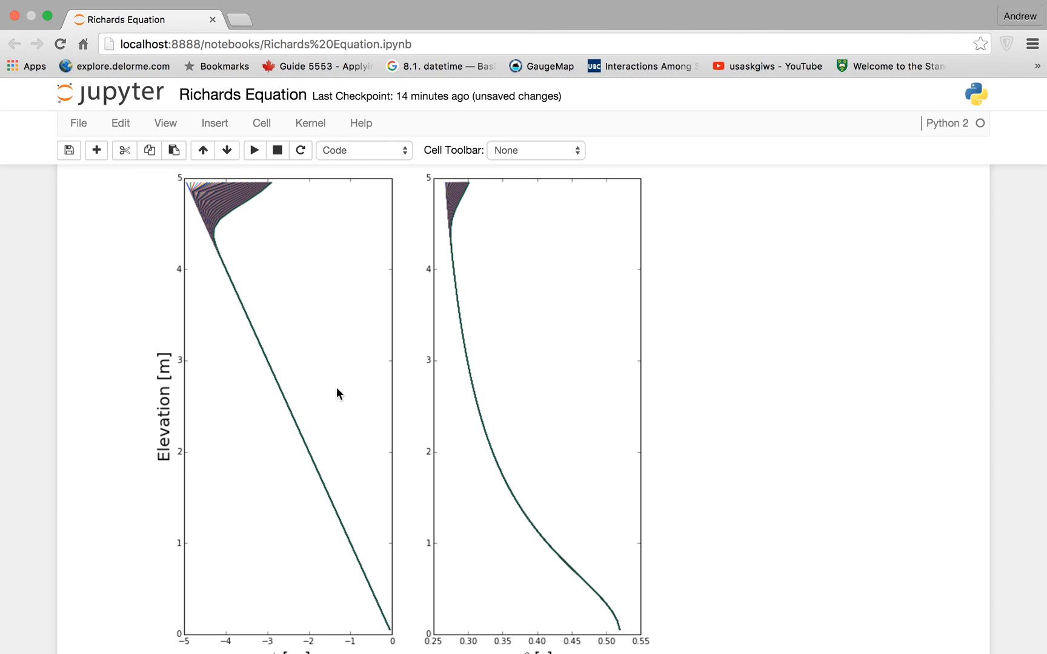
mouse_move(476, 211)
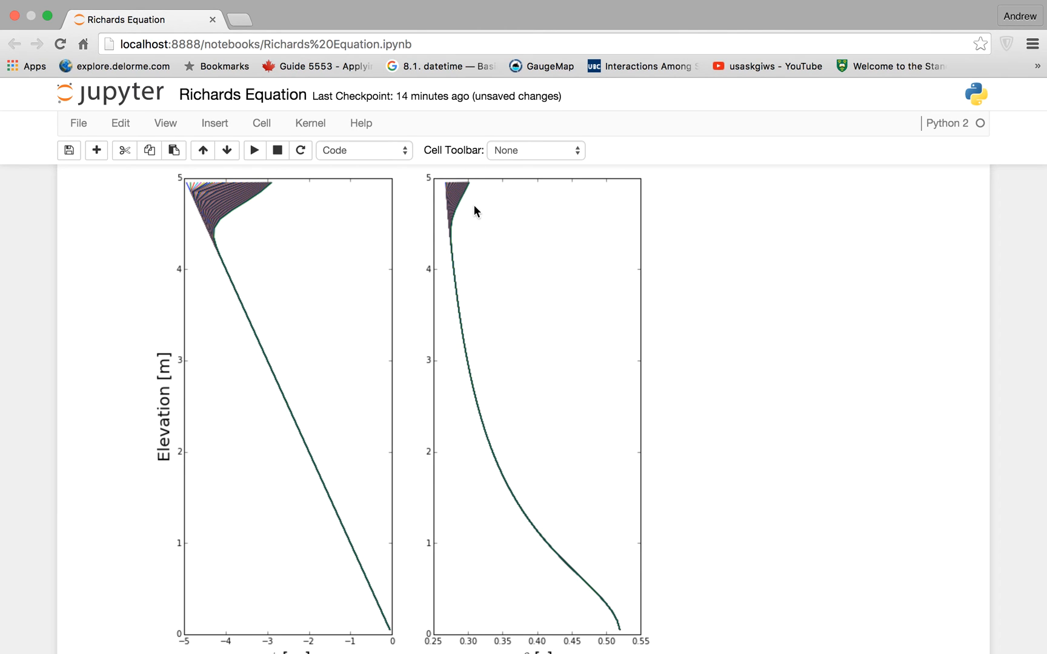
mouse_move(460, 209)
text(p=vg.)
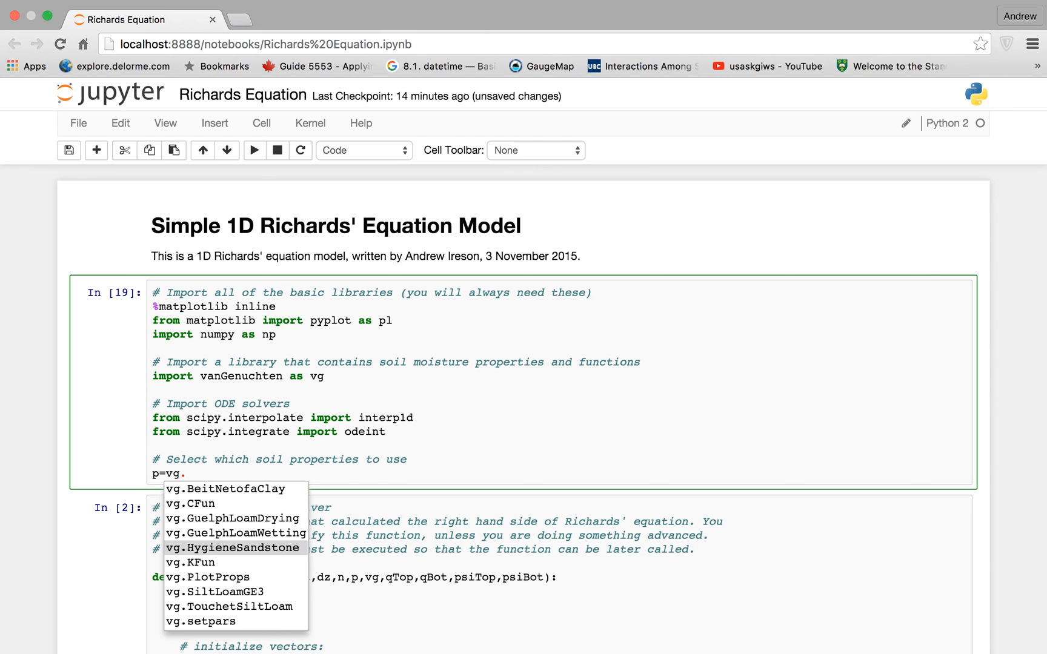
Choose vg.HygieneSandstone soil properties and begin editing qTop to -0.01 in the model cell
click(230, 547)
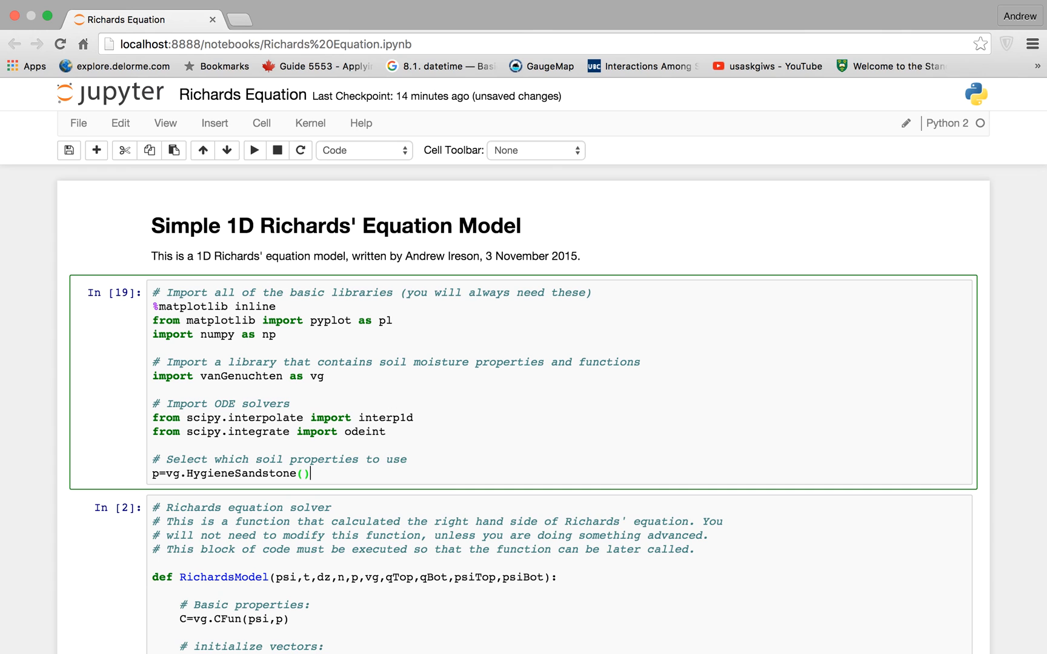
scroll(down, 3)
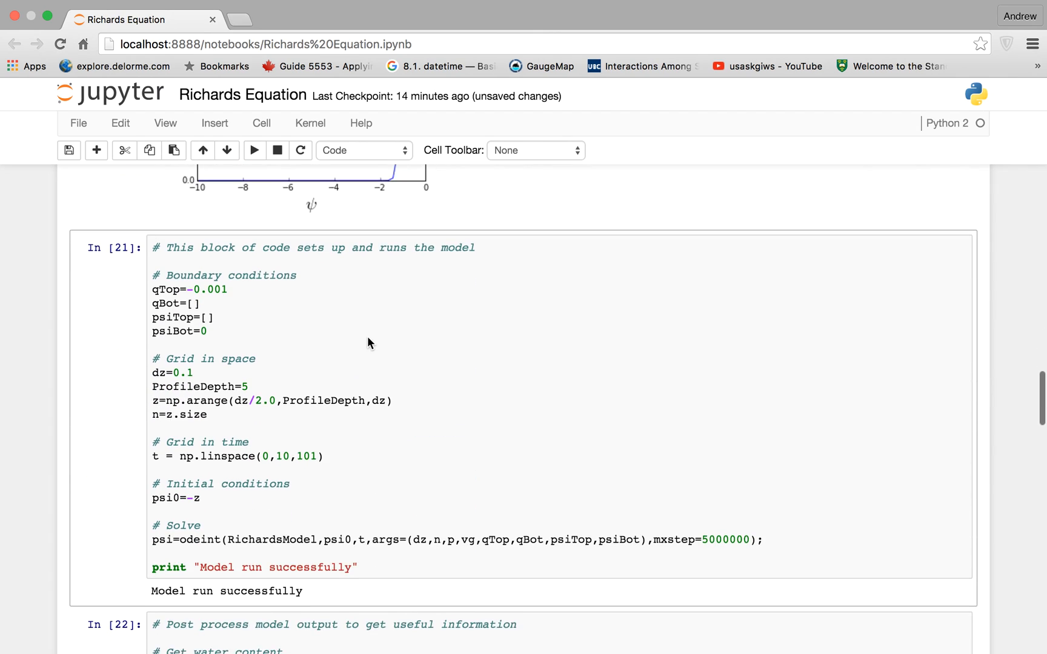
click(220, 264)
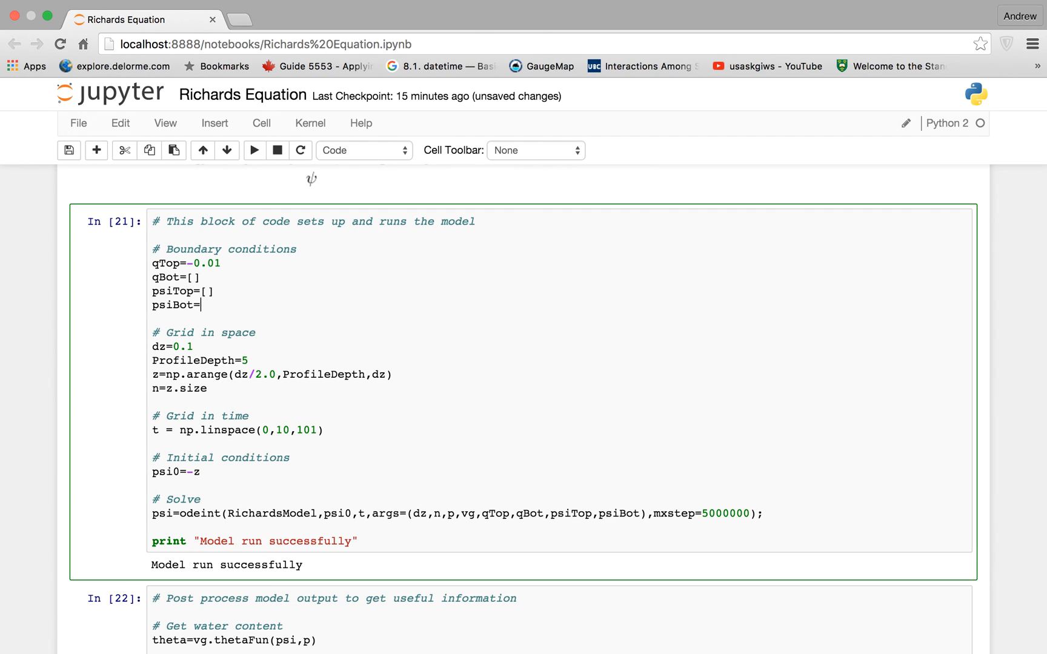
Set psiBot to [] for a free-drainage bottom boundary, with qBot also left empty
text([])
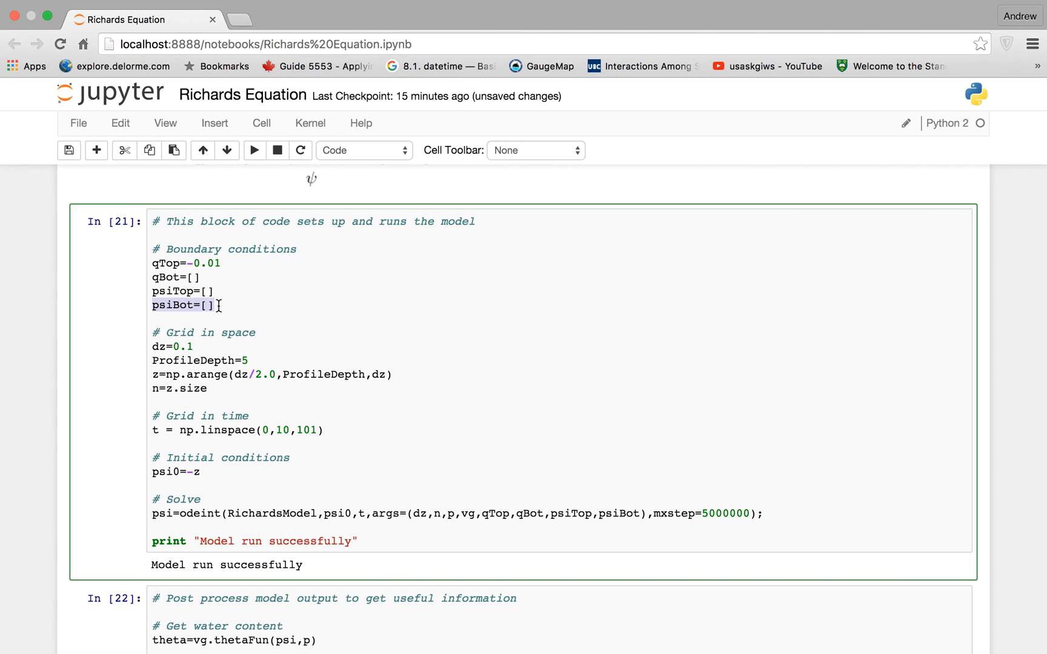
click(169, 278)
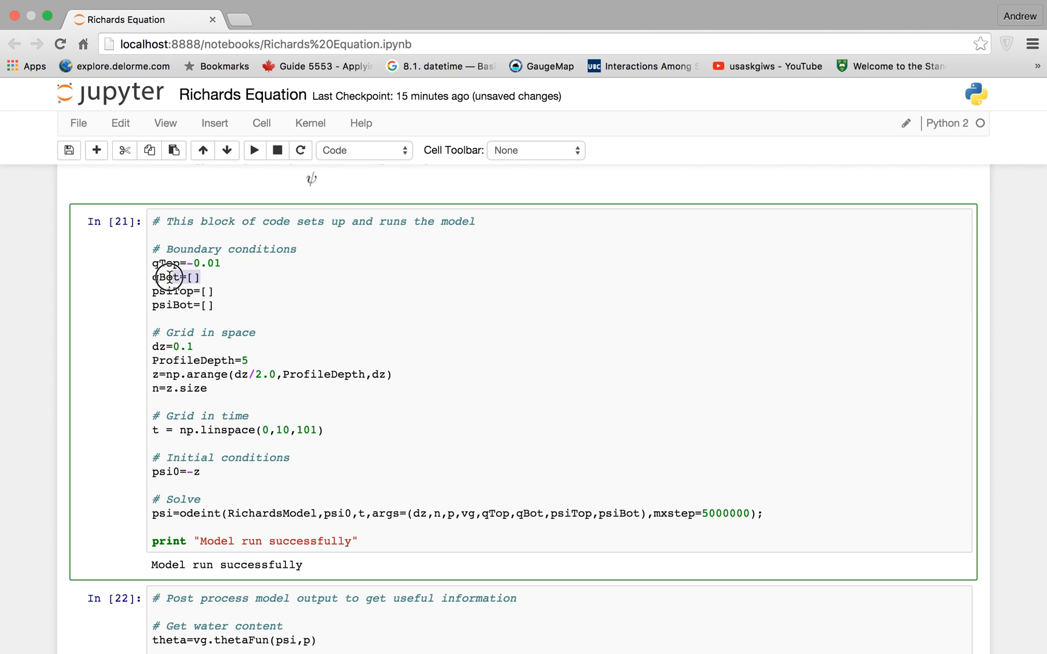
double_click(168, 278)
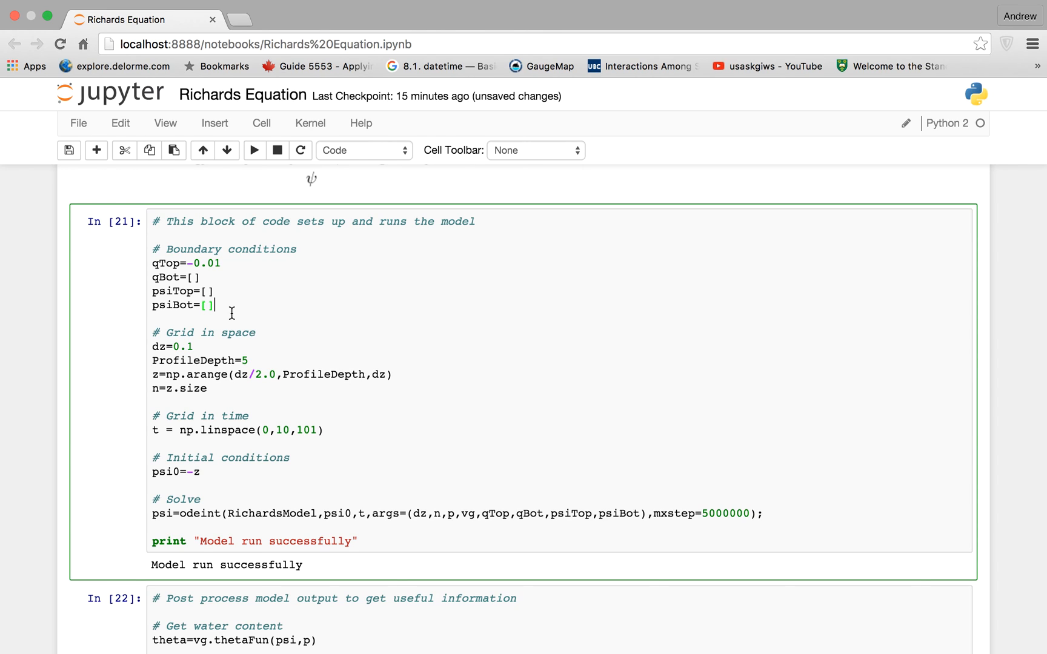
scroll(down, 3)
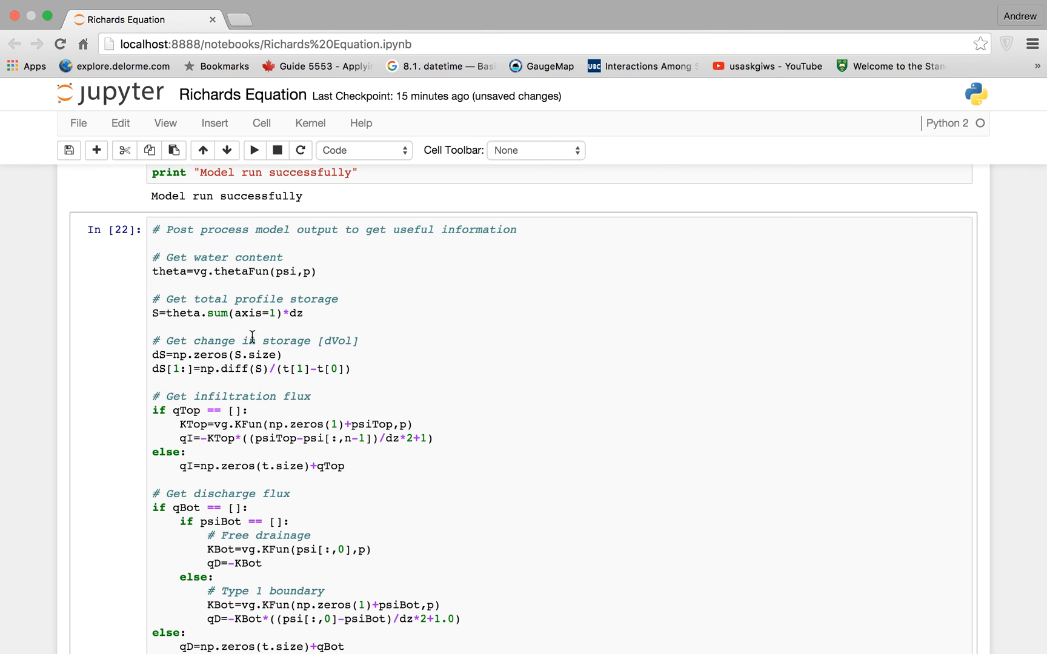
Scroll through the rerun notebook to the new psi and theta profile plots and timeseries cell
scroll(down, 3)
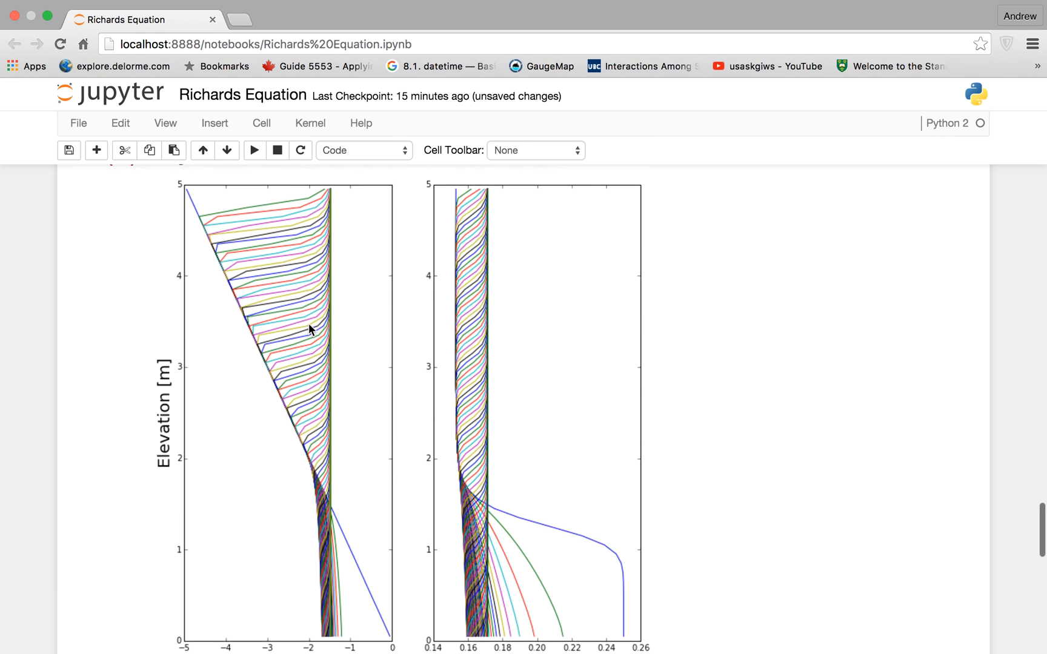
scroll(down, 3)
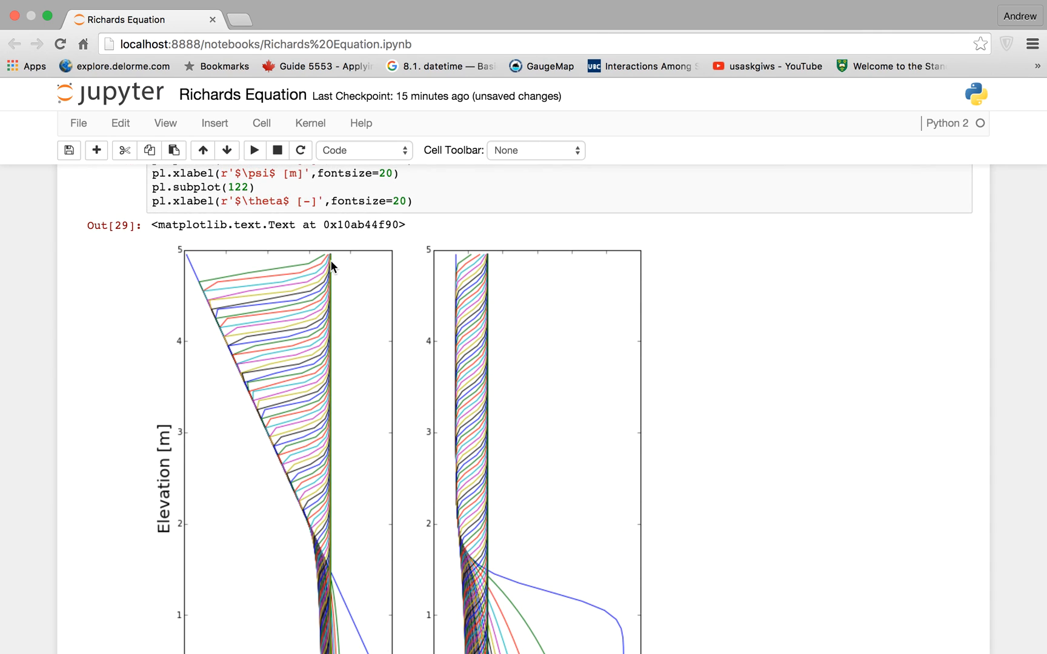
scroll(down, 3)
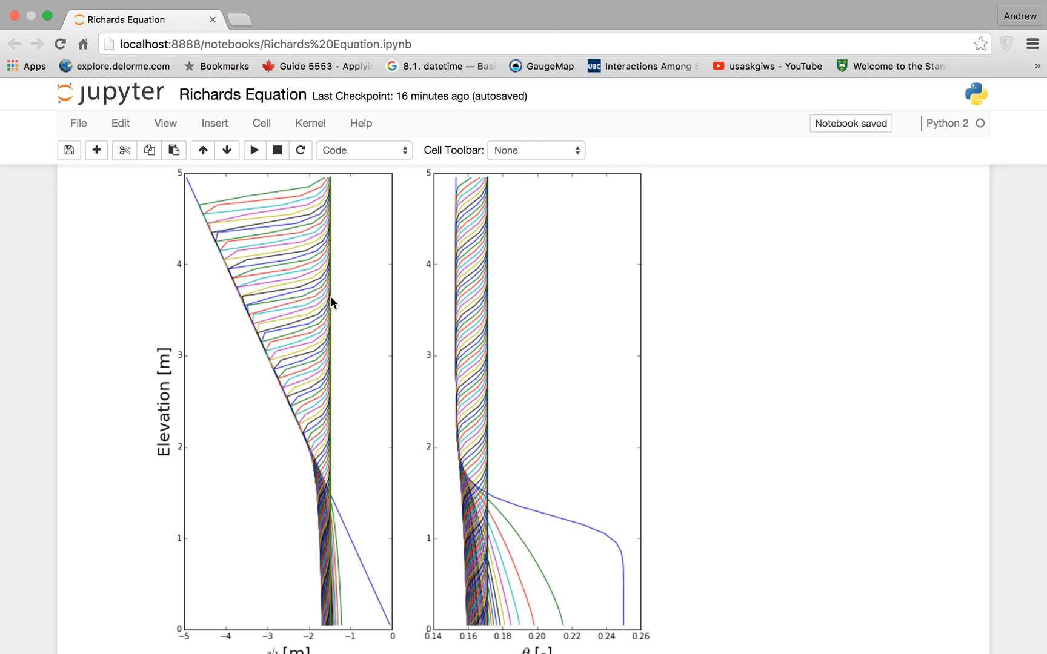
scroll(down, 3)
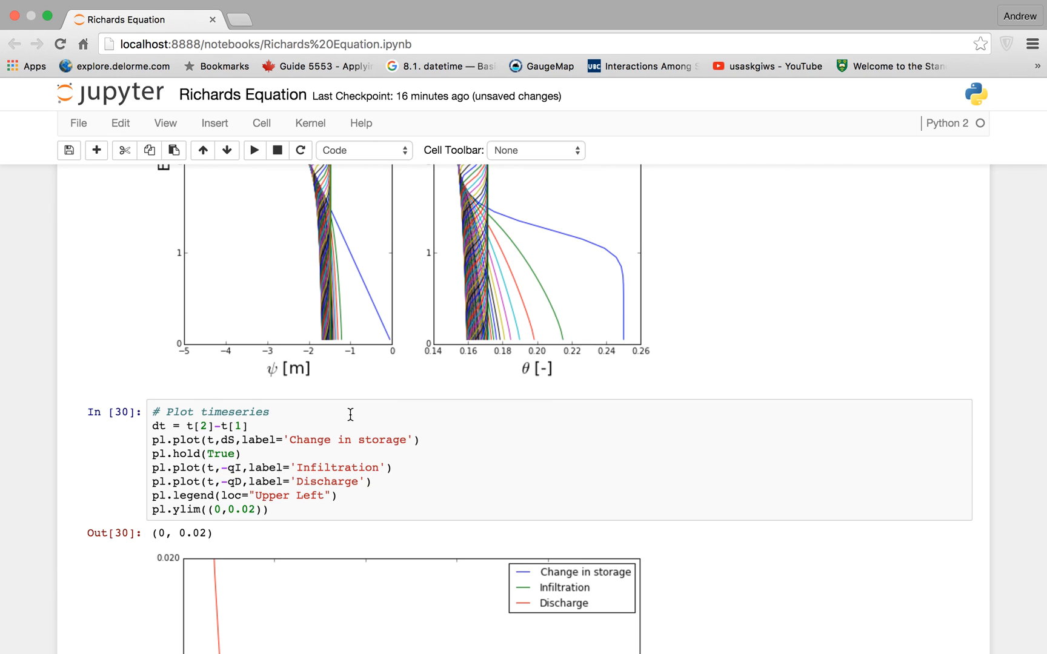
scroll(down, 3)
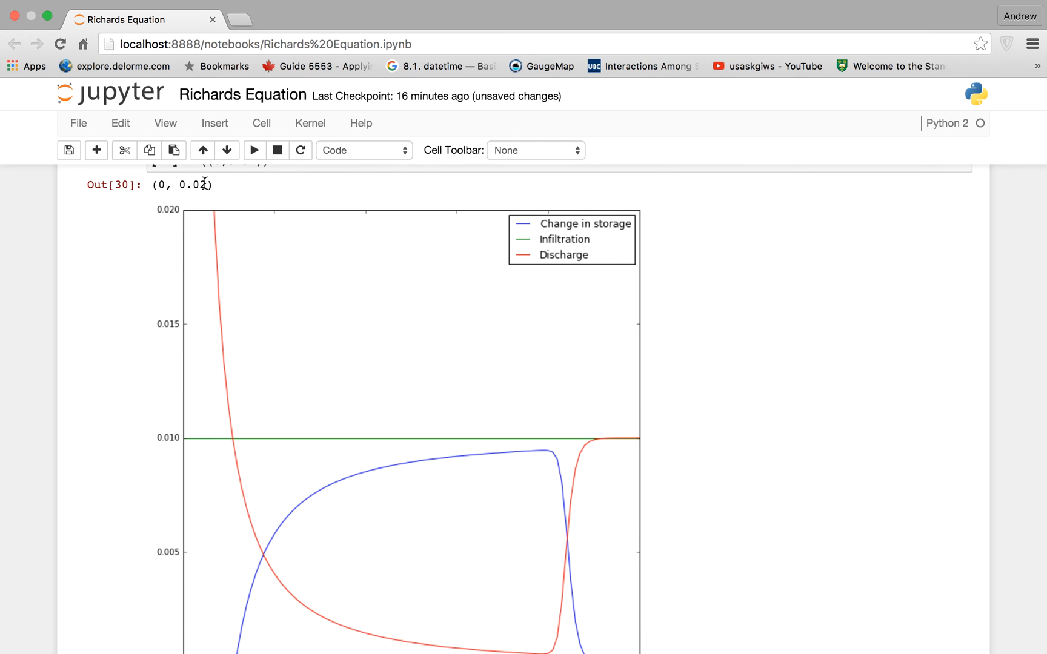
mouse_move(303, 542)
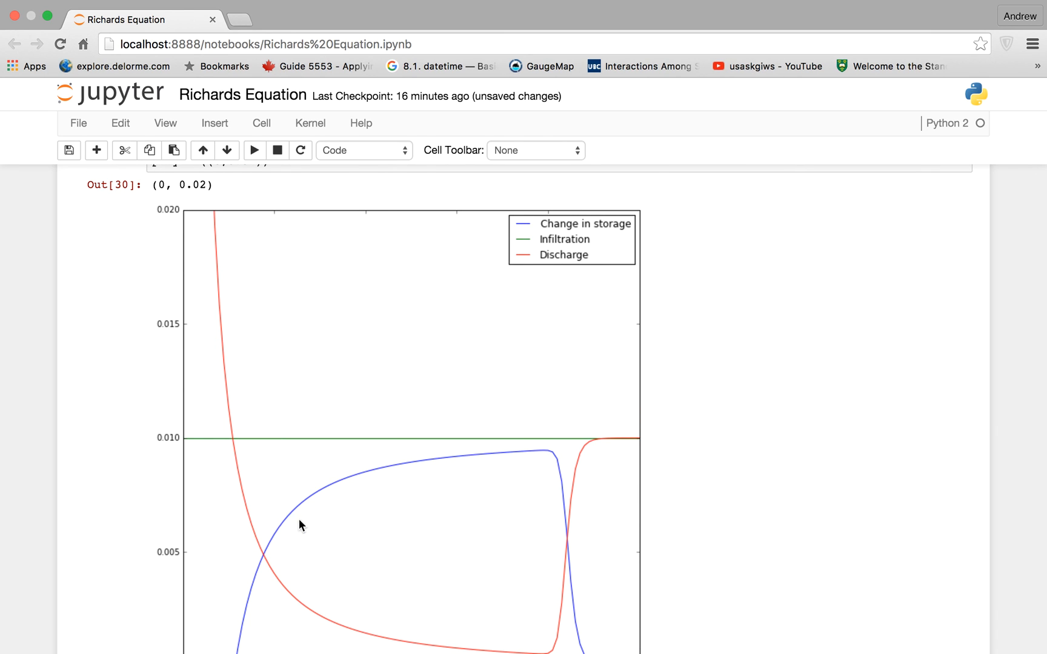
mouse_move(591, 574)
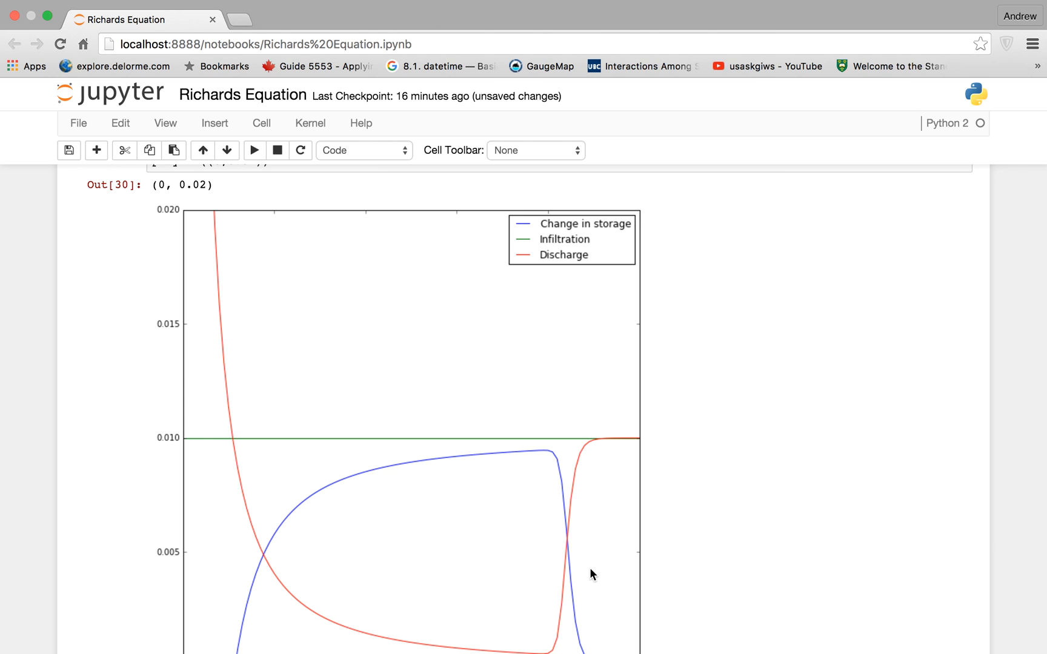
scroll(down, 3)
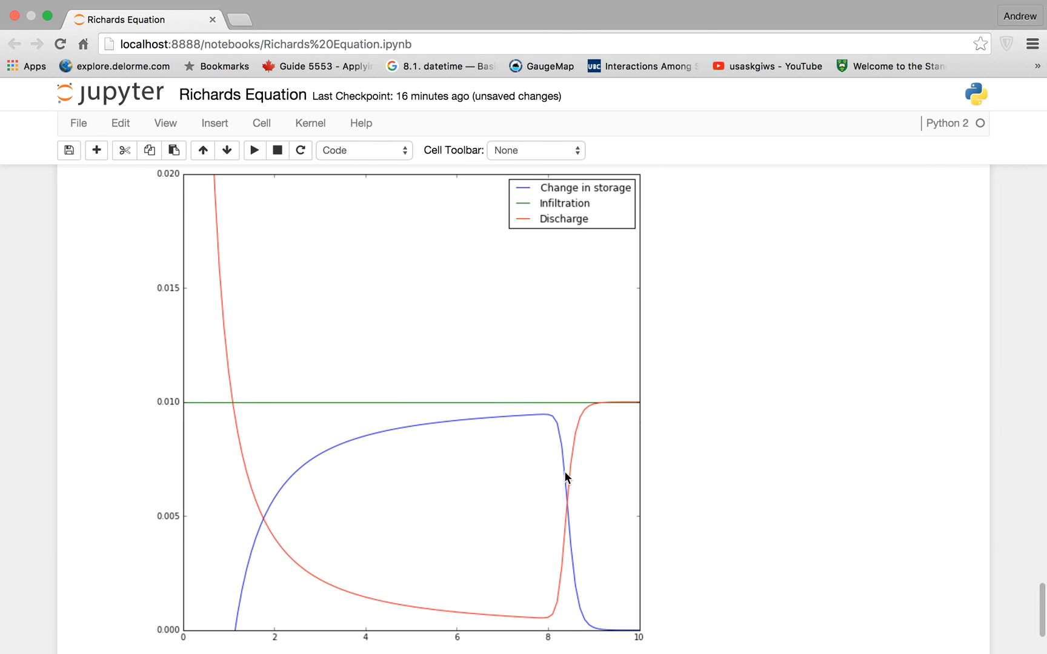
mouse_move(592, 449)
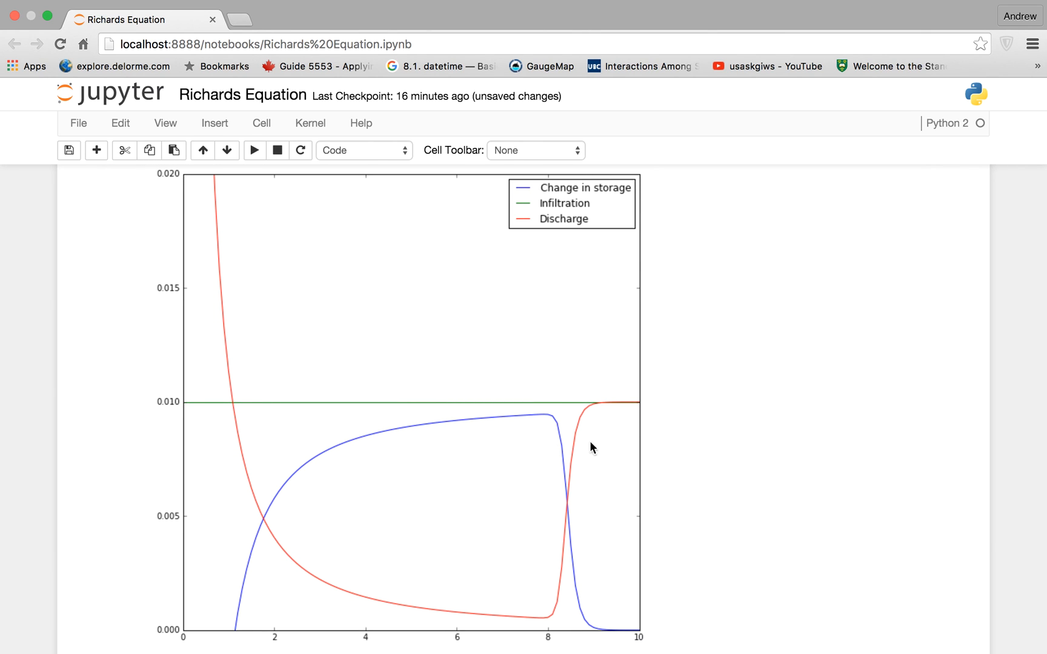
mouse_move(484, 439)
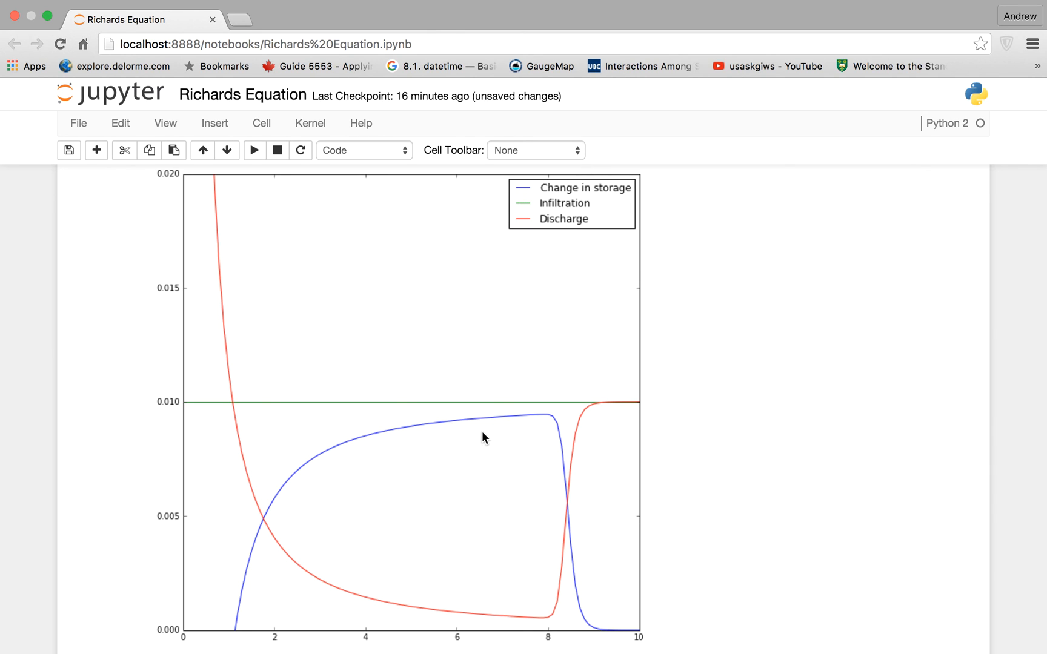
mouse_move(527, 404)
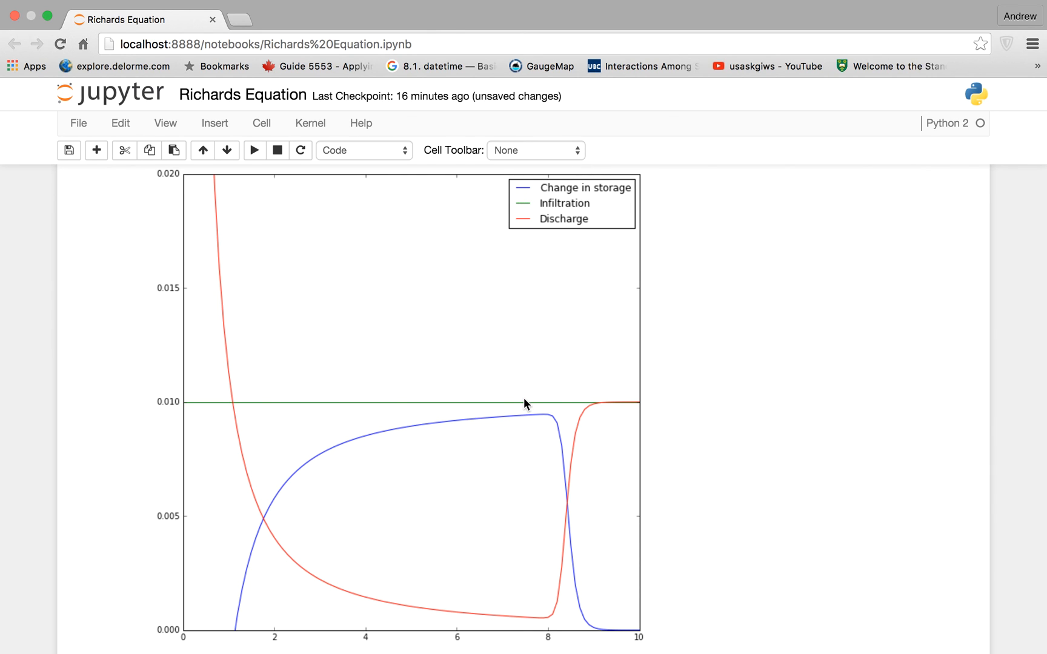
mouse_move(523, 424)
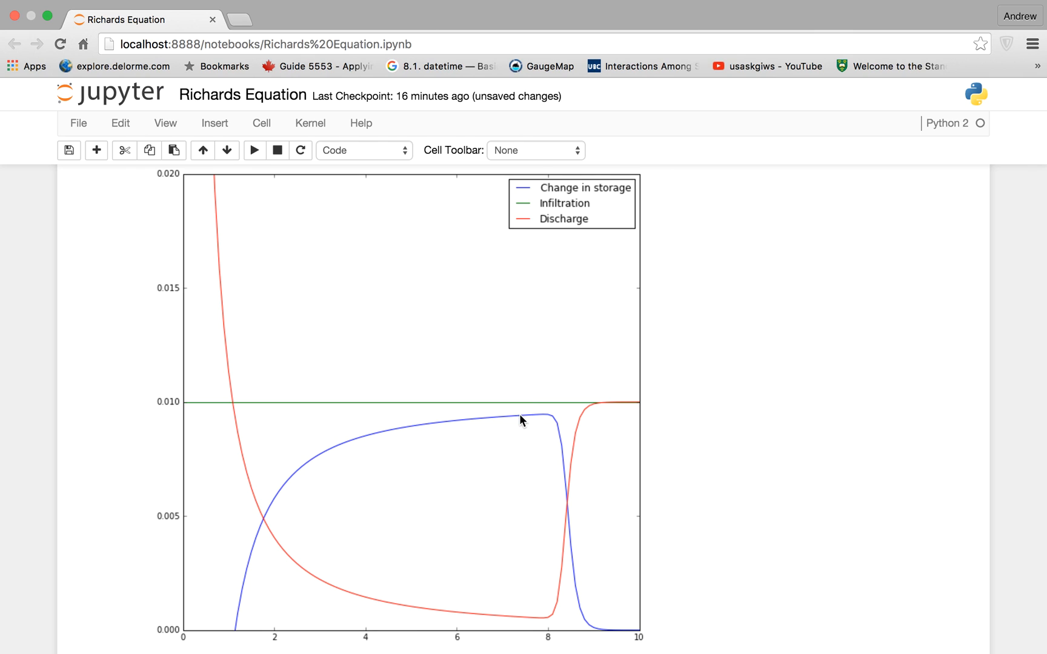
mouse_move(373, 618)
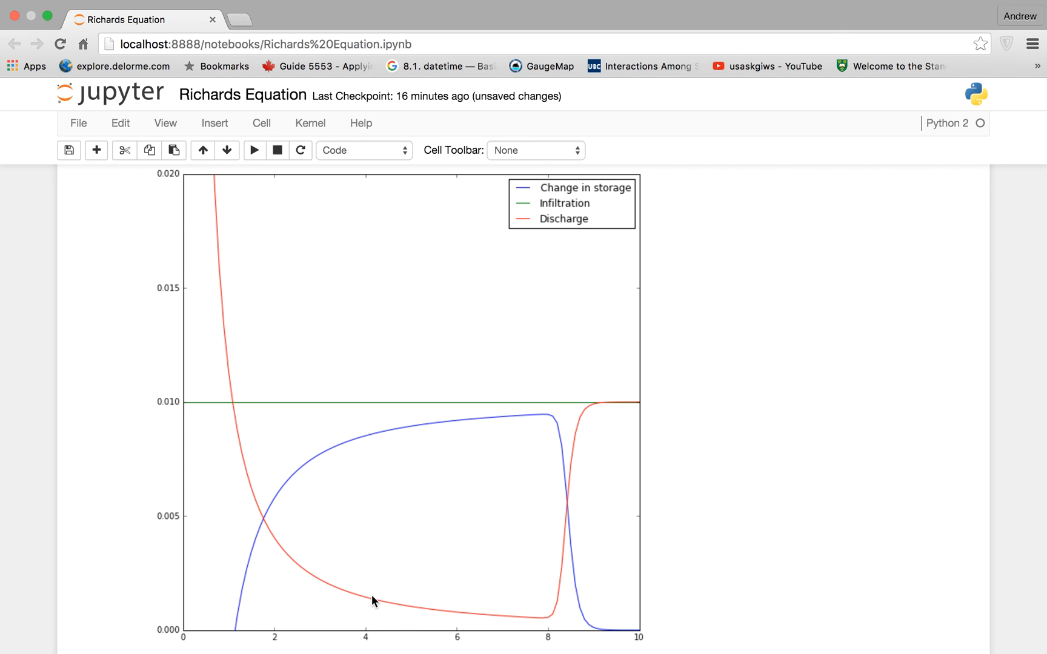
mouse_move(388, 410)
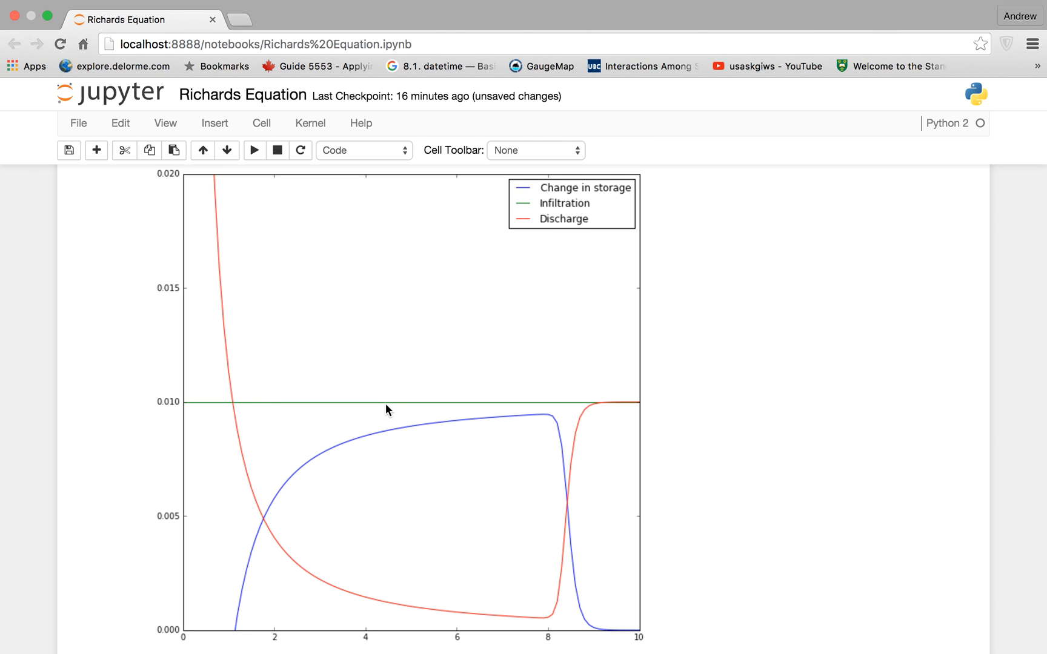
mouse_move(550, 287)
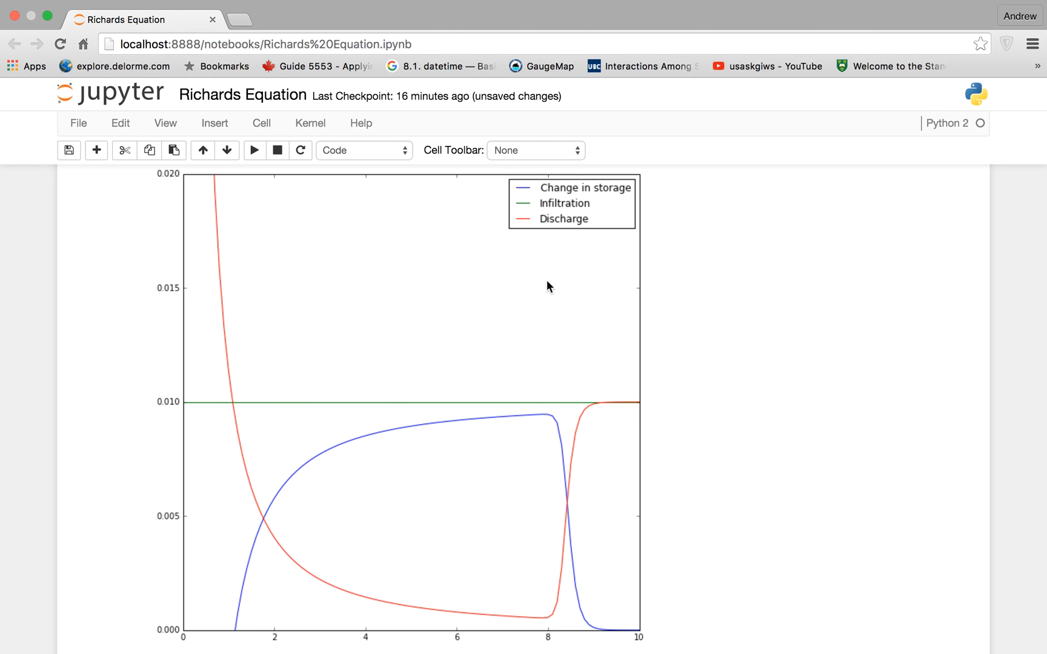